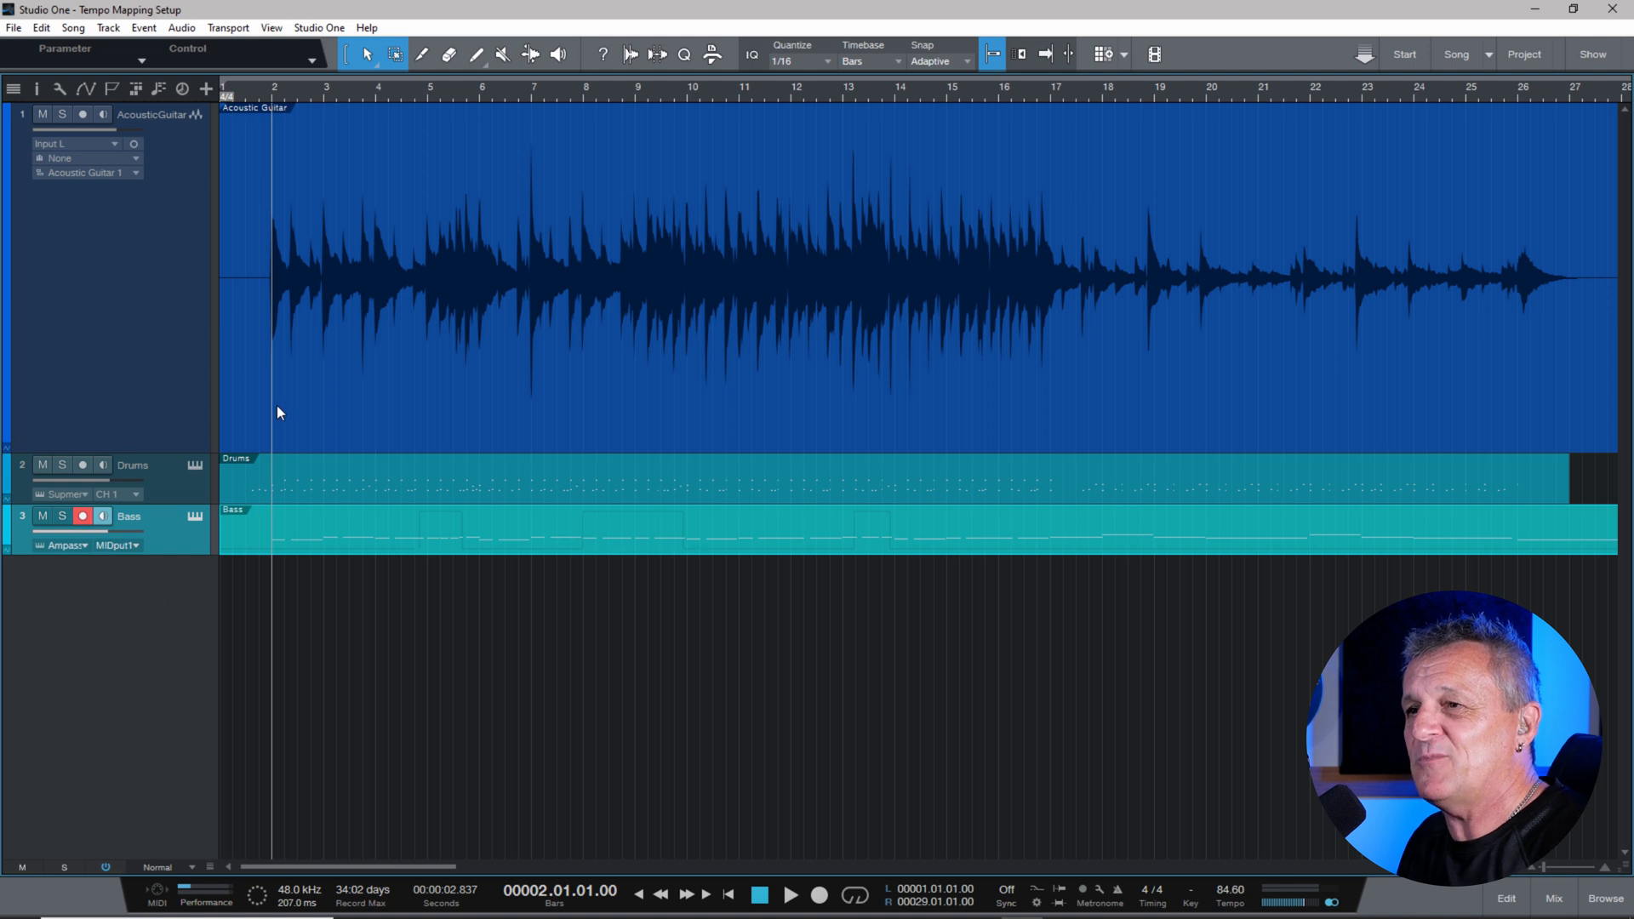
mouse_move(290, 413)
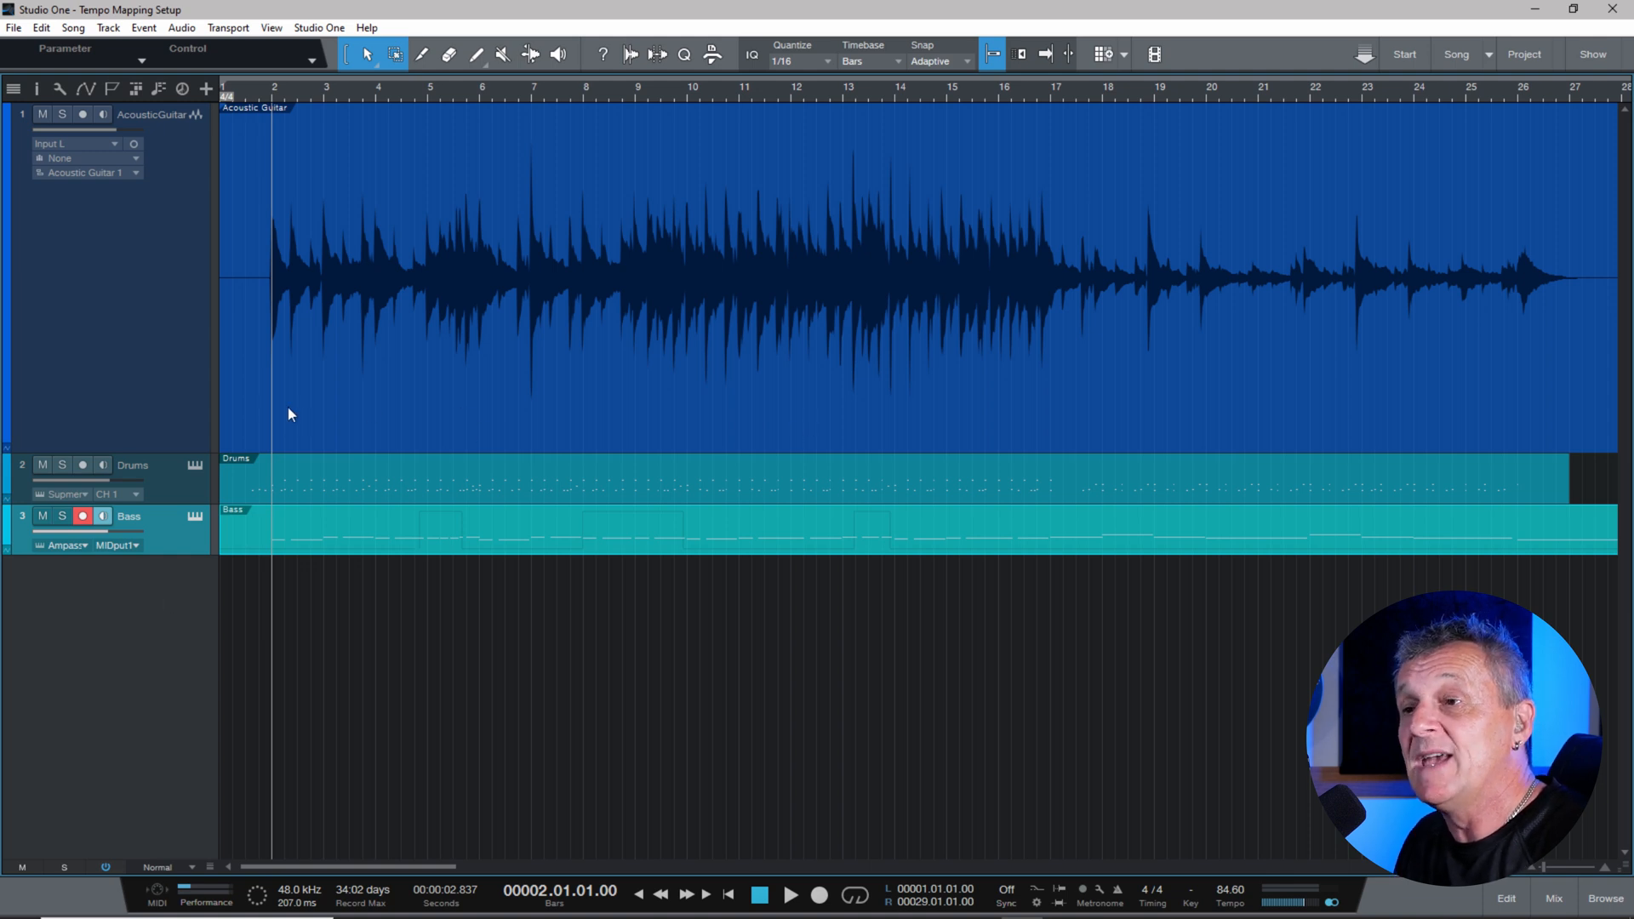
mouse_move(274, 422)
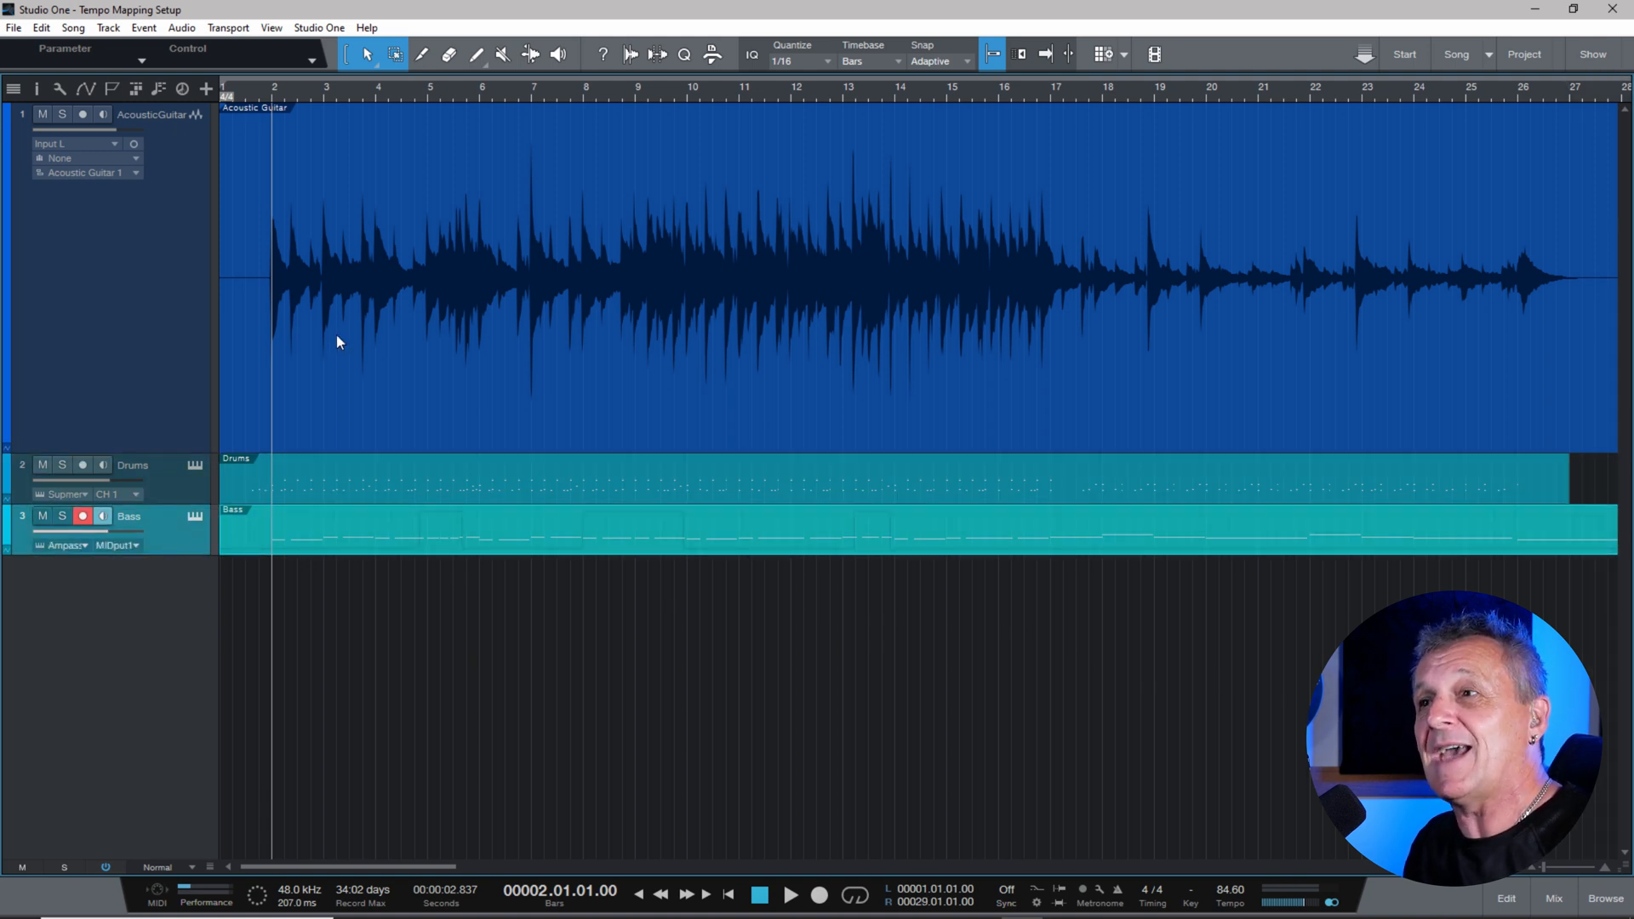
mouse_move(531, 99)
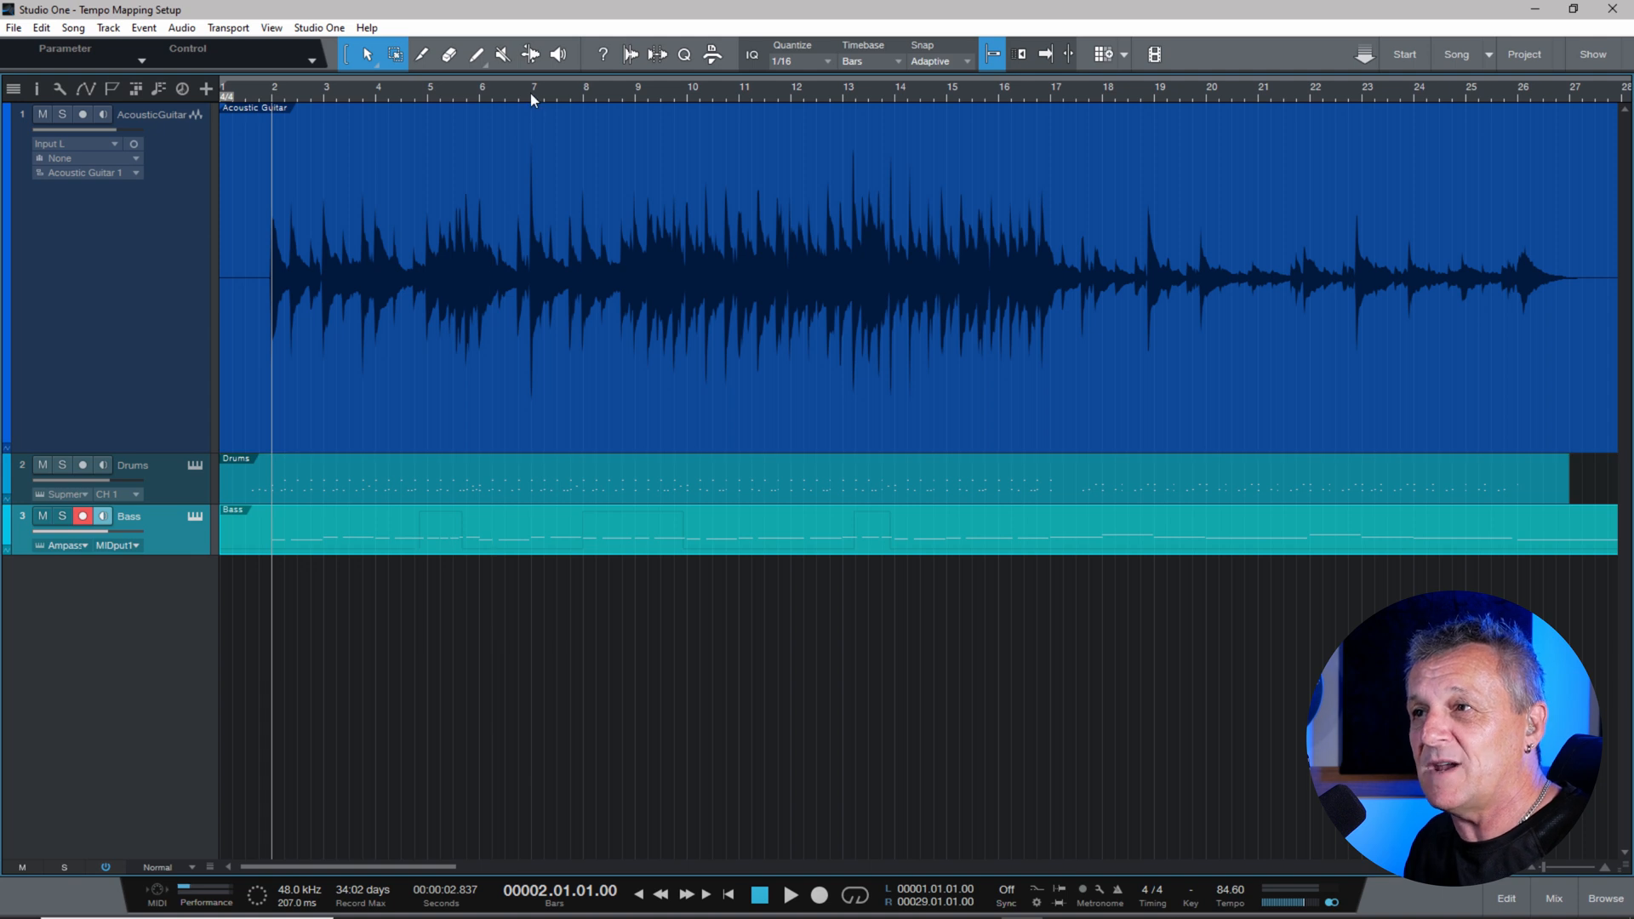
Step: Audition the song, then keep the guitar track's tempo mode on Timestretch
left_click(533, 98)
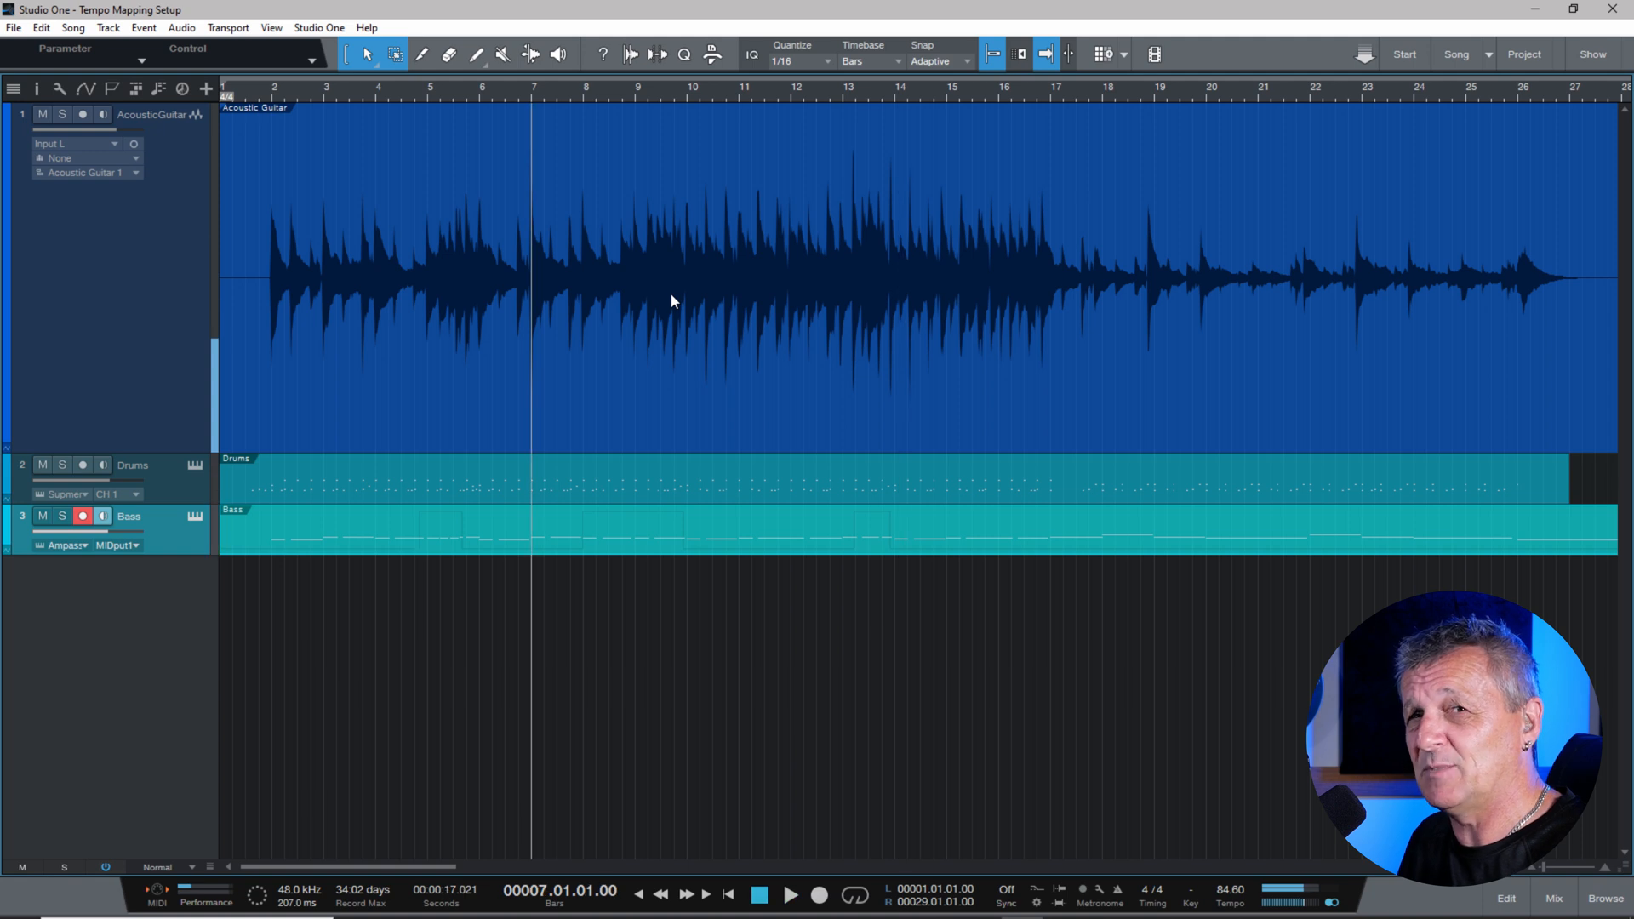
mouse_move(672, 419)
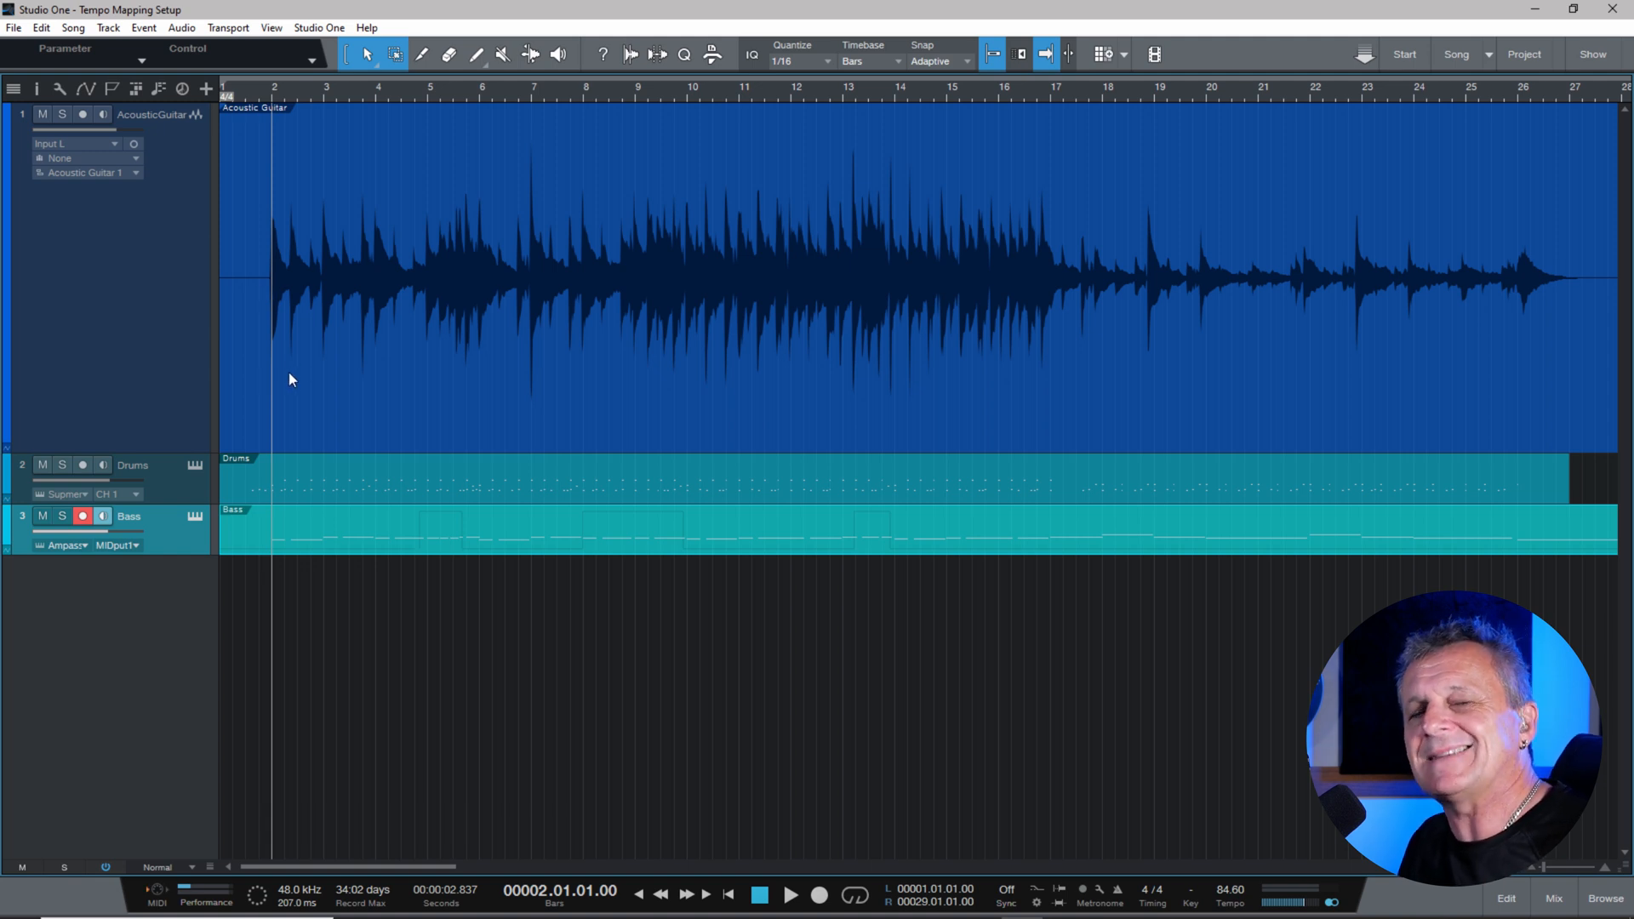
mouse_move(294, 354)
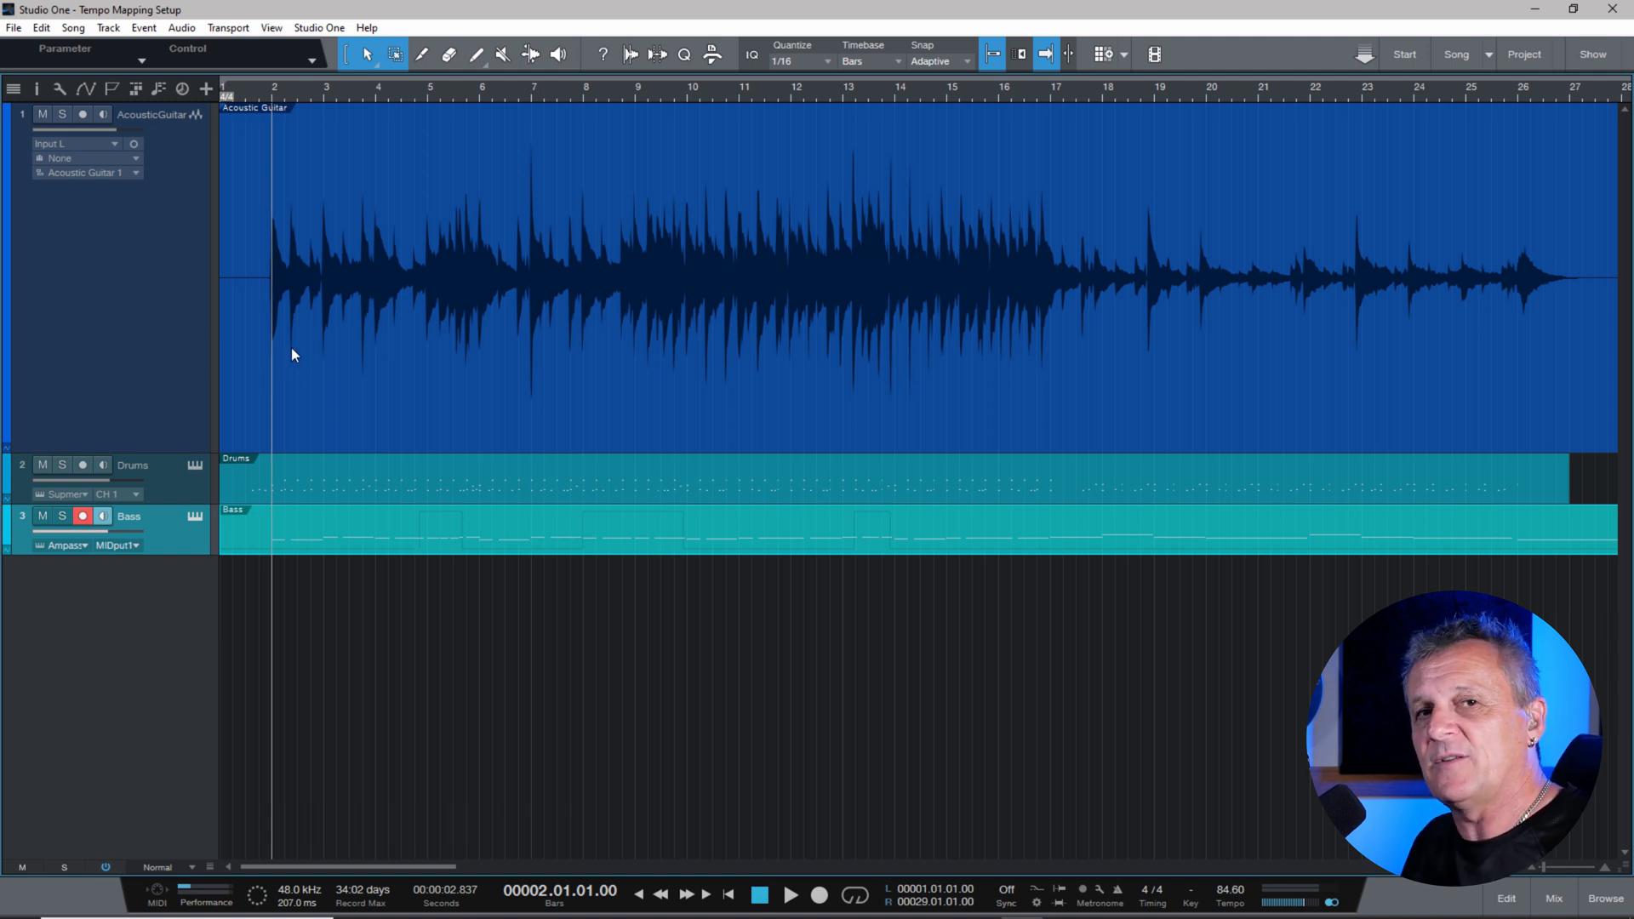
mouse_move(359, 399)
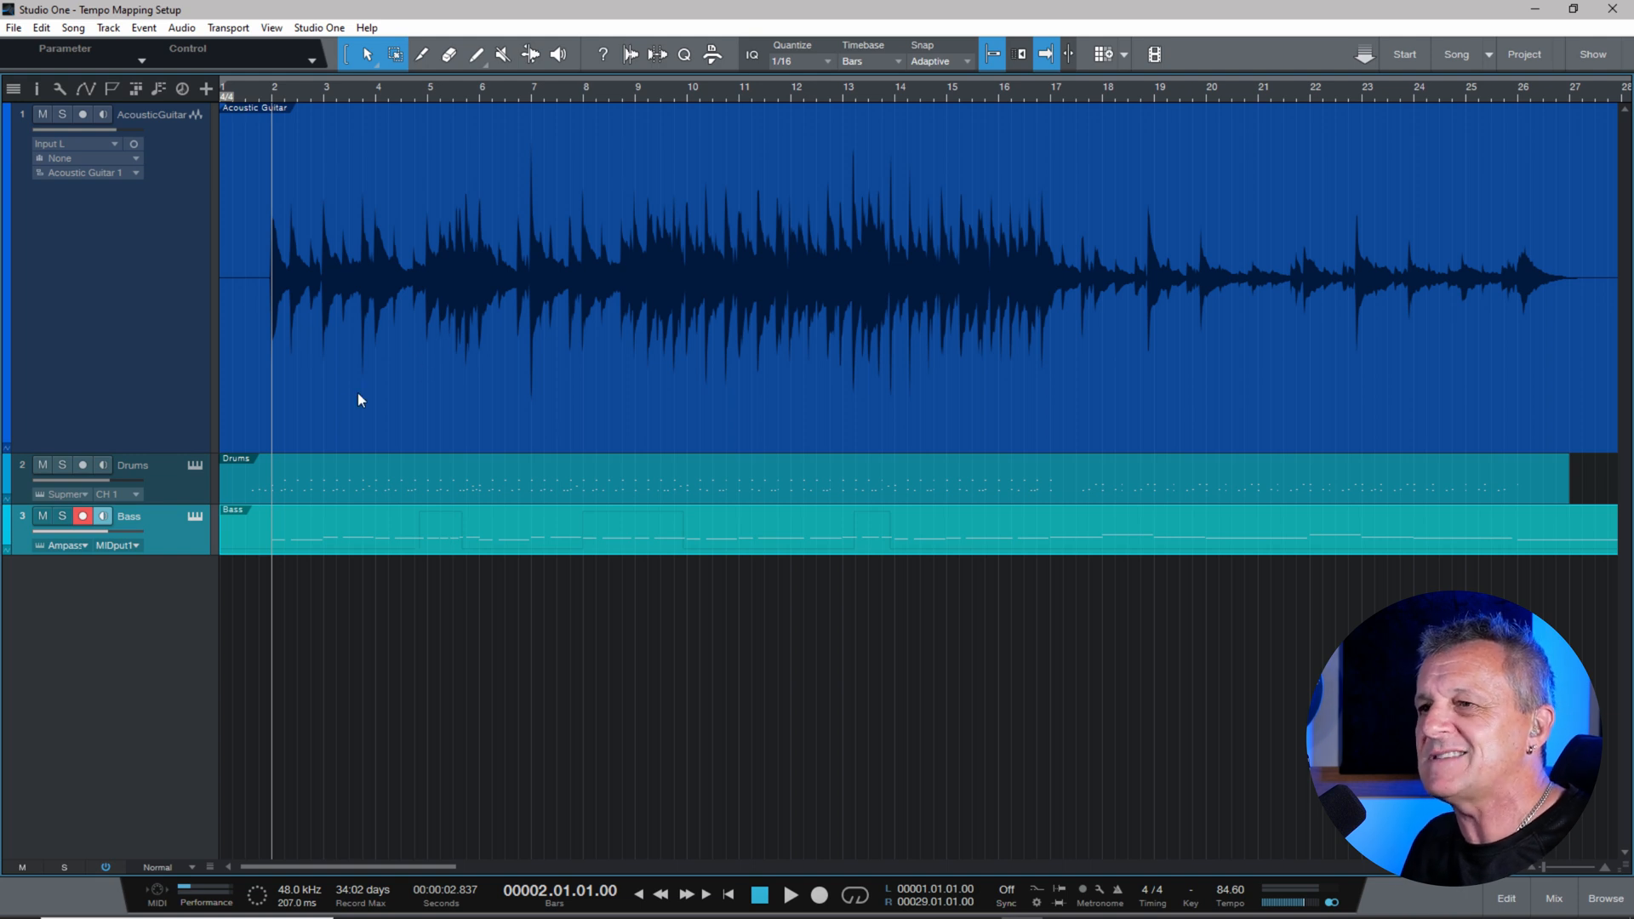
mouse_move(1241, 902)
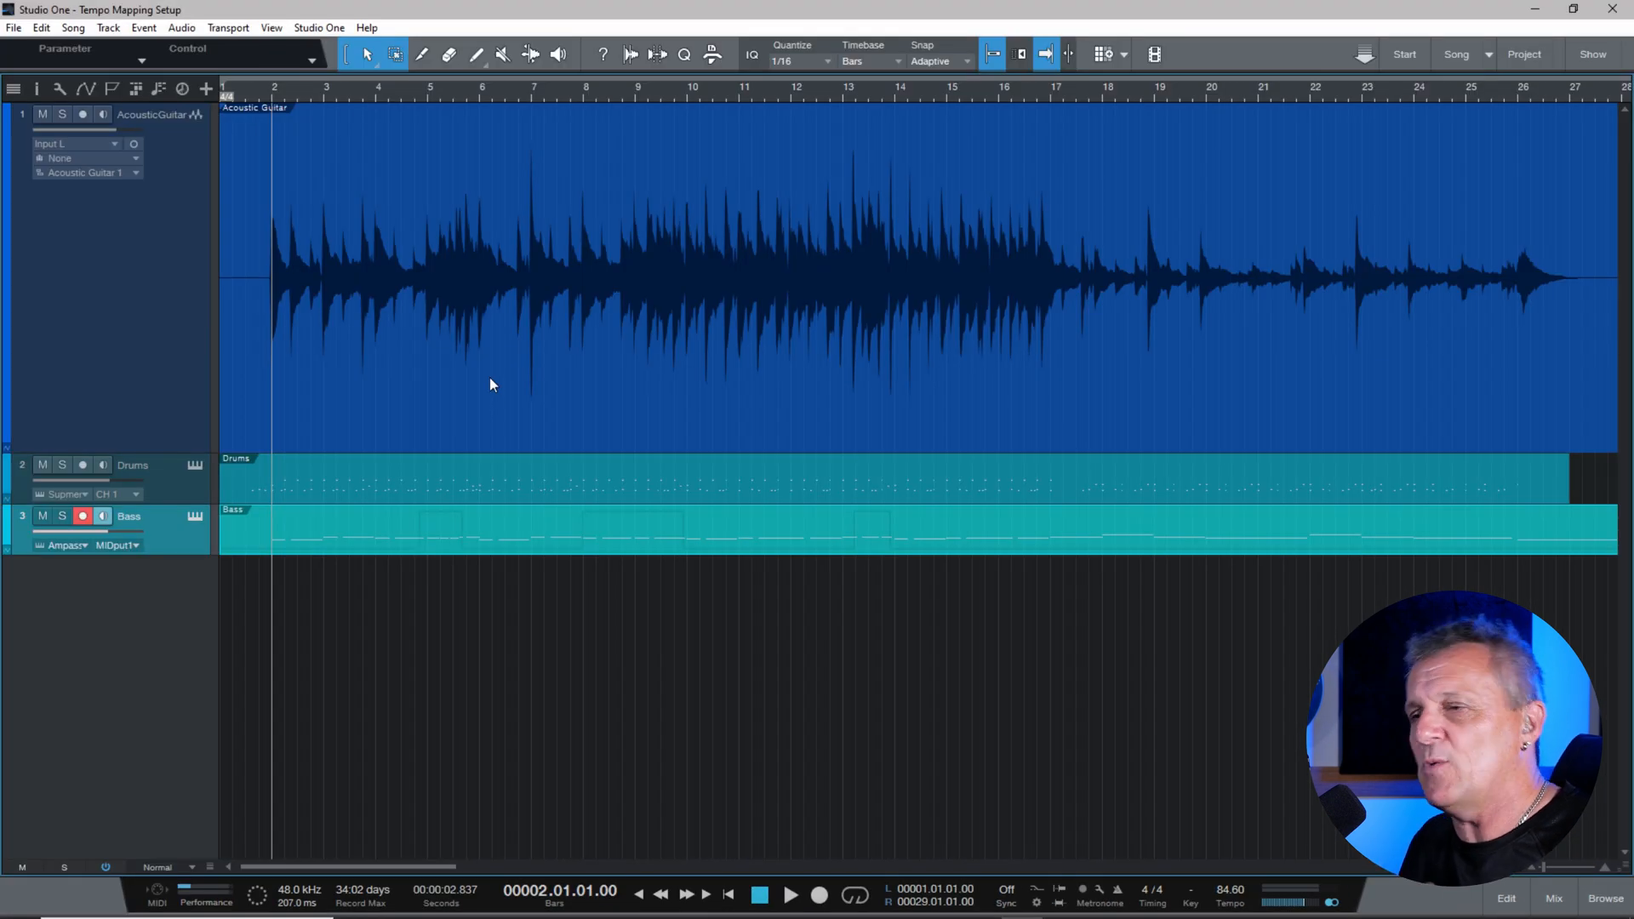
mouse_move(412, 396)
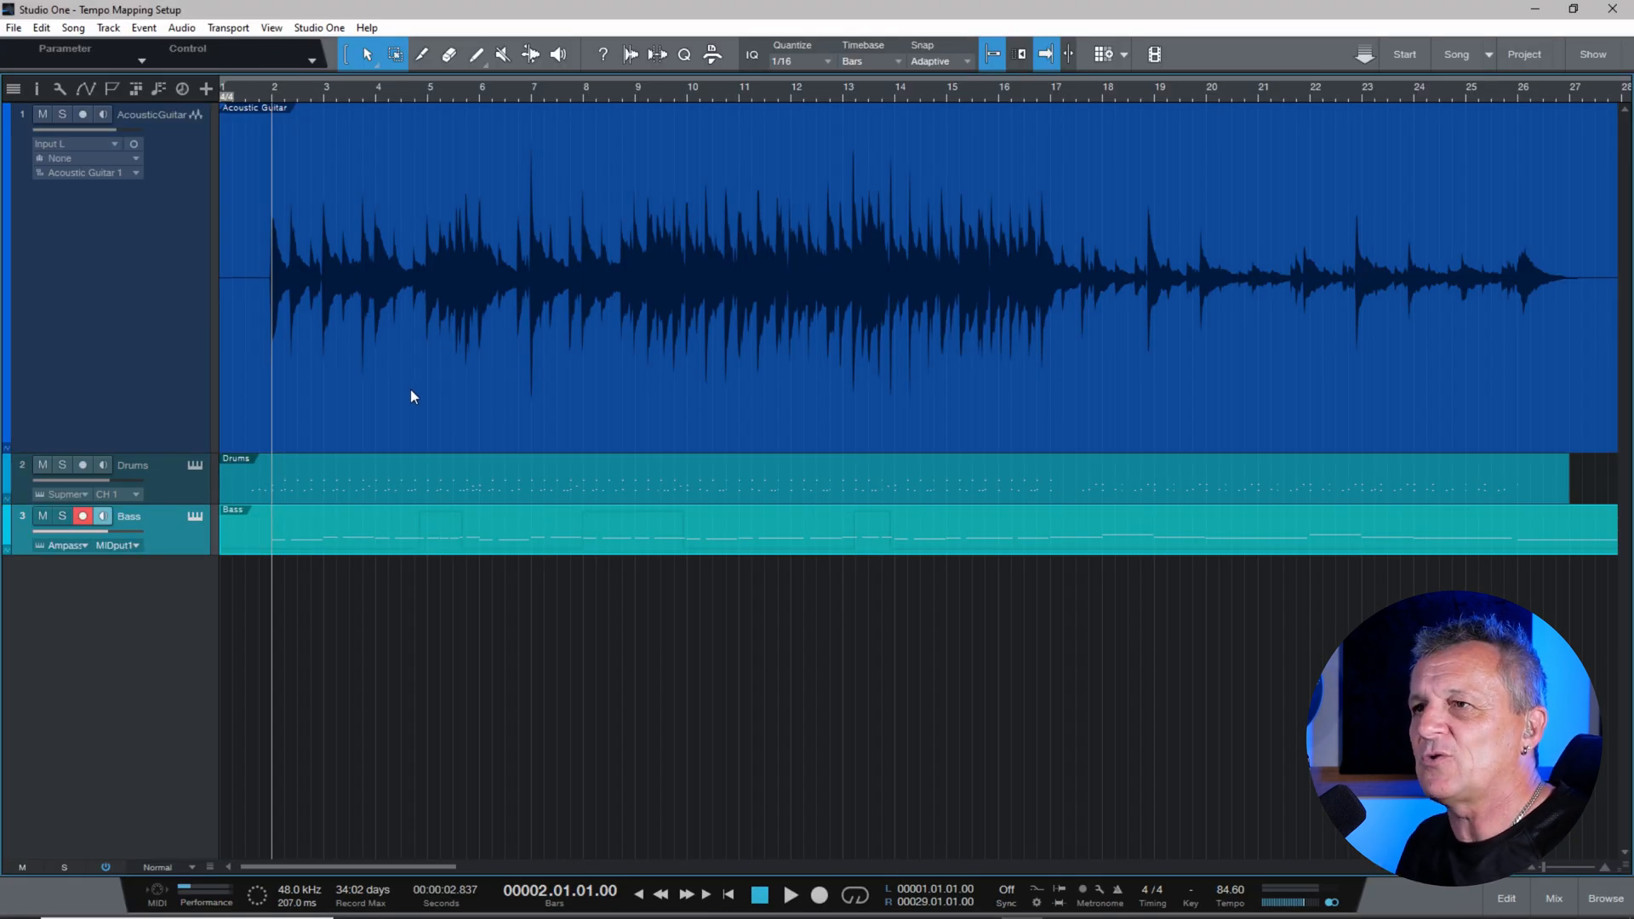
mouse_move(279, 291)
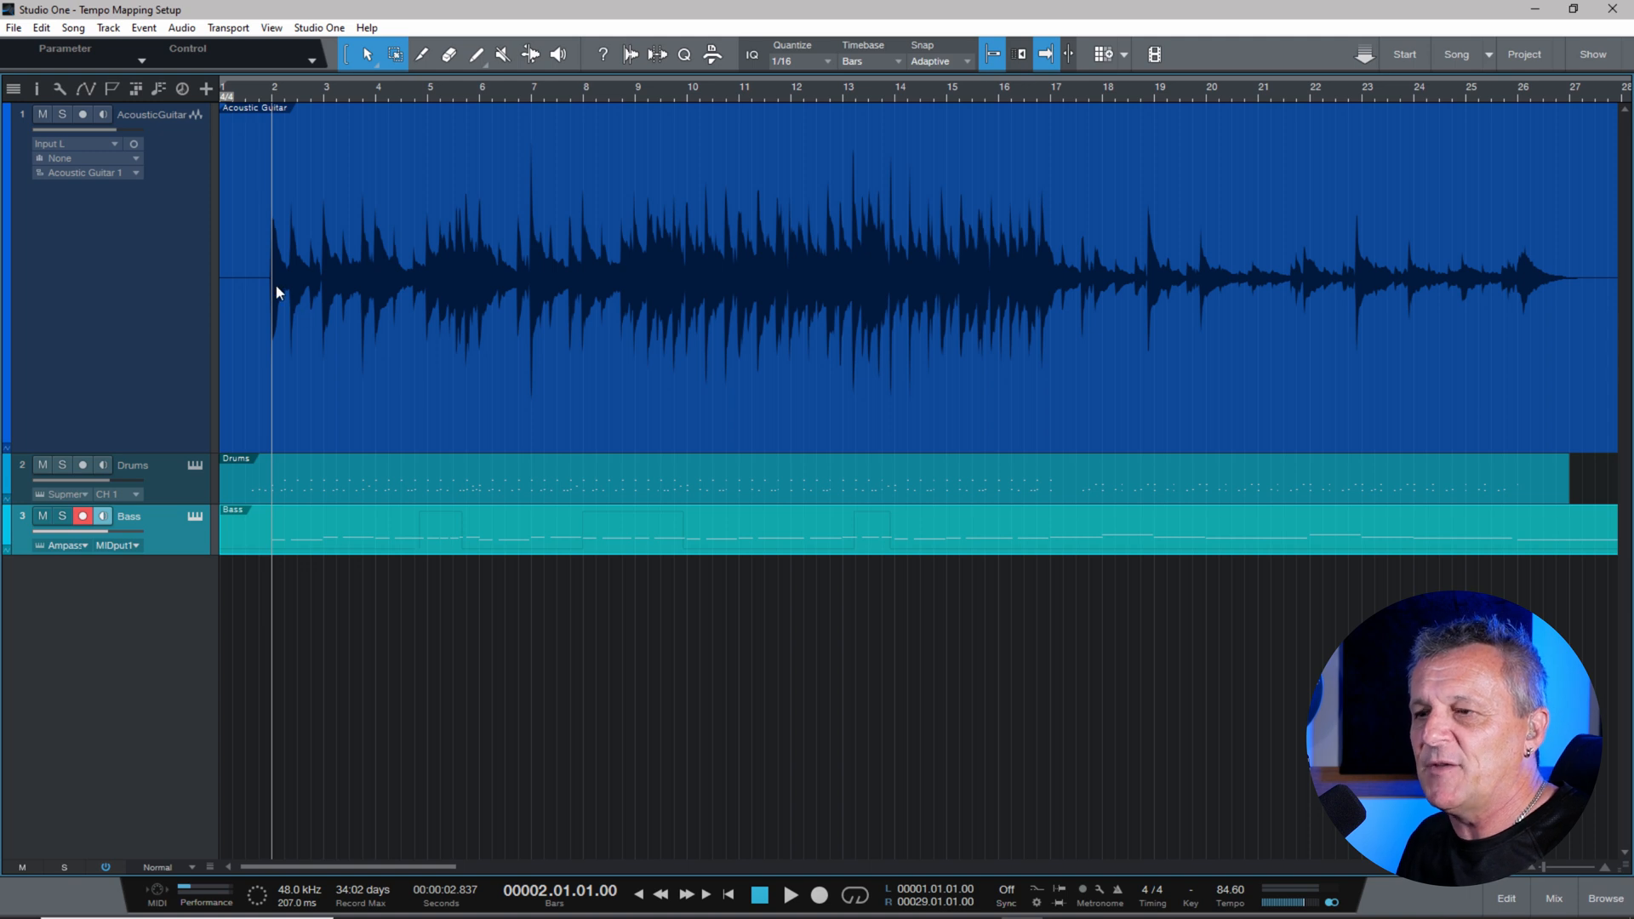
mouse_move(289, 299)
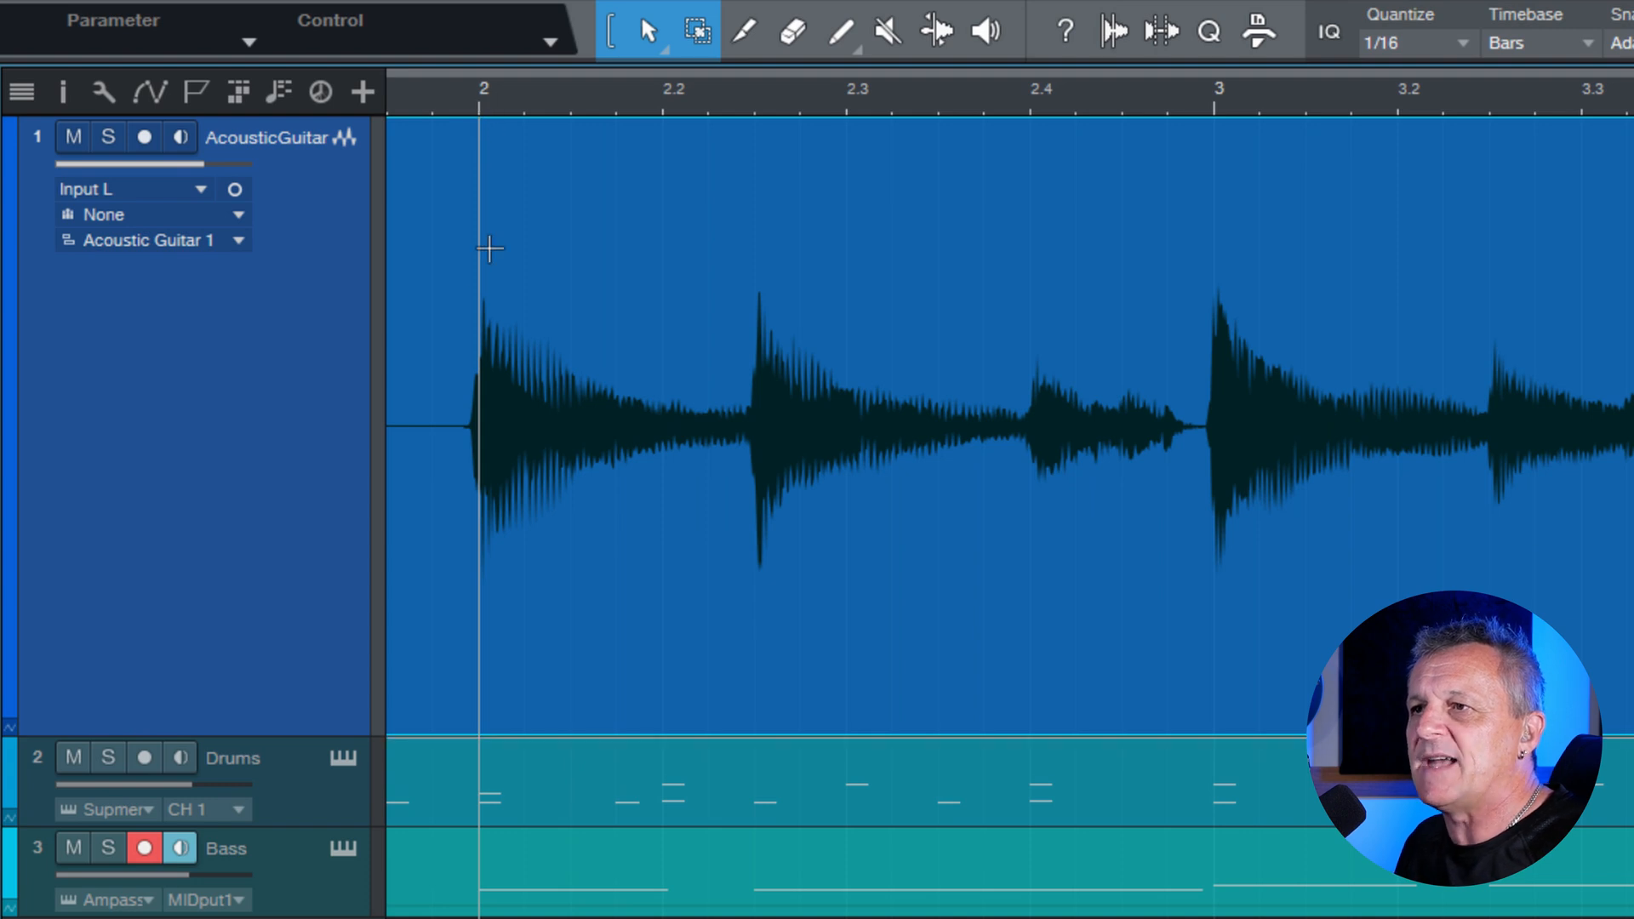
mouse_move(485, 114)
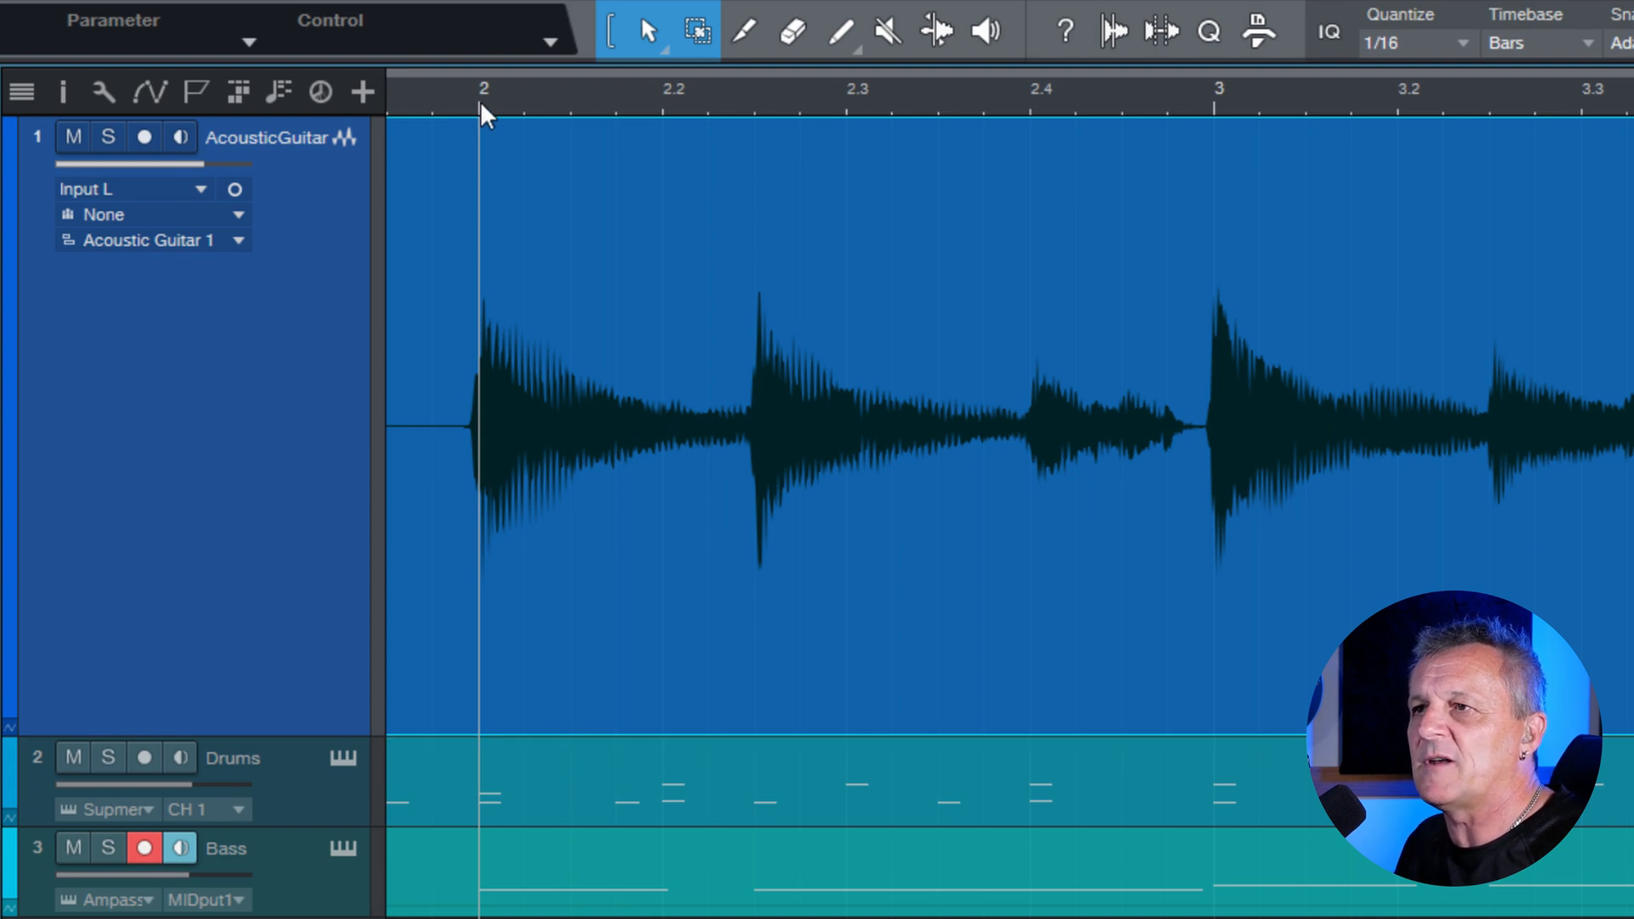
mouse_move(713, 667)
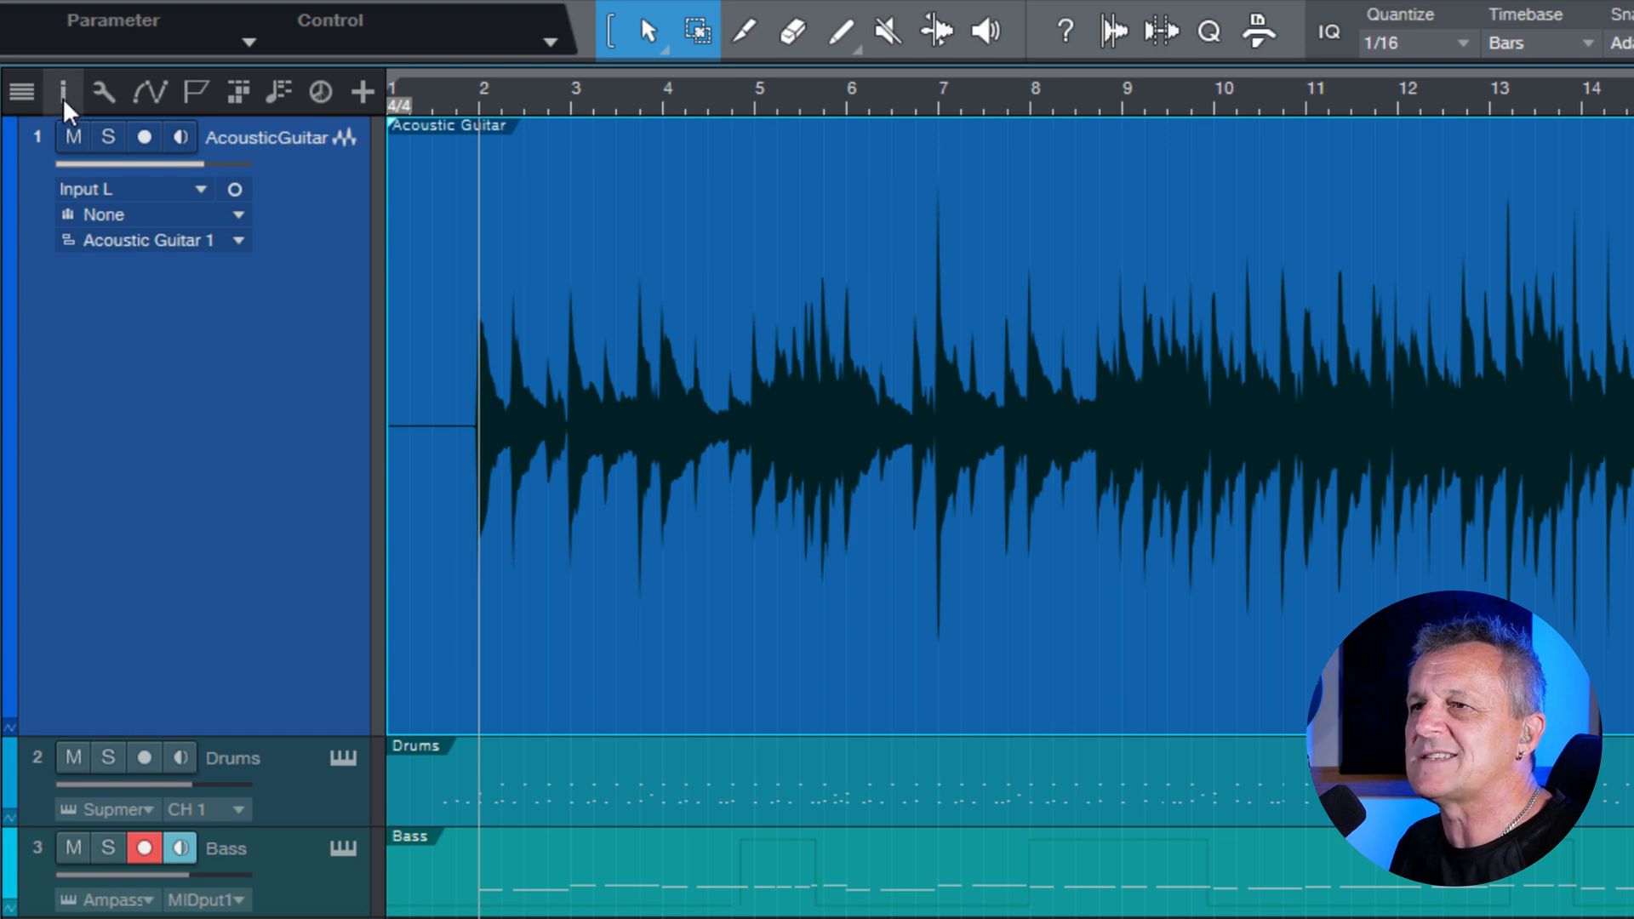
left_click(64, 92)
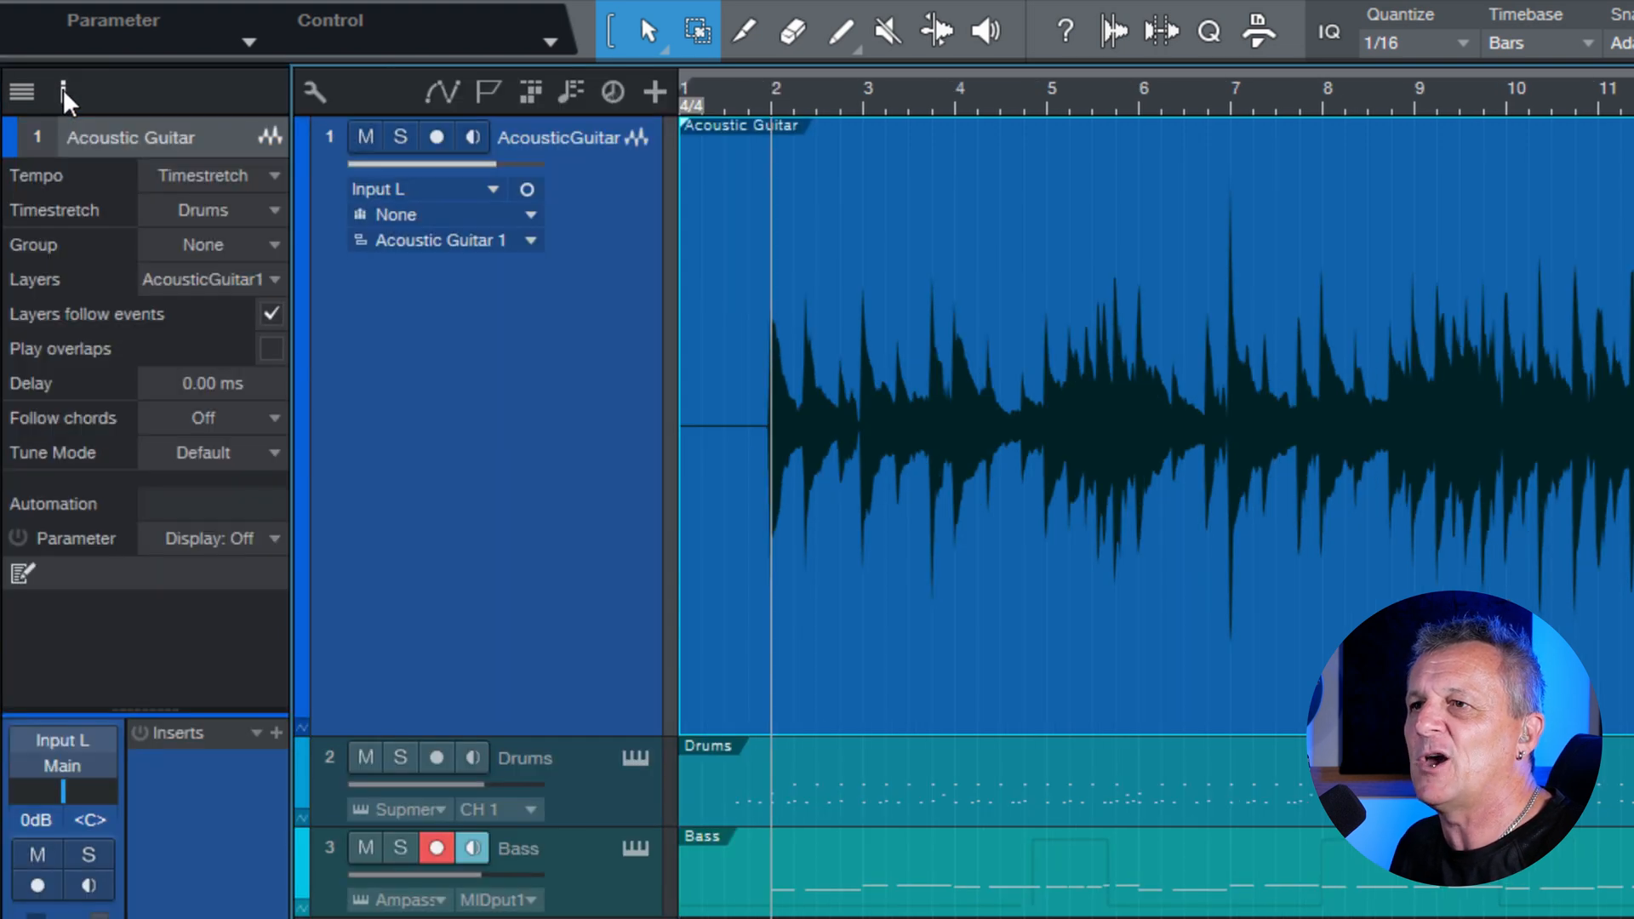
mouse_move(119, 94)
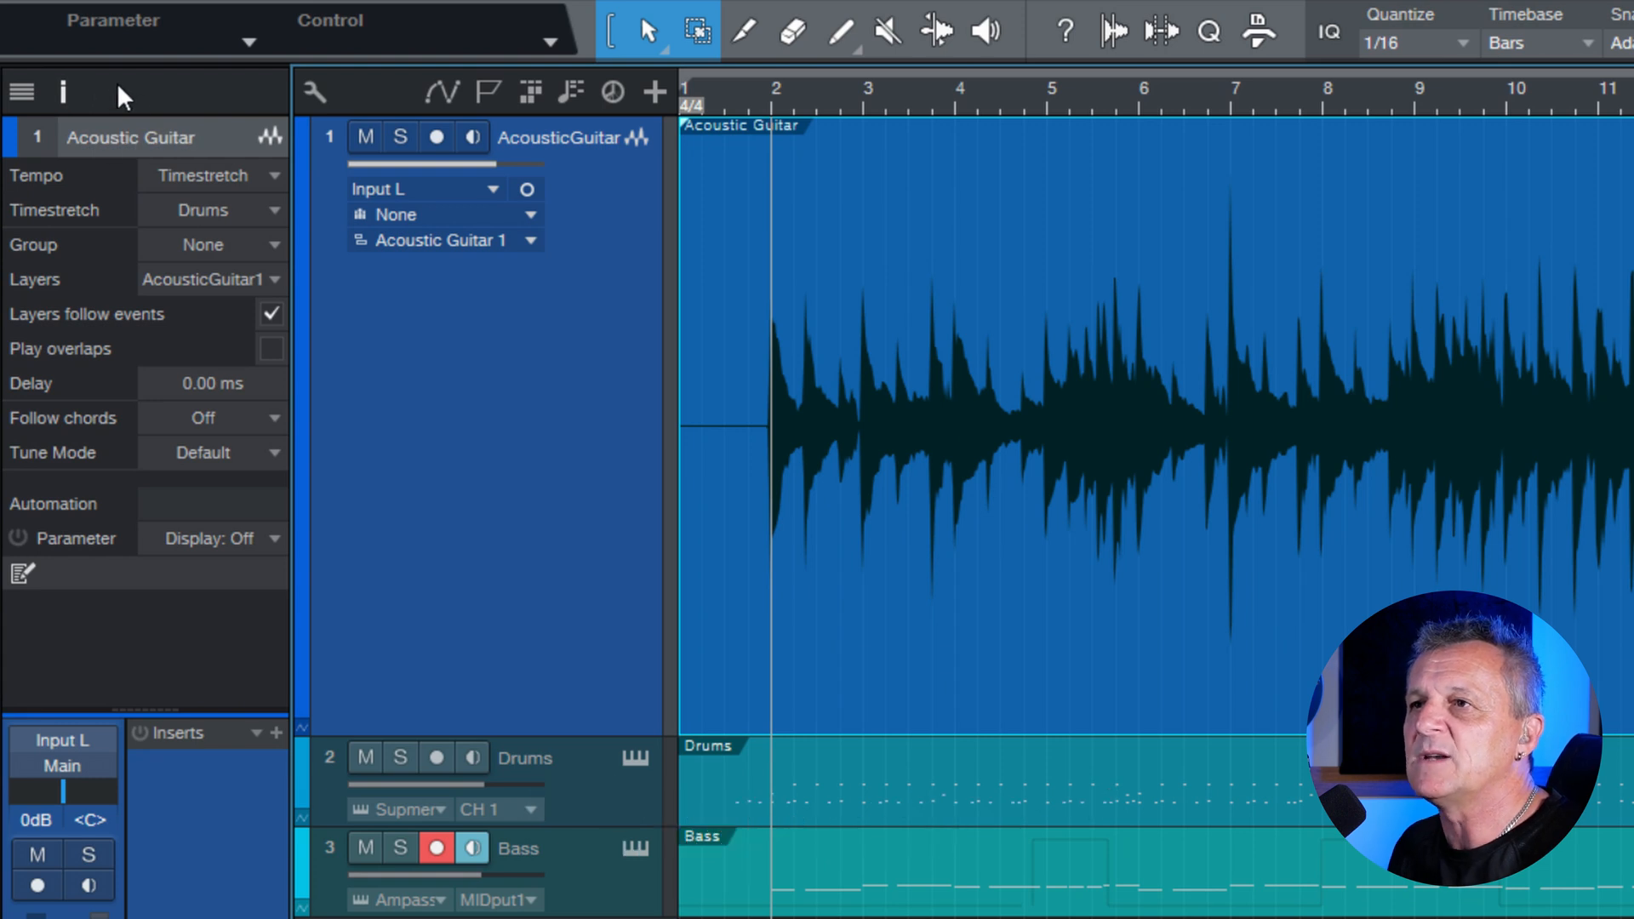
mouse_move(58, 192)
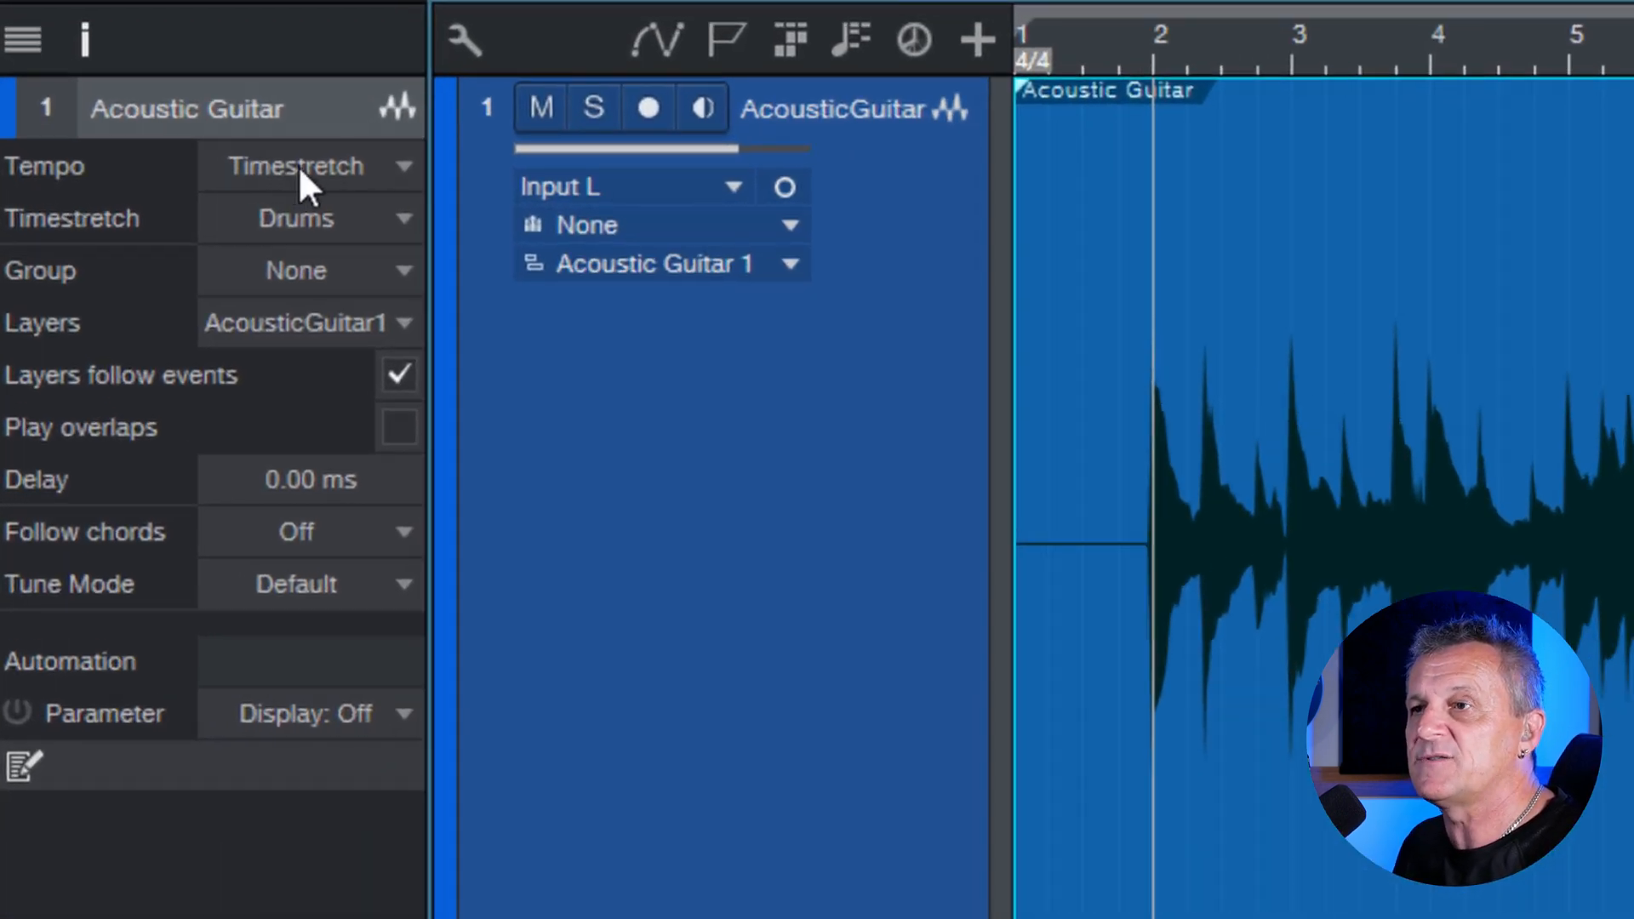
left_click(303, 165)
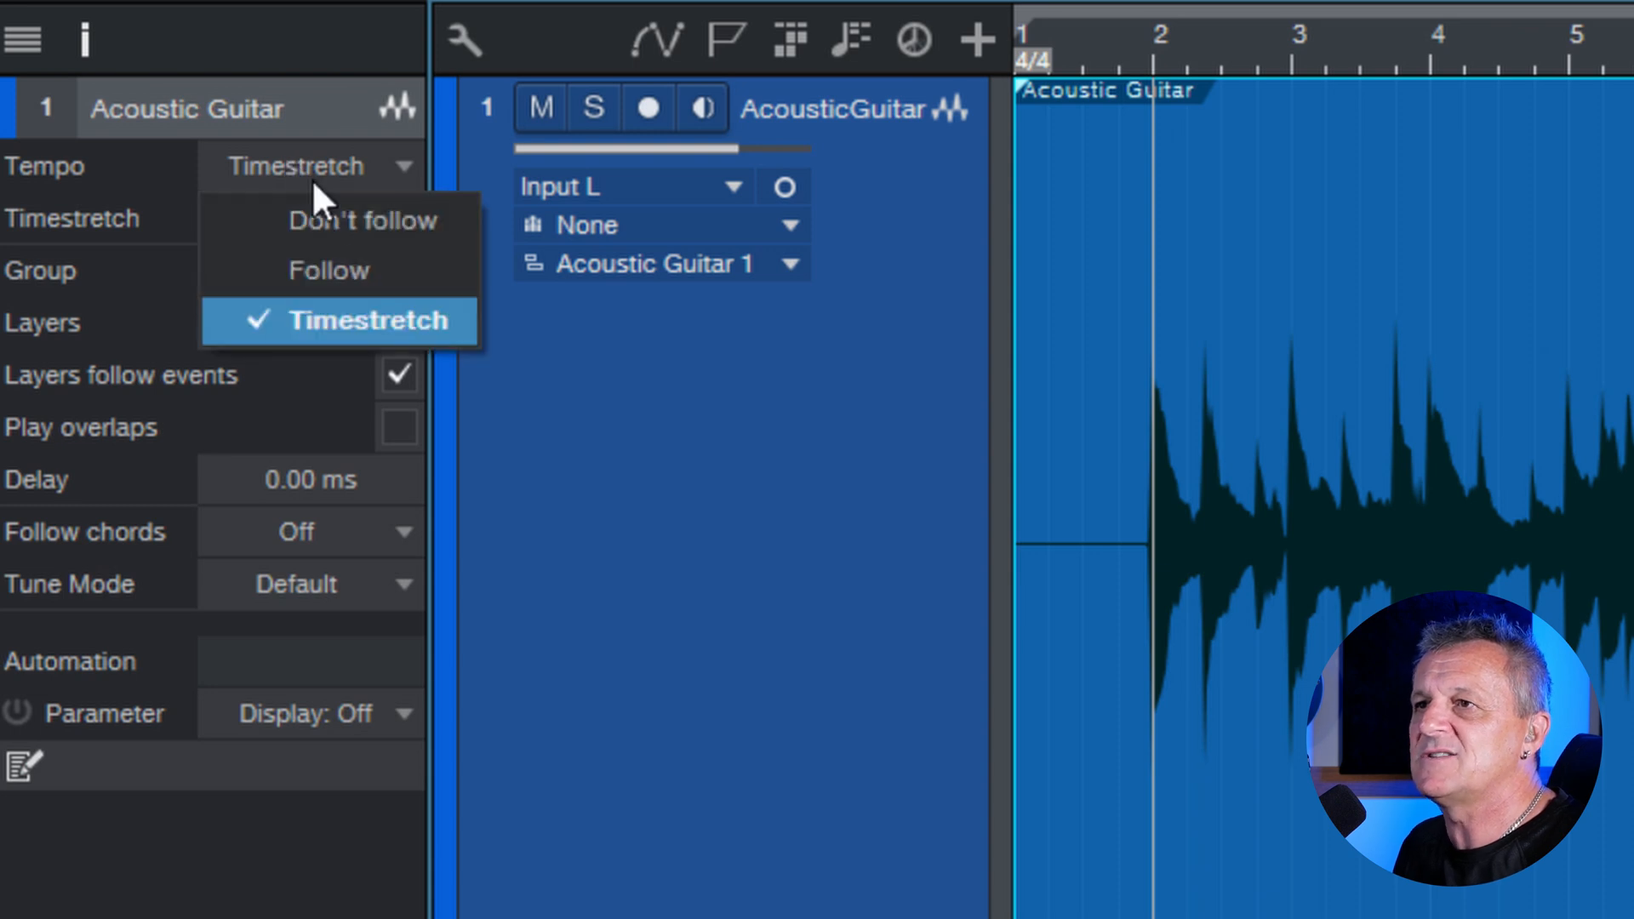
left_click(363, 220)
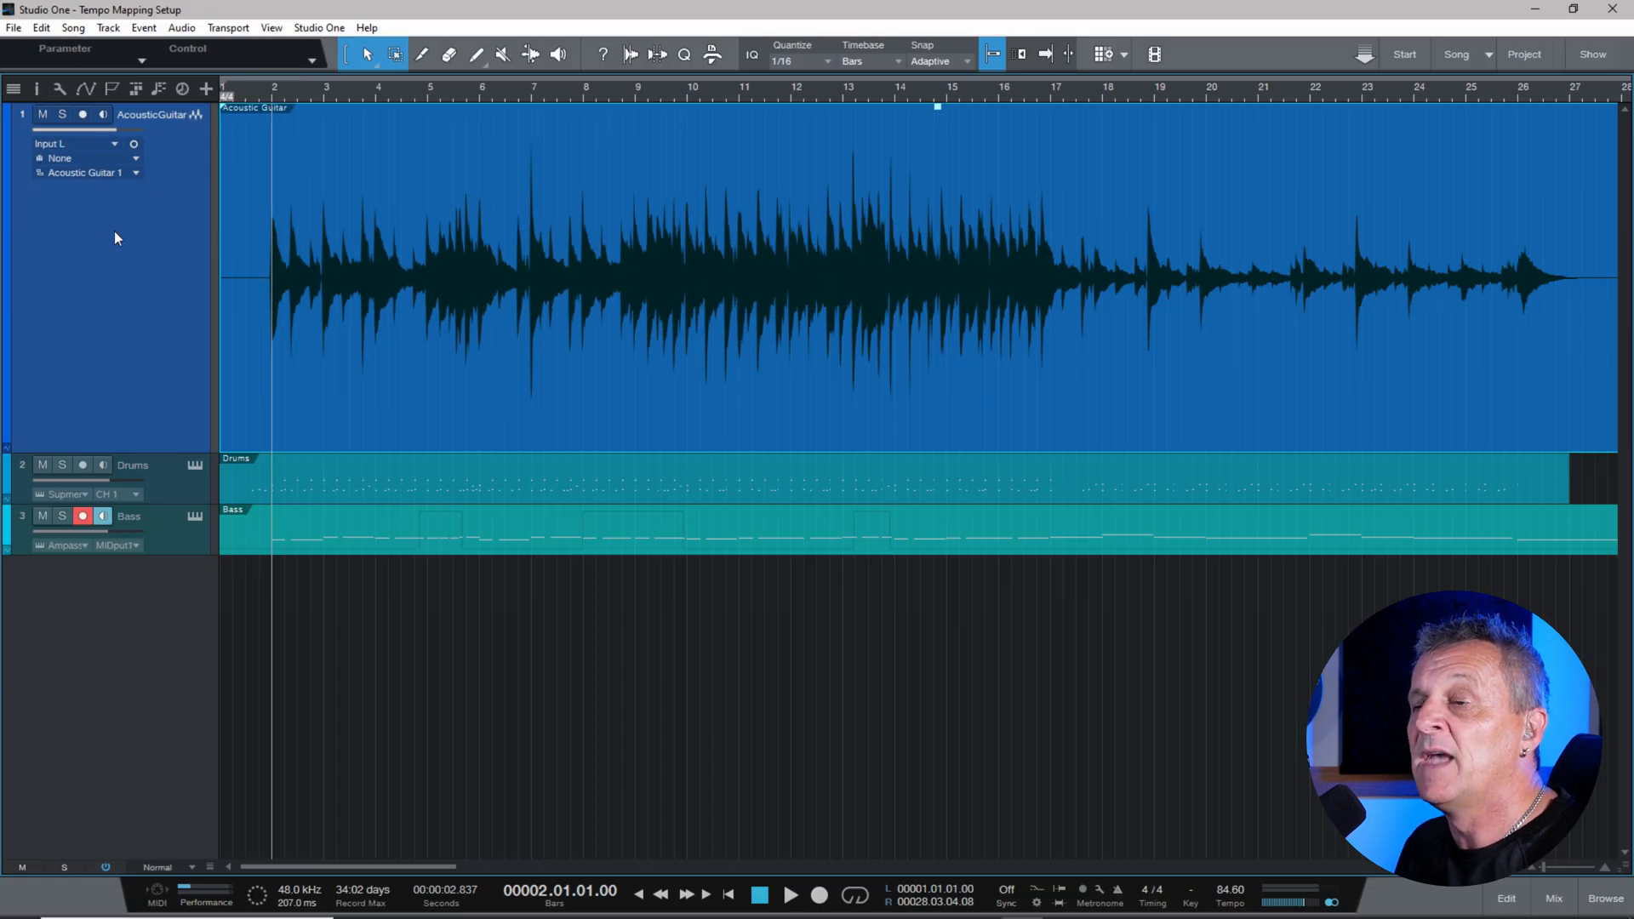
mouse_move(121, 253)
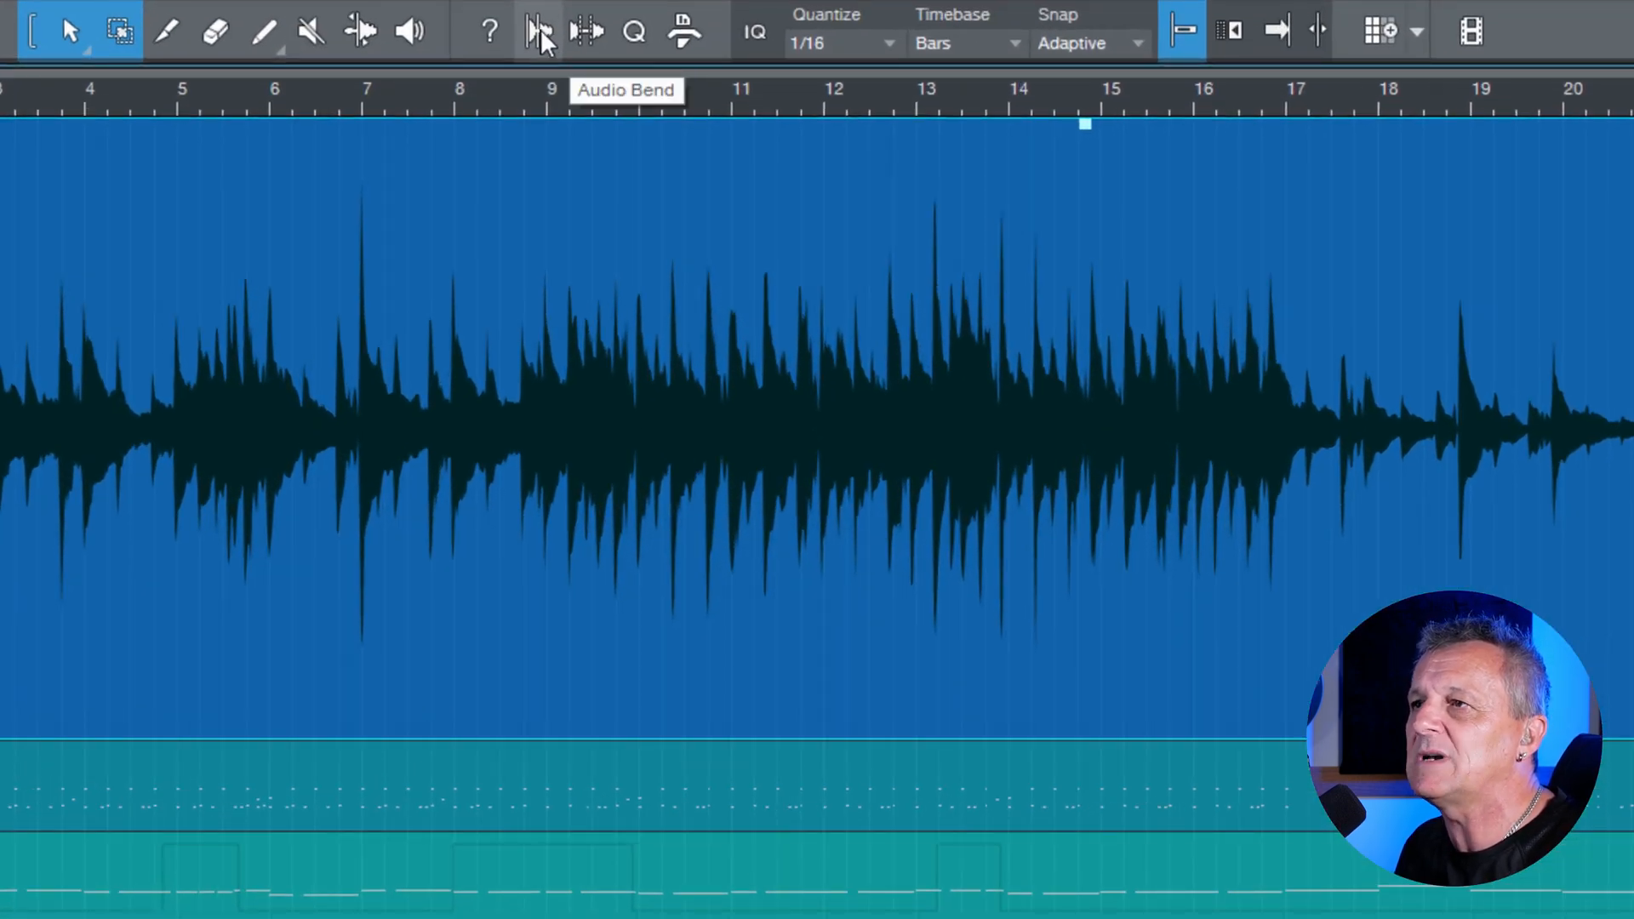
Step: Show the Audio Bend panel and start transient analysis on the guitar audio
left_click(539, 31)
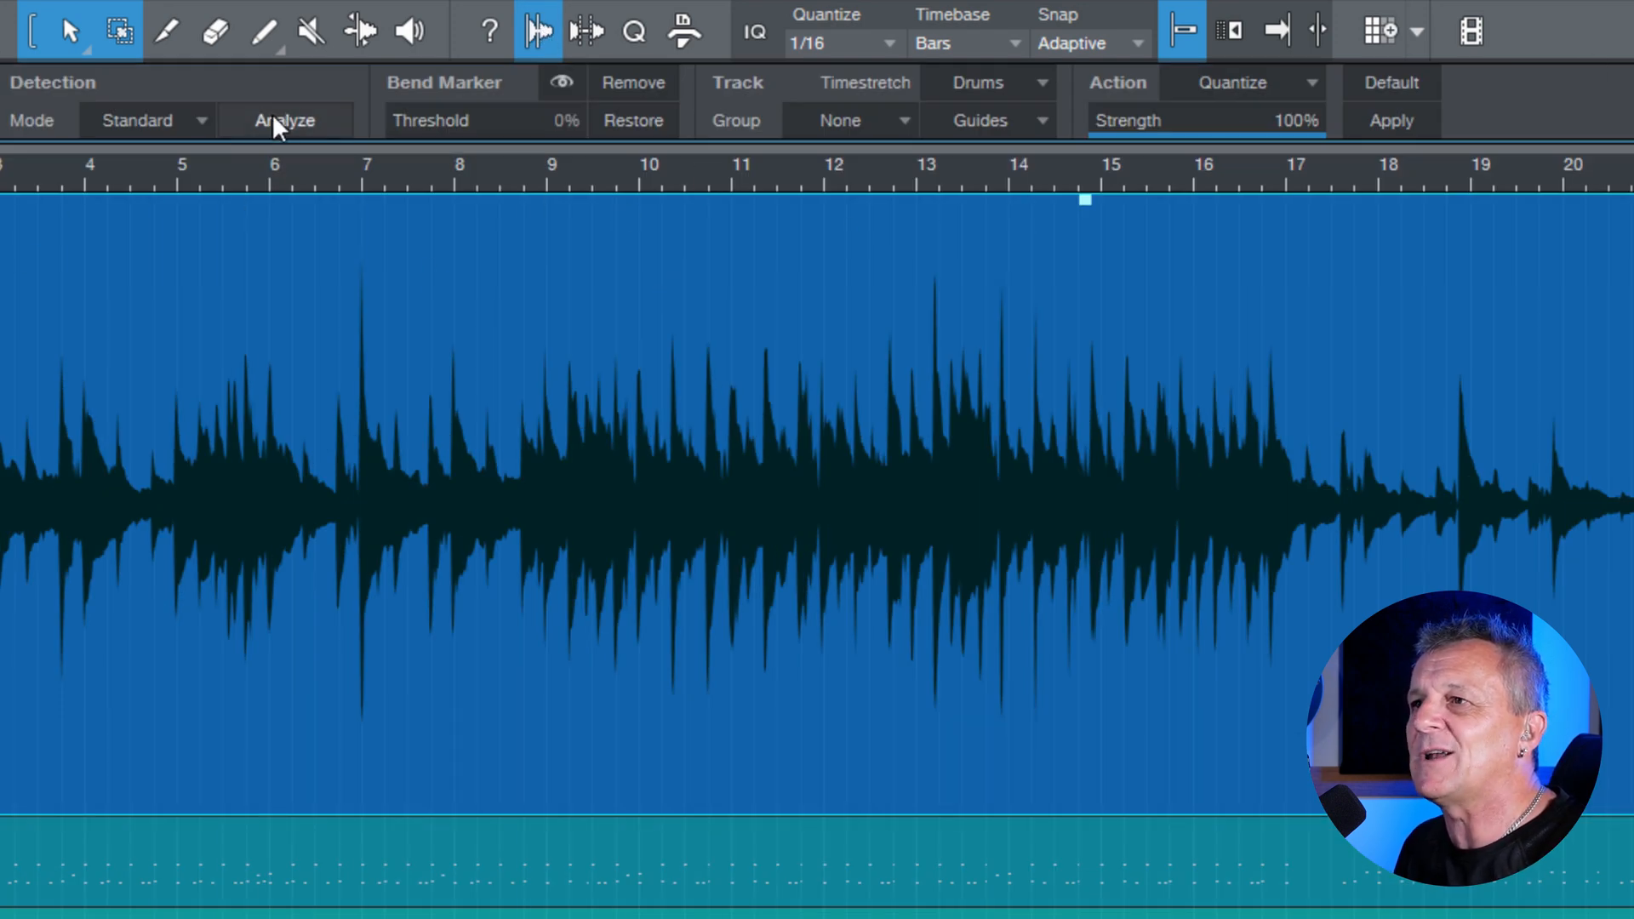
left_click(284, 119)
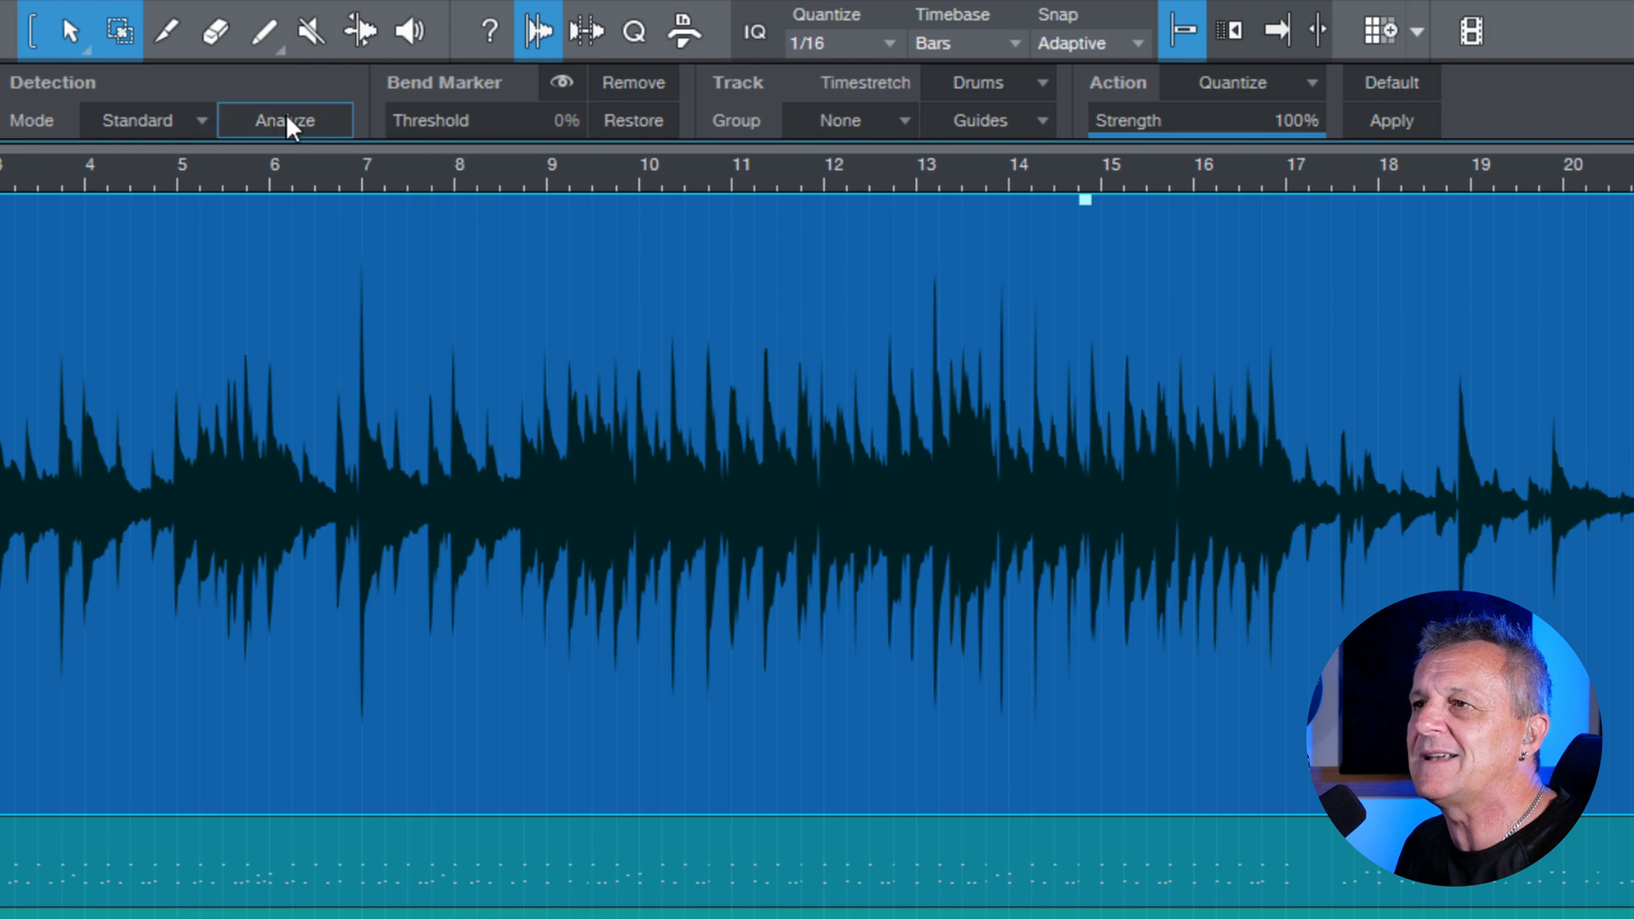
Step: Analyze the guitar transients and settle the bend marker threshold at 52%
left_click(284, 119)
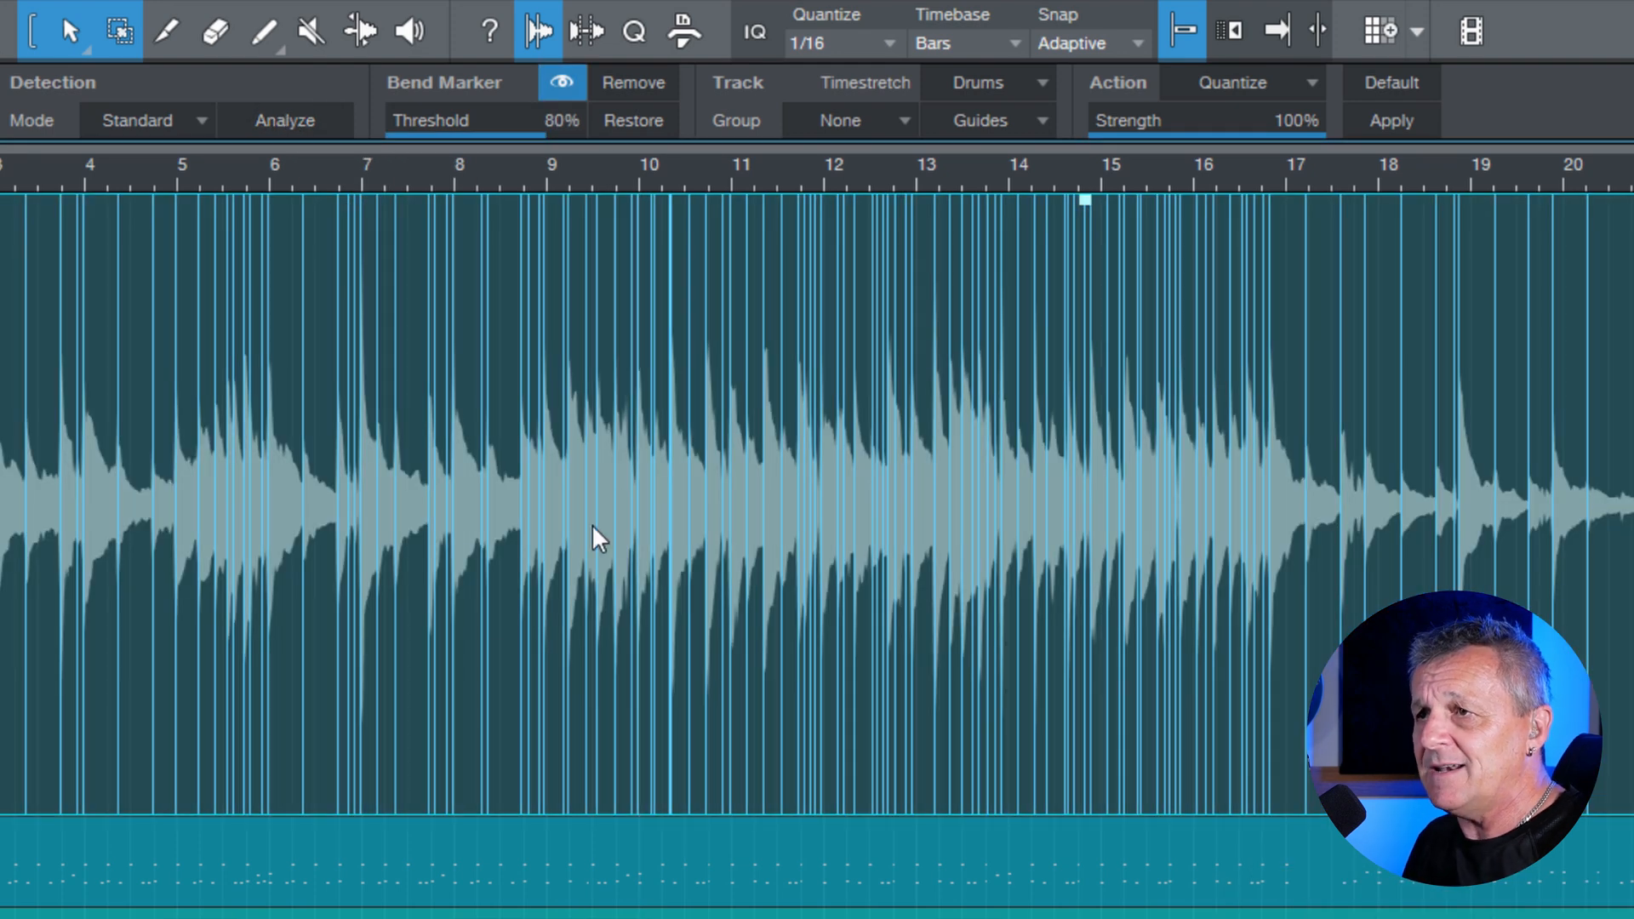
mouse_move(141, 696)
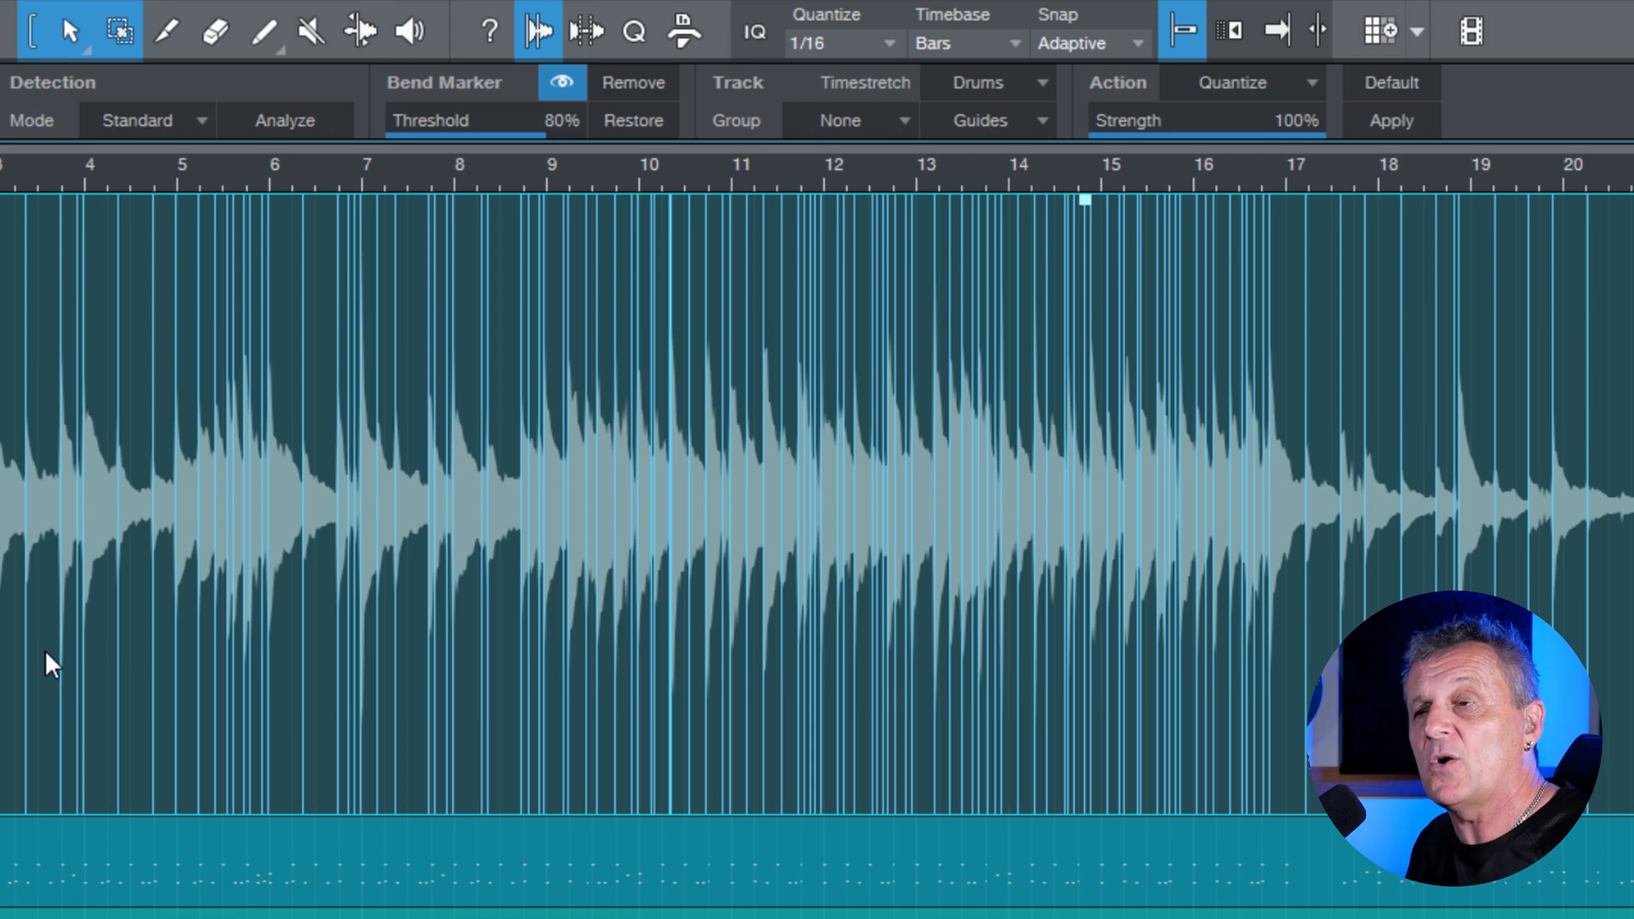
mouse_move(494, 146)
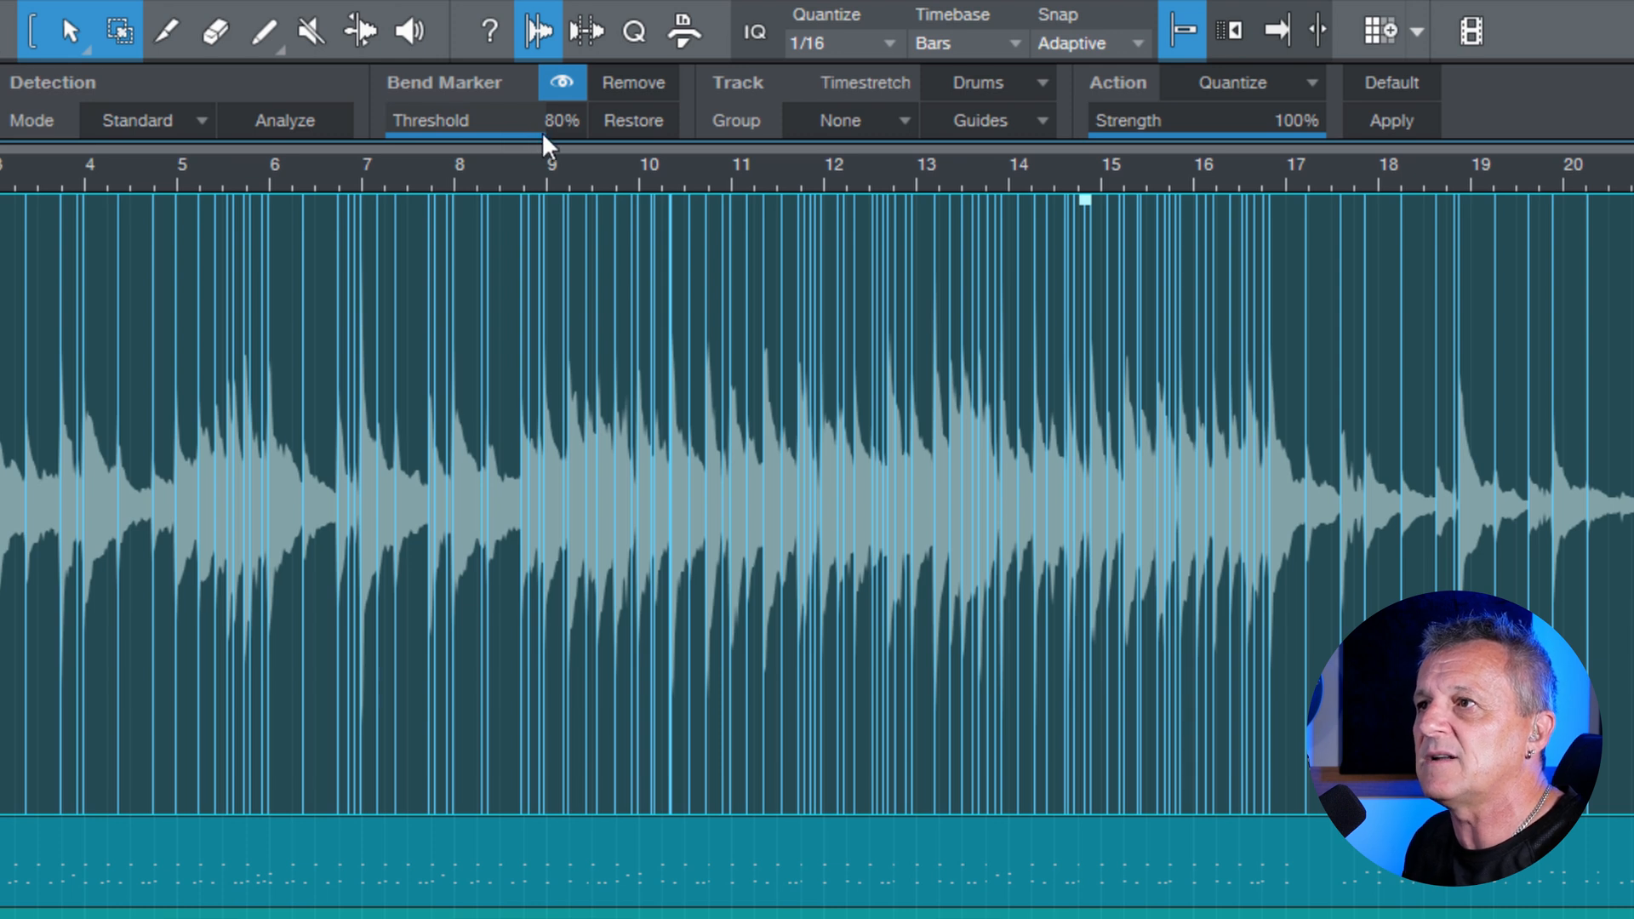
left_click_drag(563, 119, 490, 119)
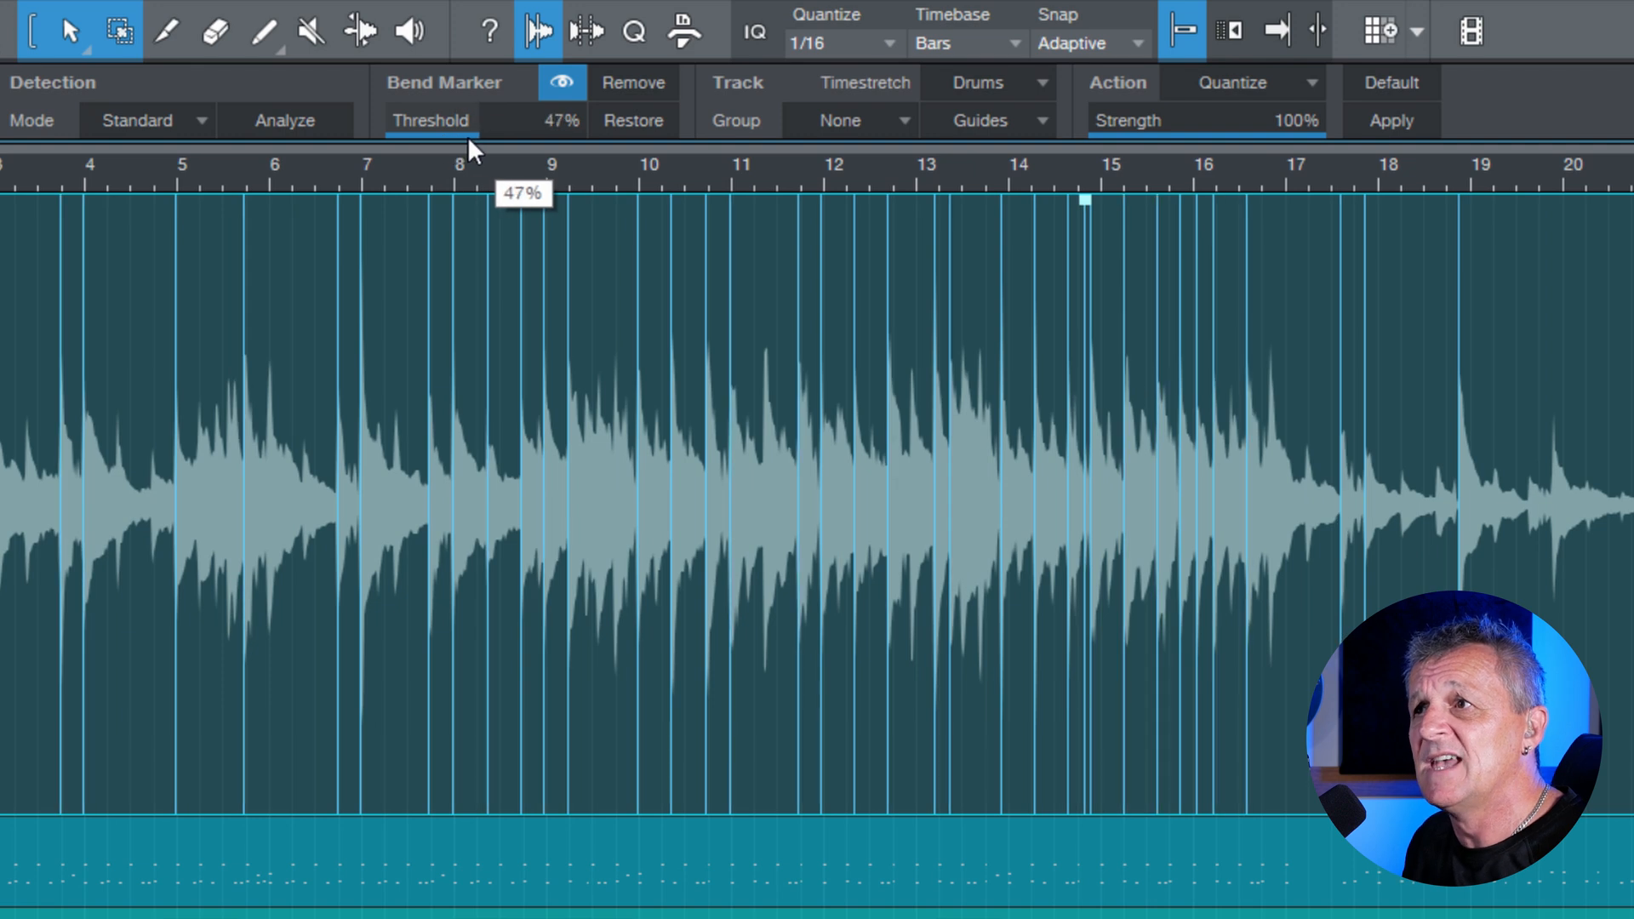
left_click_drag(558, 119, 532, 119)
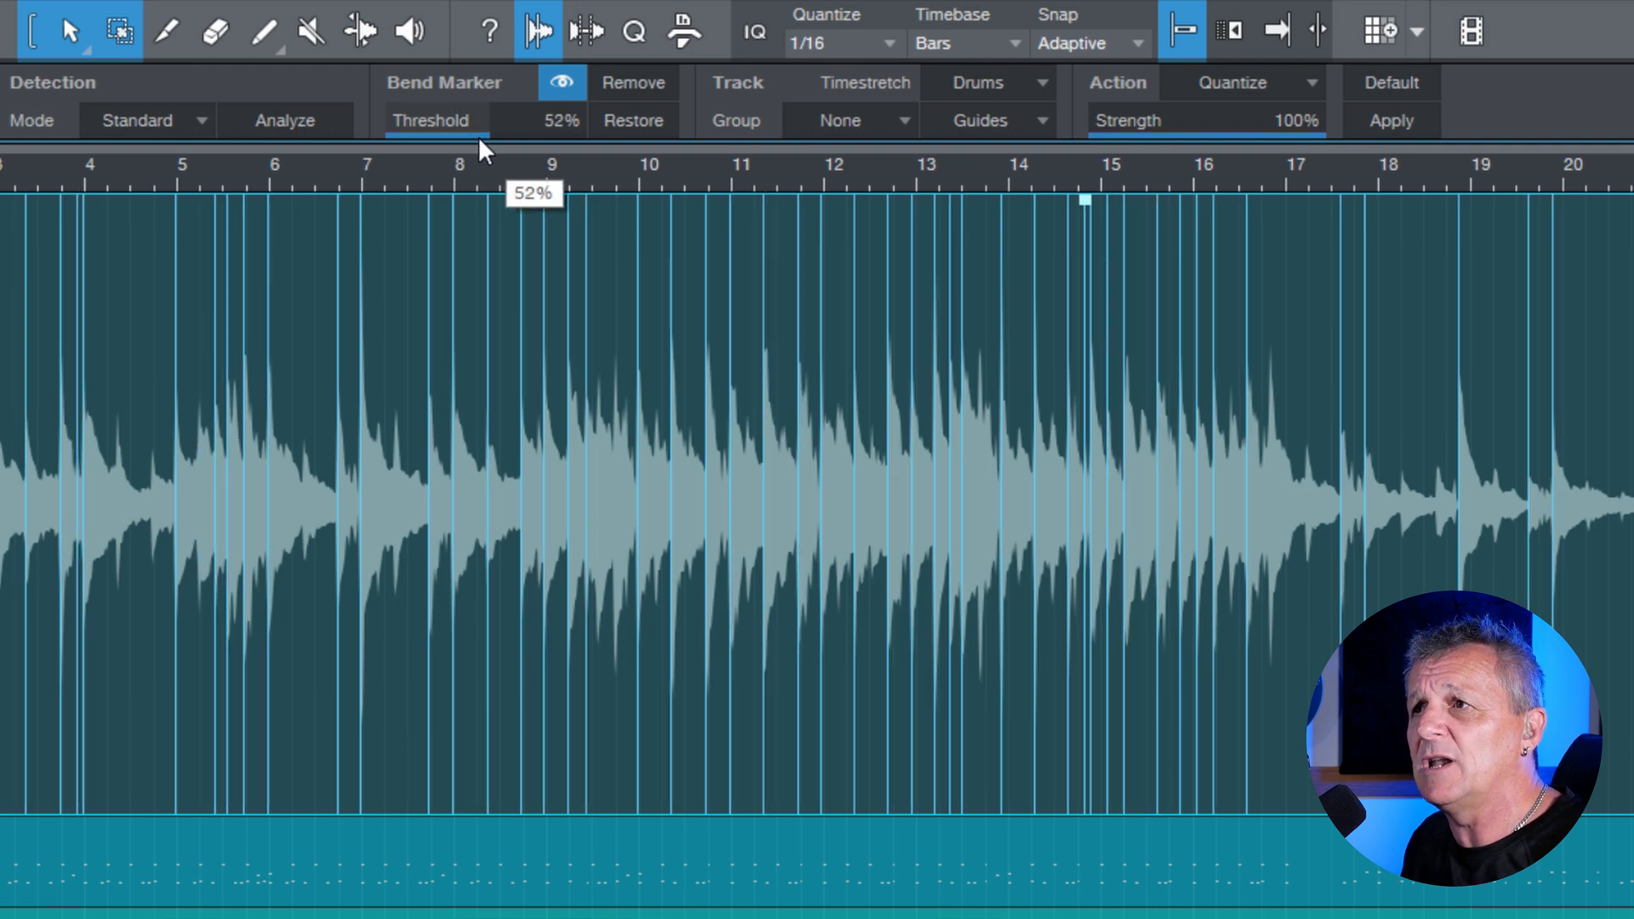
mouse_move(275, 192)
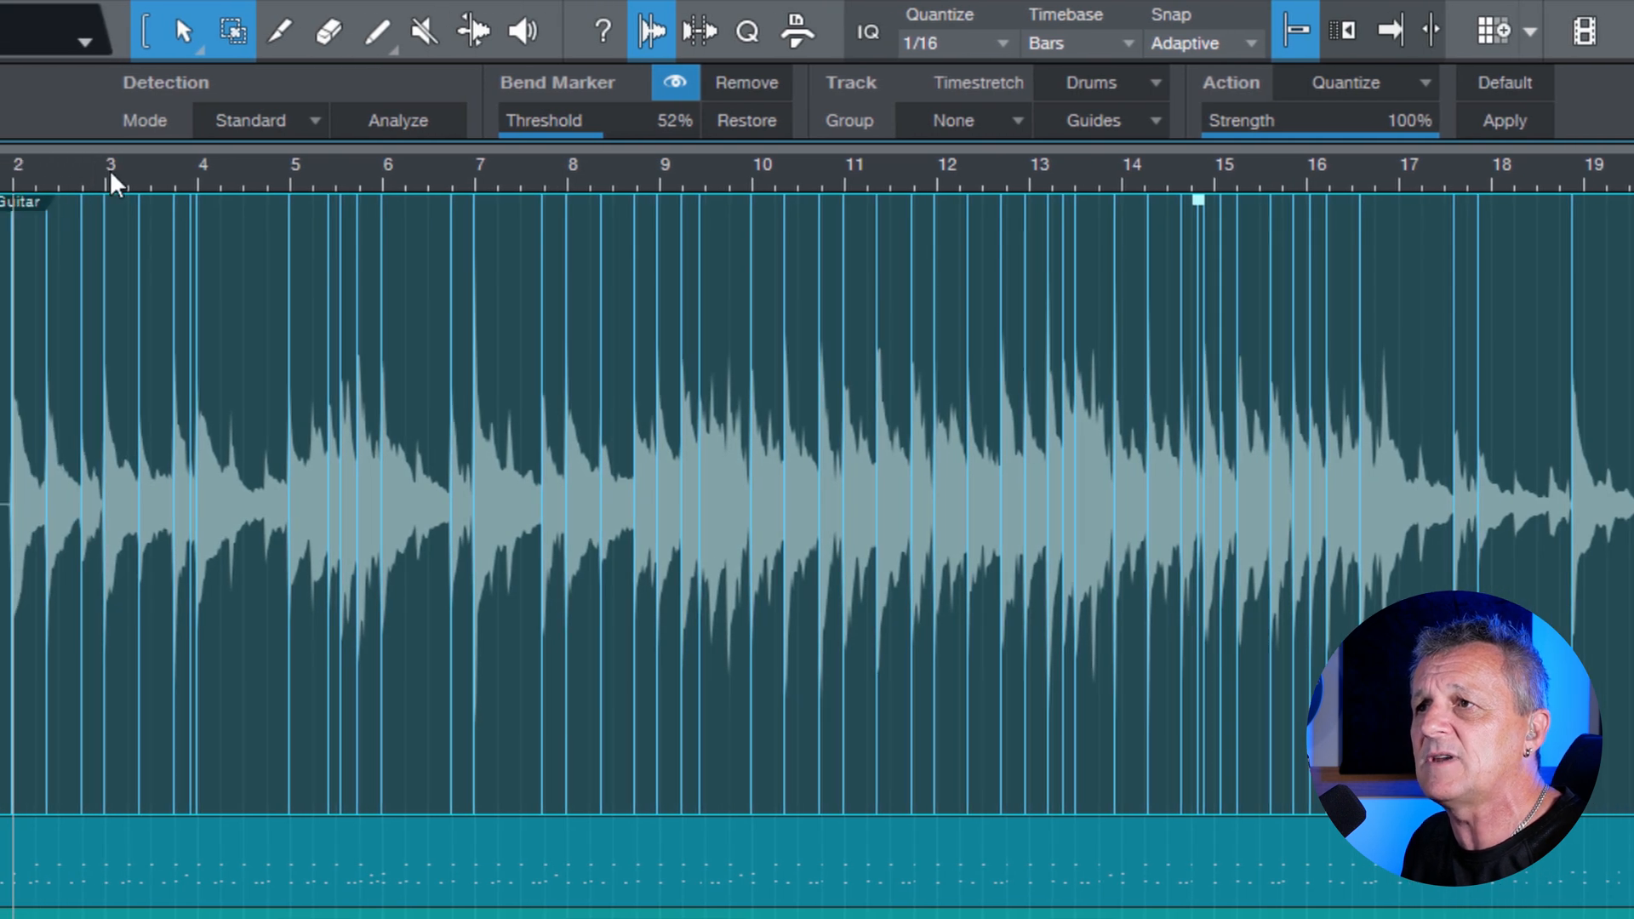
mouse_move(571, 182)
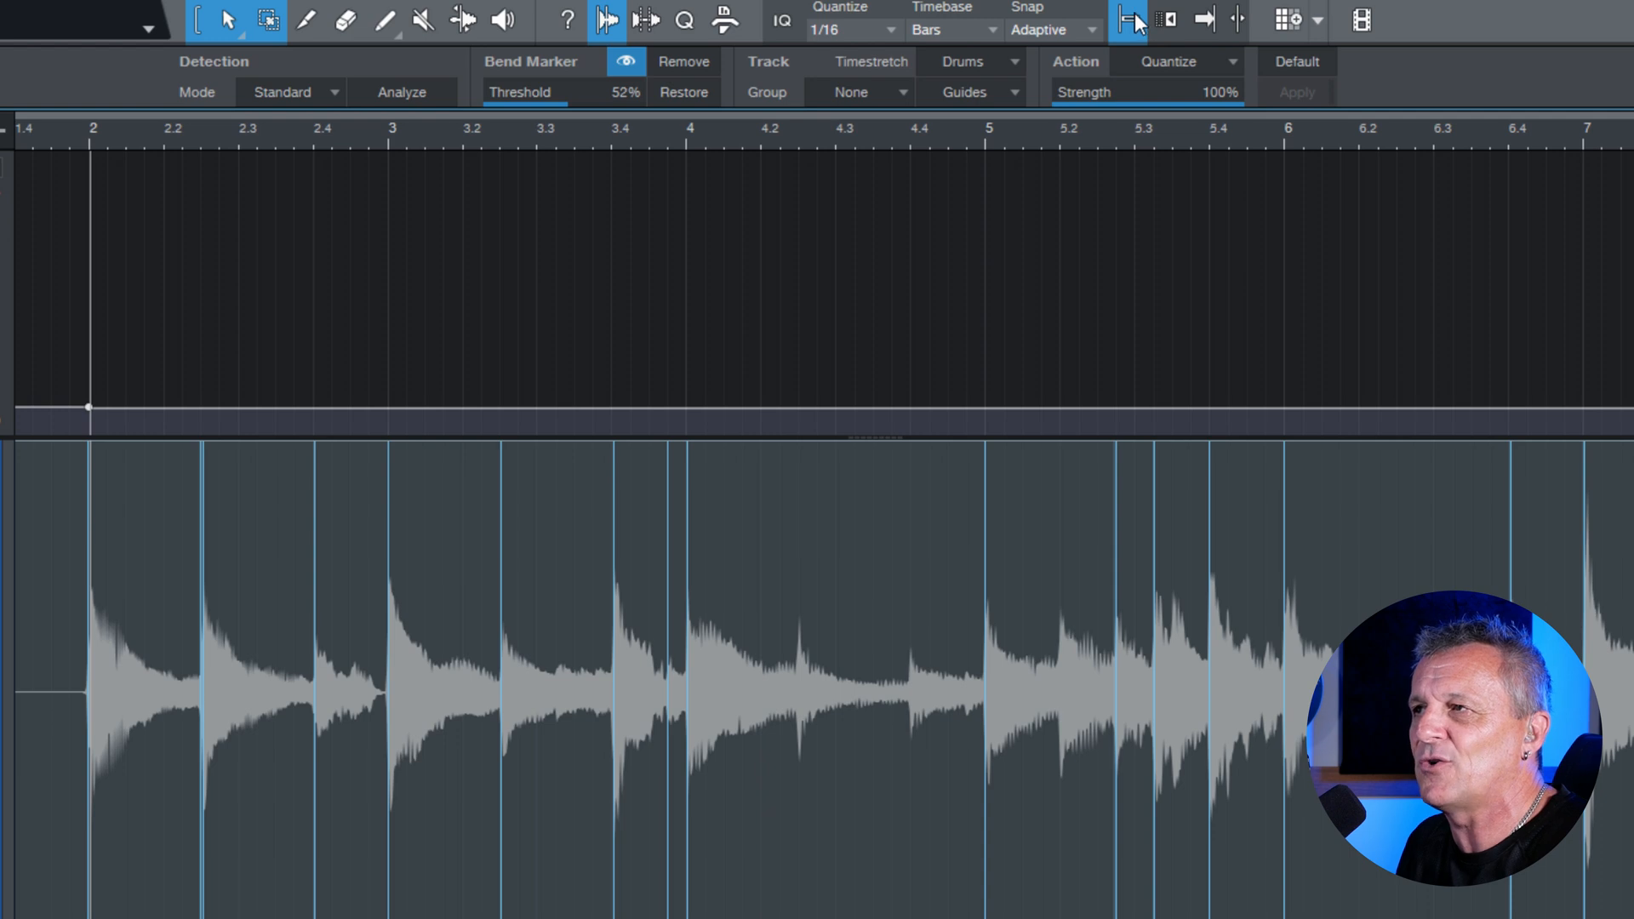
mouse_move(162, 361)
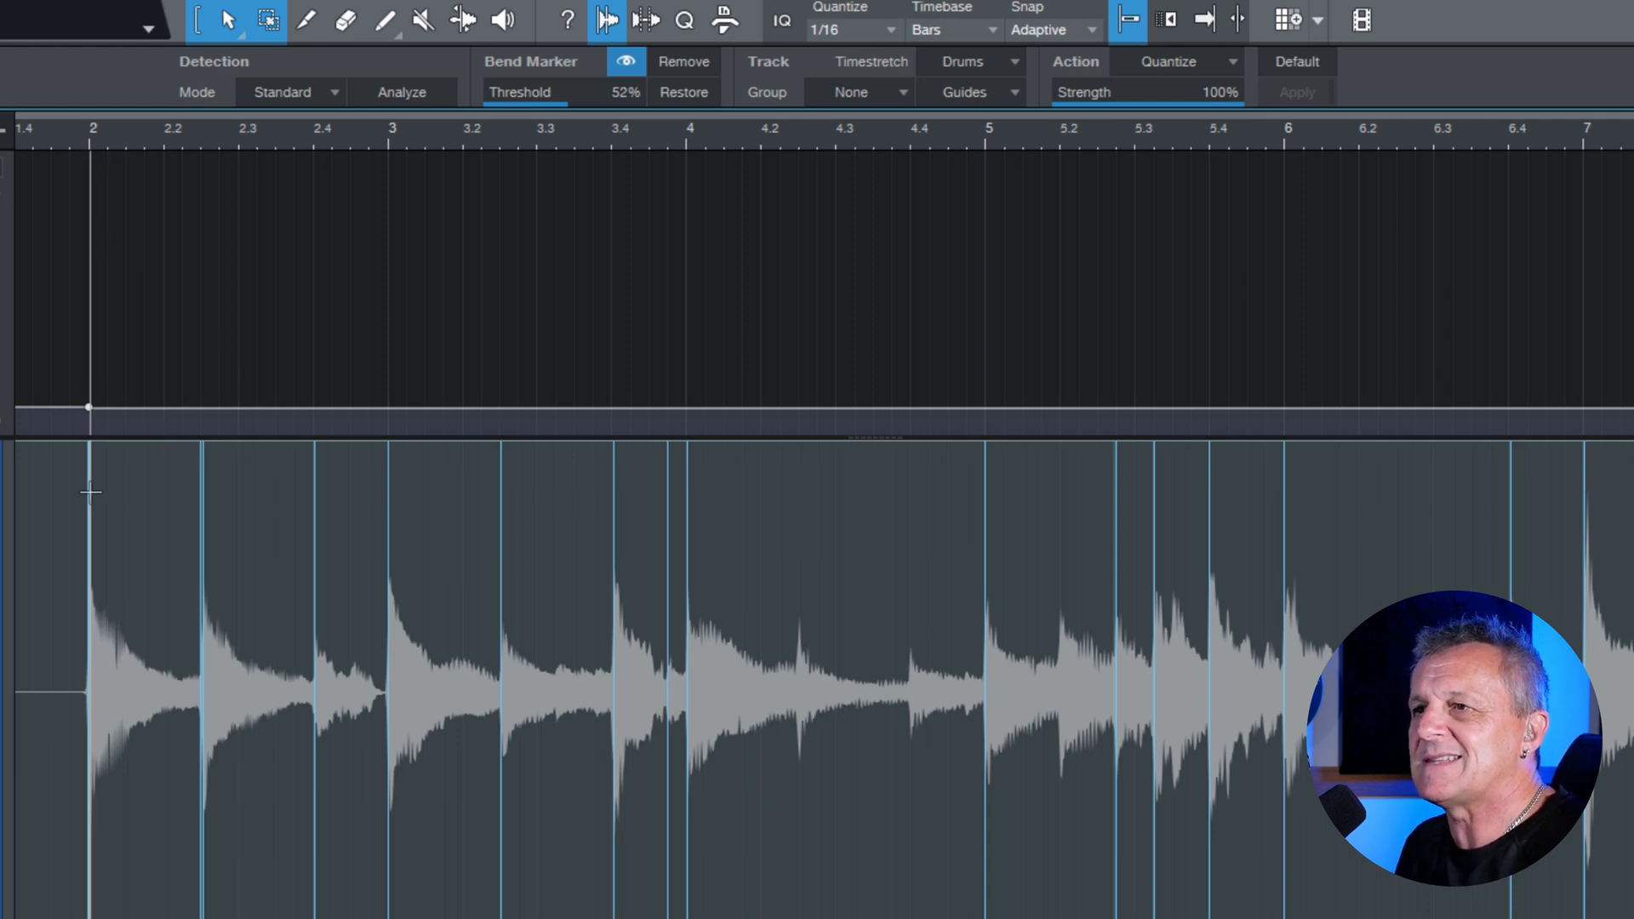
mouse_move(393, 160)
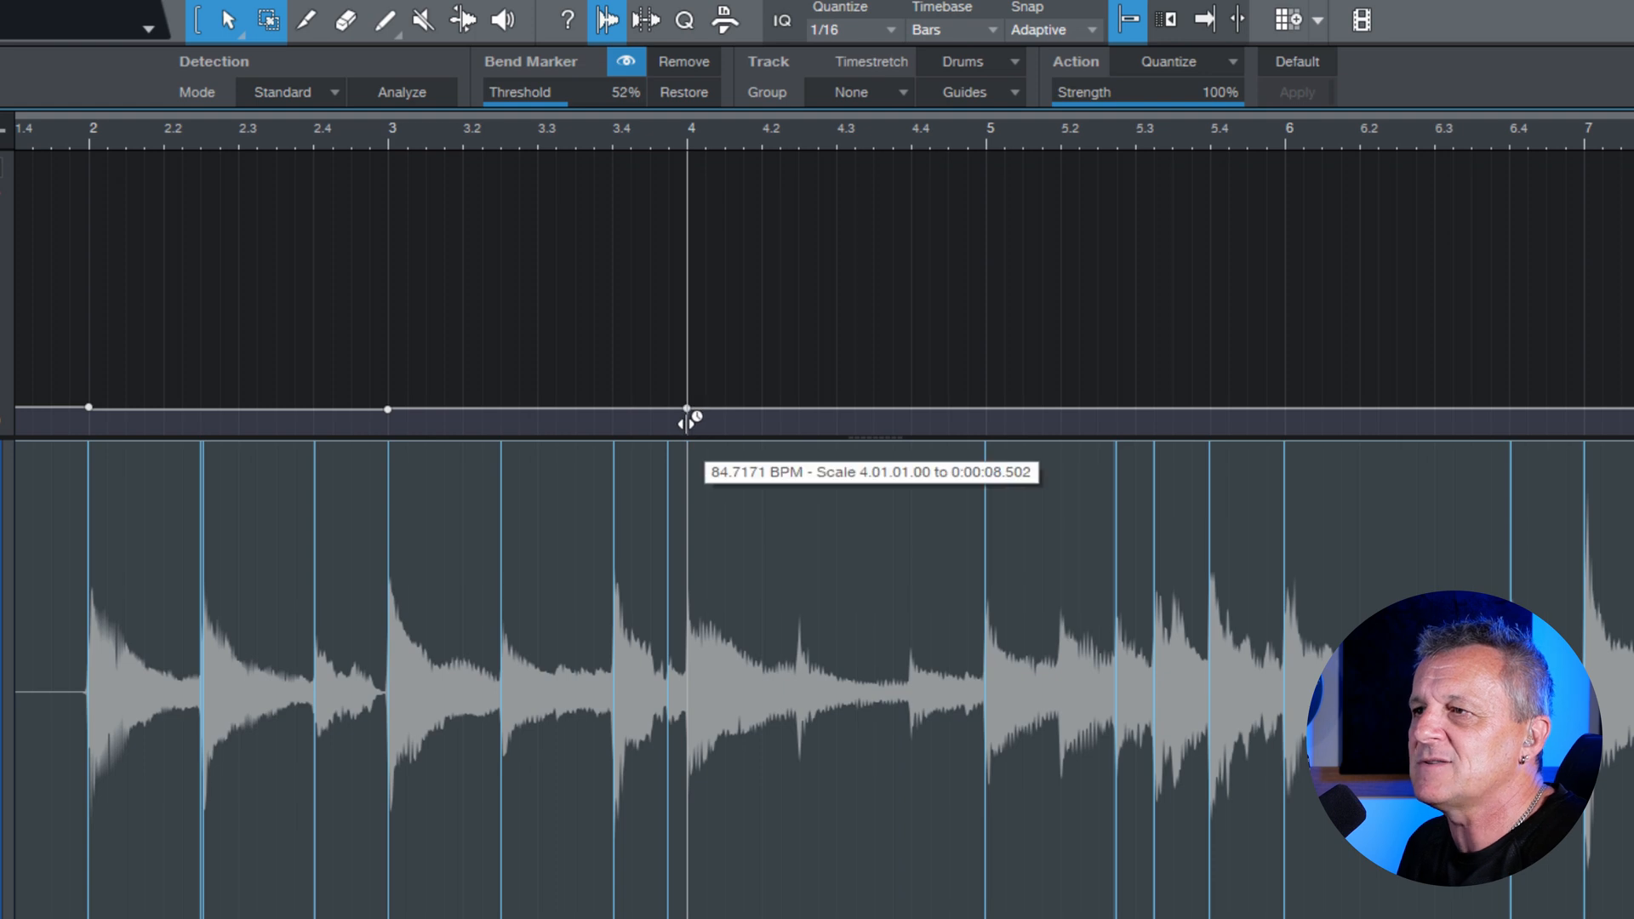
Step: Align bars 4, 5, 10 and 11 with the guitar's downbeat transients
left_click_drag(688, 419, 987, 417)
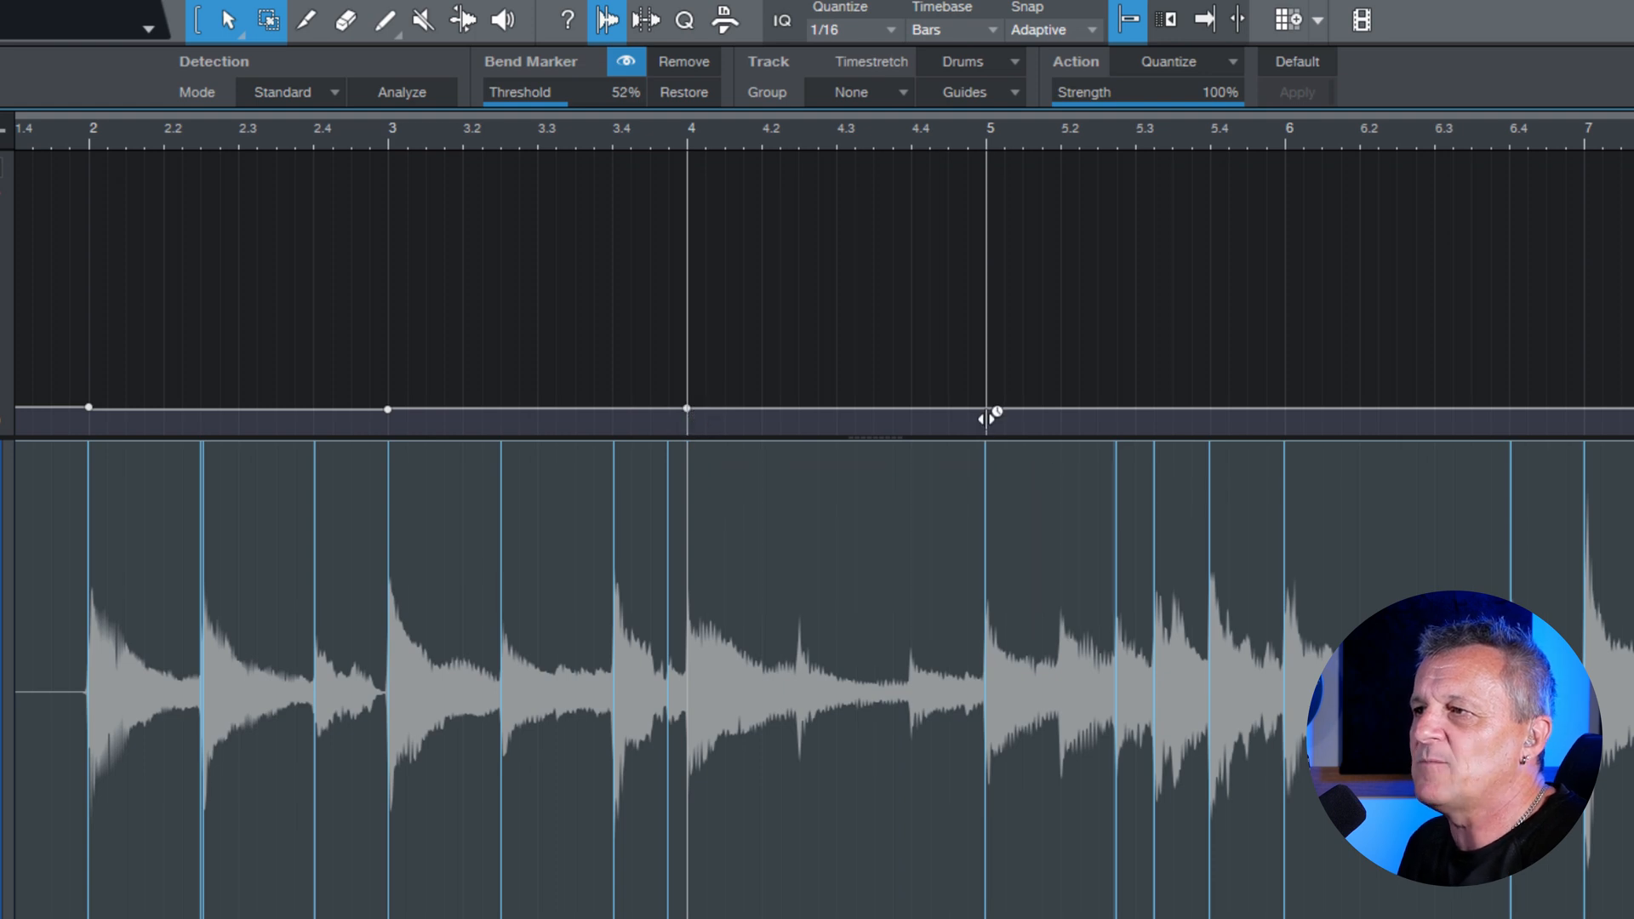
left_click_drag(987, 412, 1289, 412)
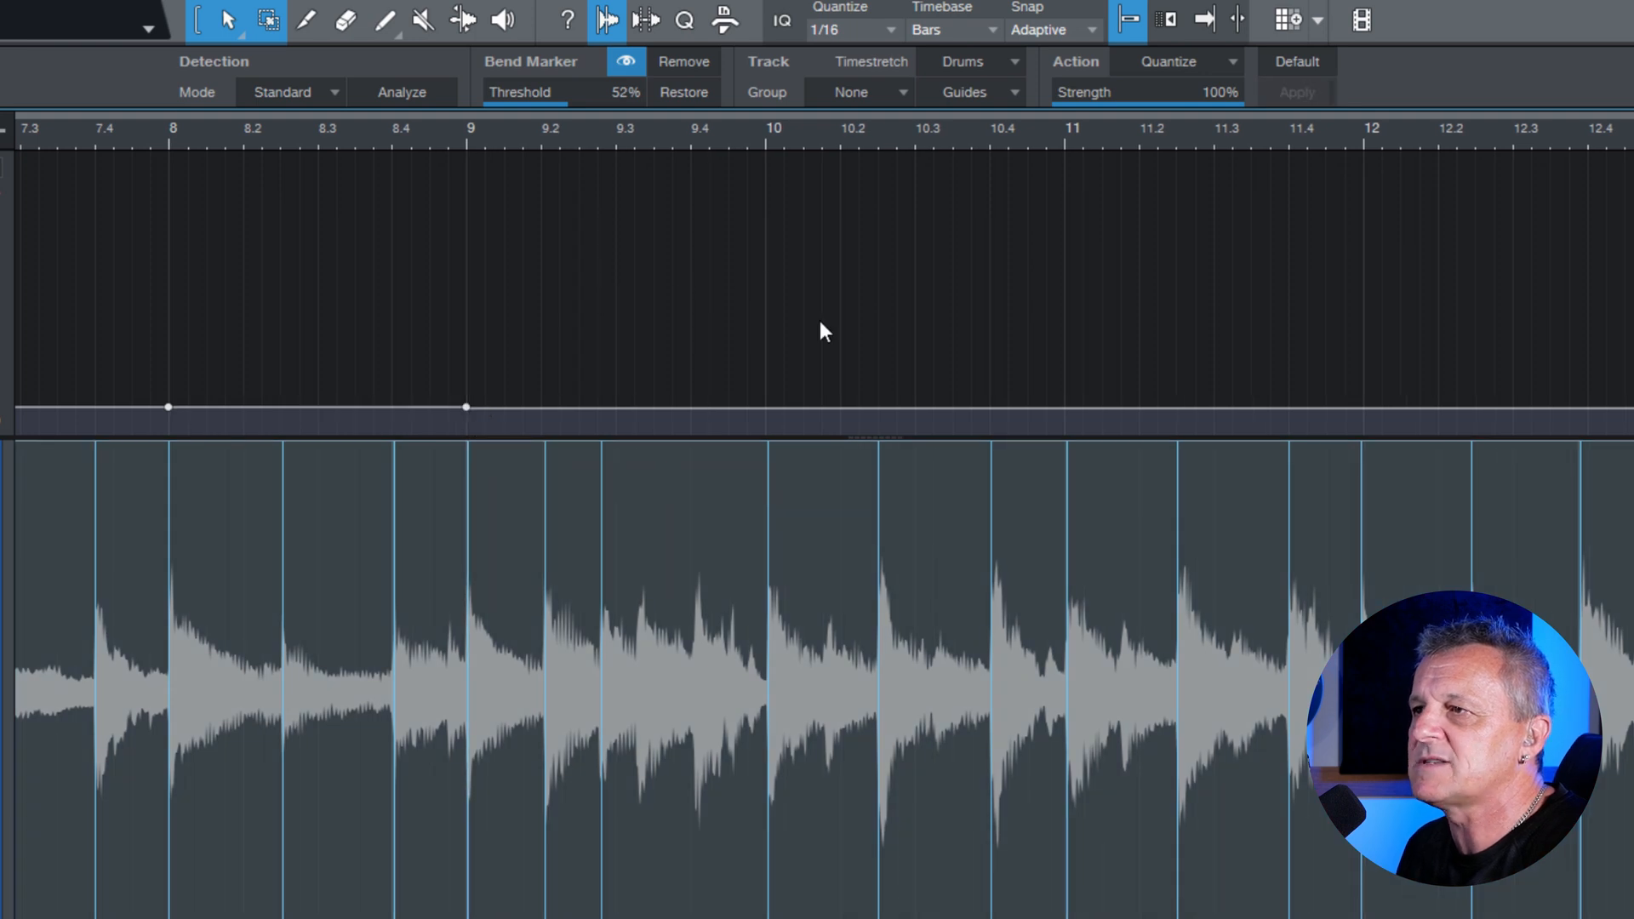
left_click_drag(466, 407, 774, 415)
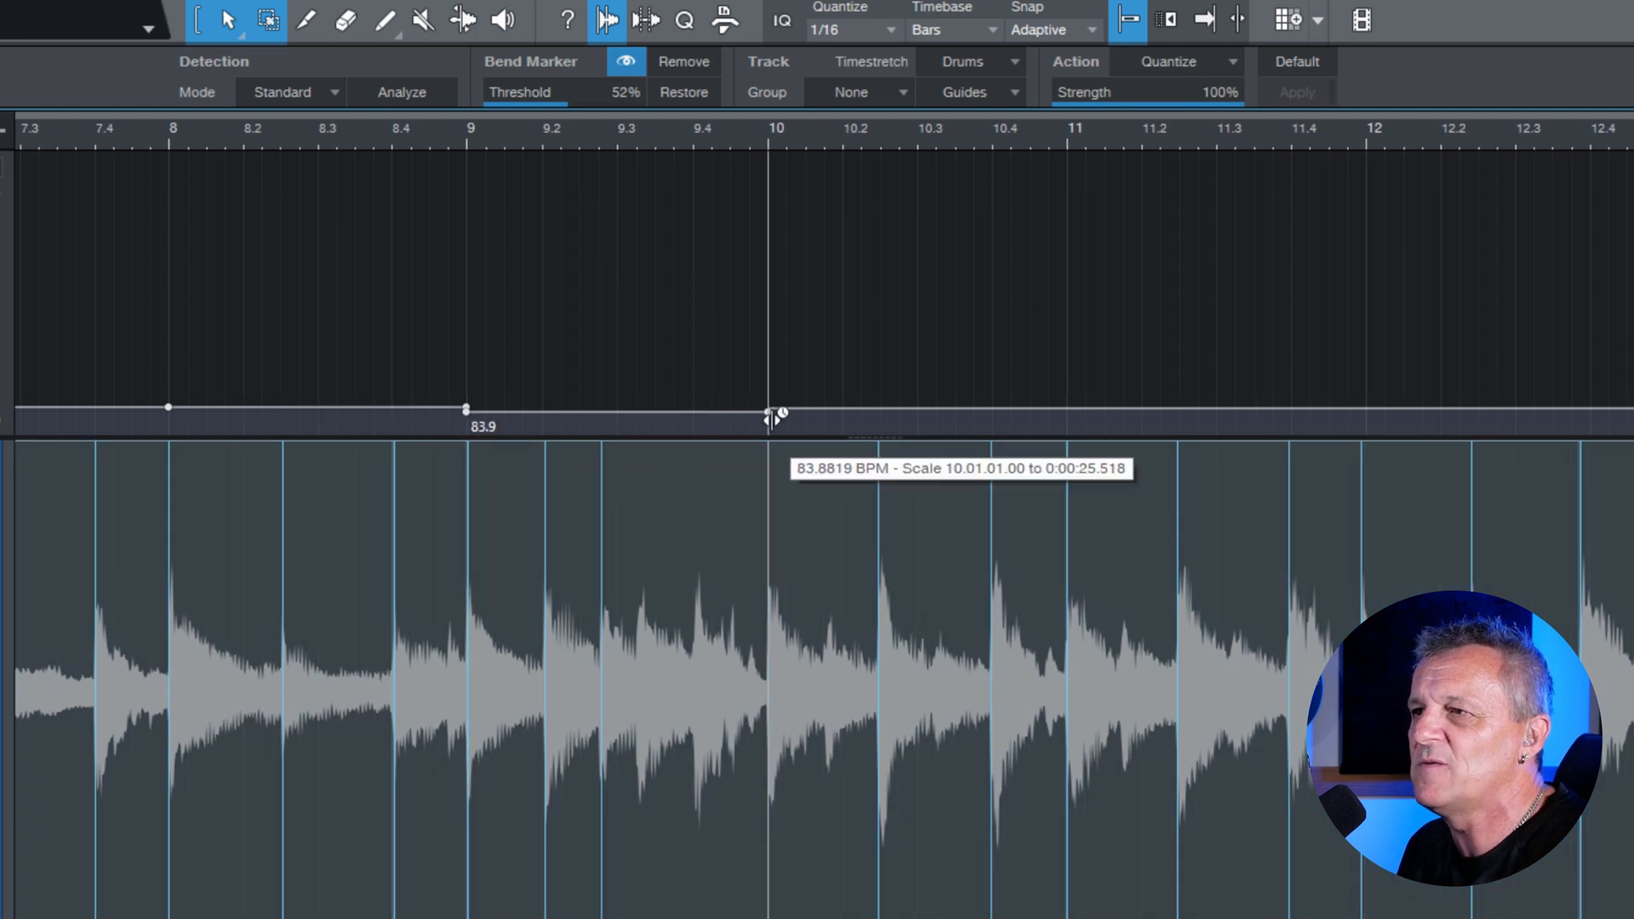
left_click_drag(776, 415, 1062, 408)
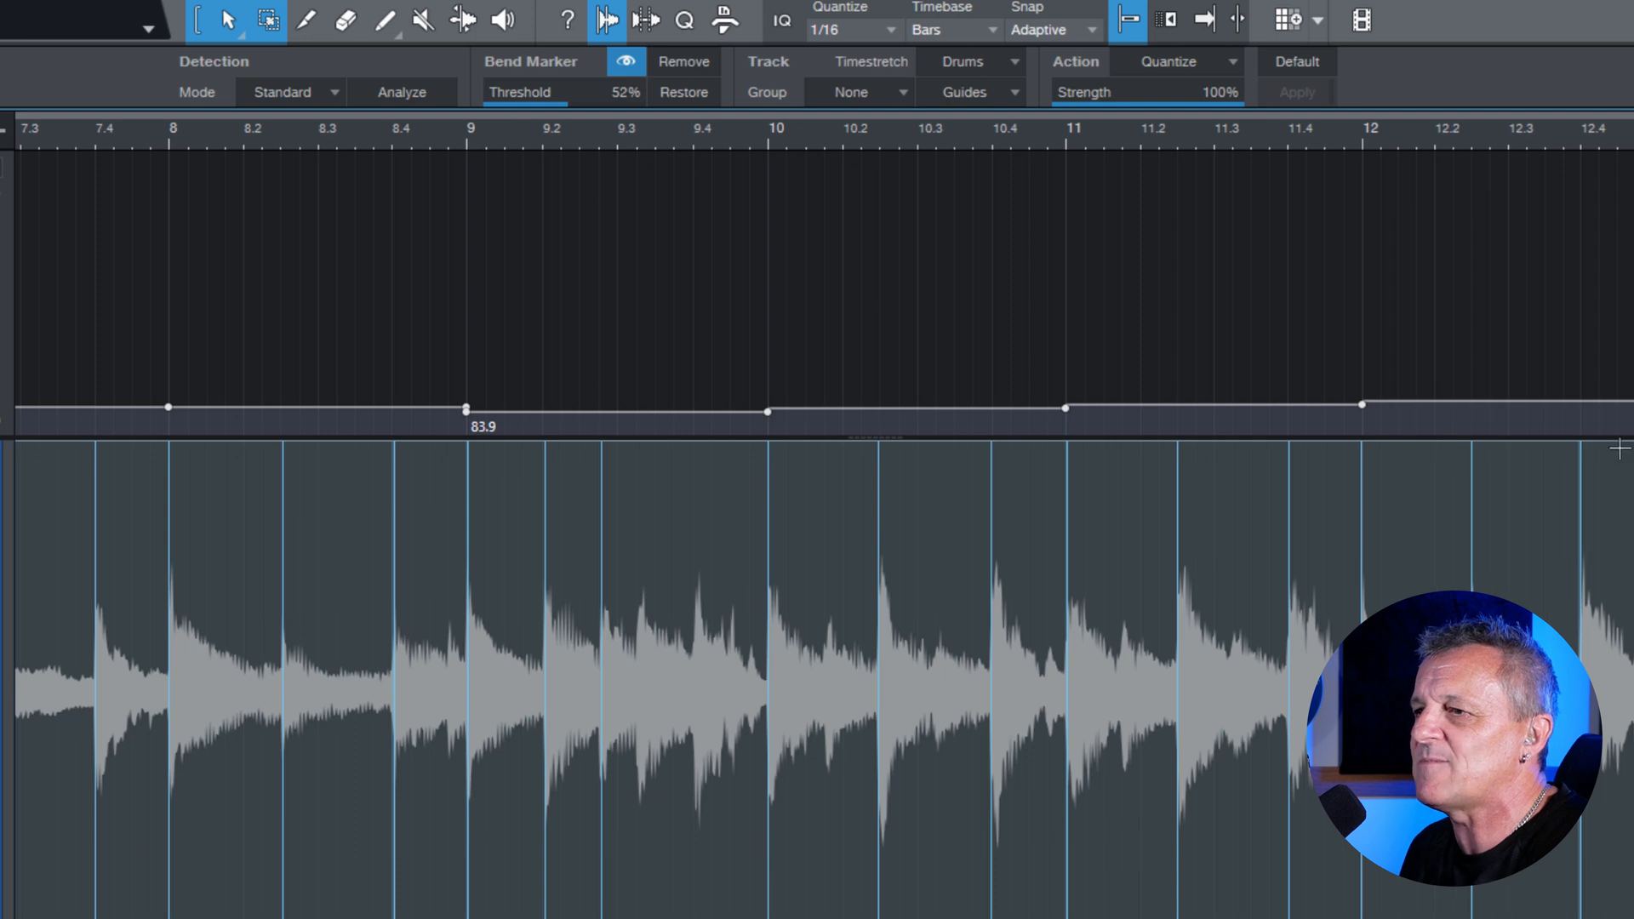
Step: Continue the tempo map by aligning bar 16 with its guitar downbeat
scroll("right", 3)
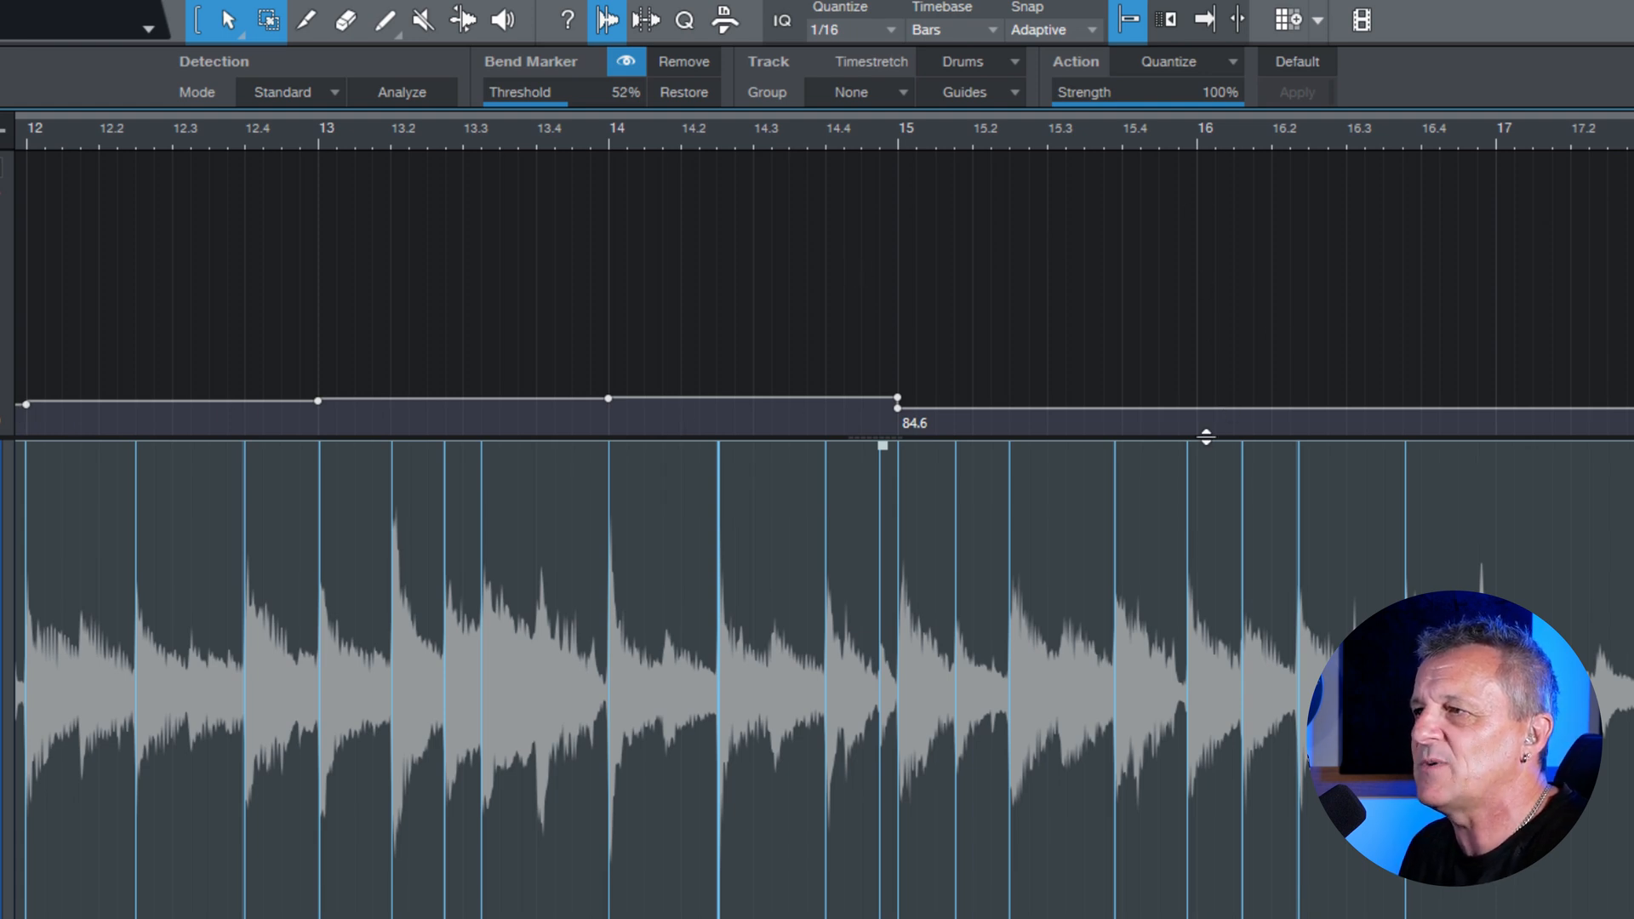
left_click_drag(897, 402, 1186, 401)
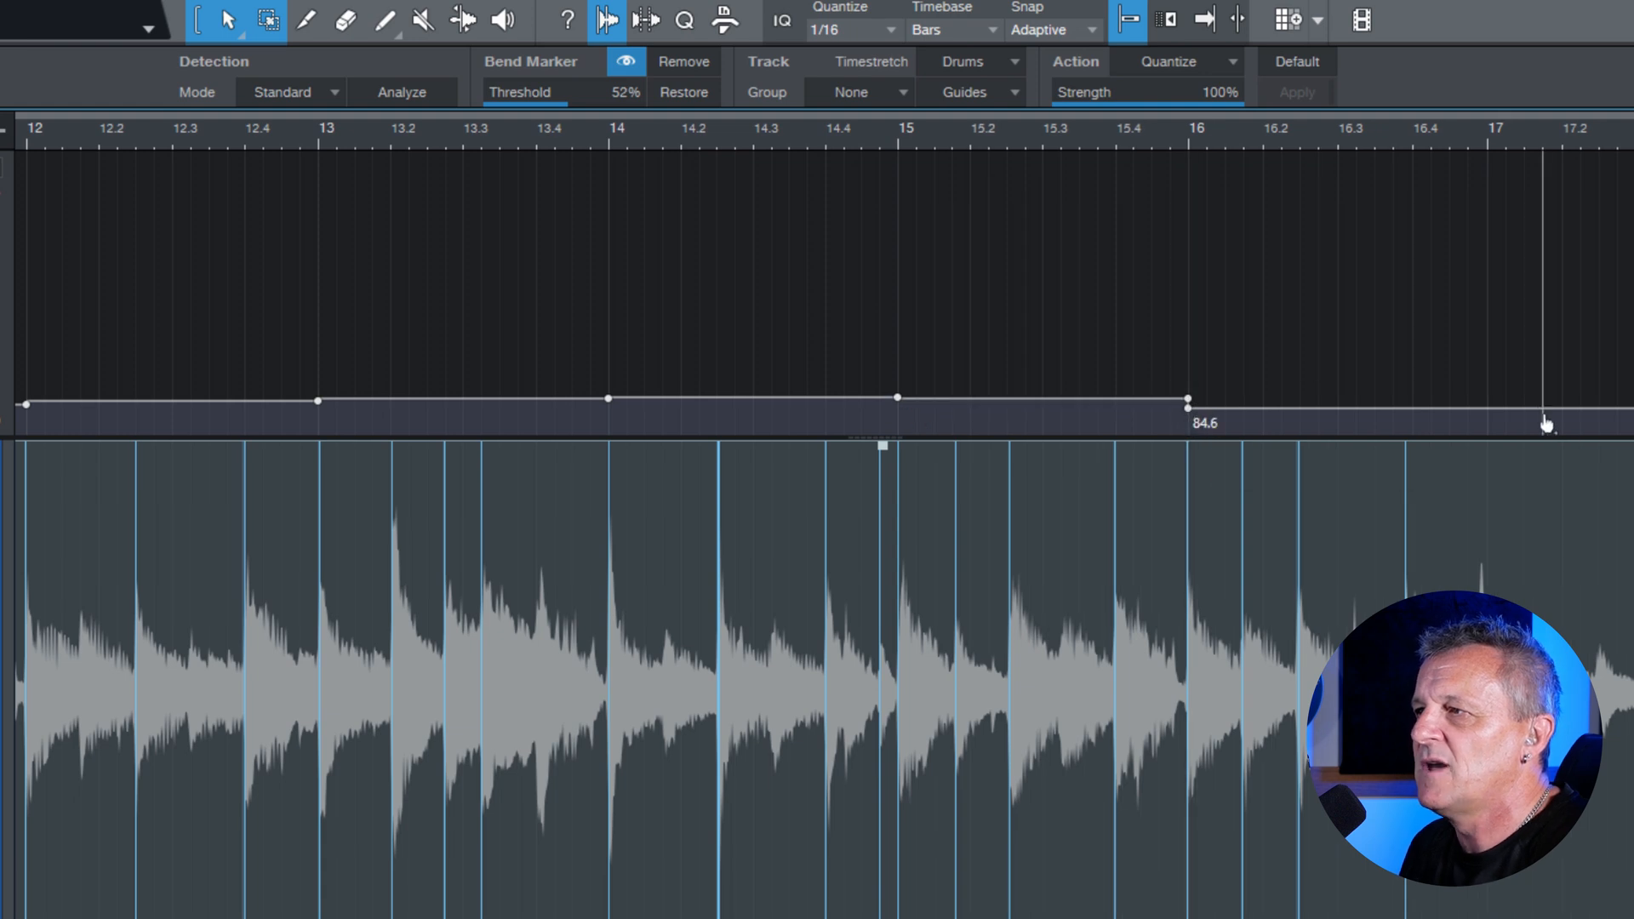
mouse_move(1364, 192)
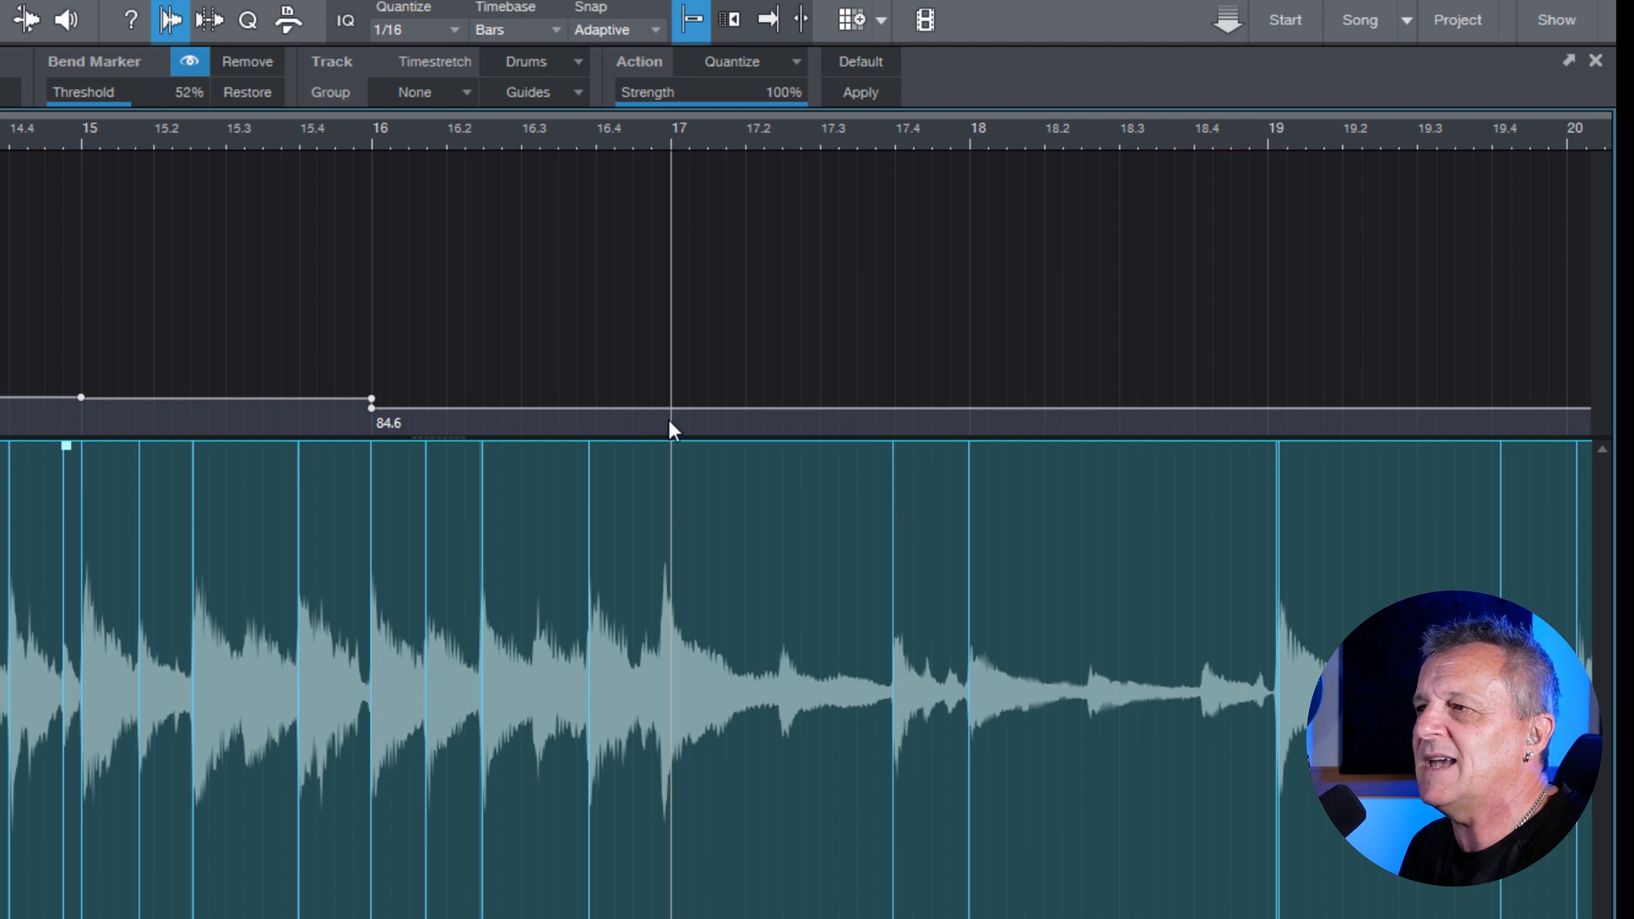
mouse_move(665, 585)
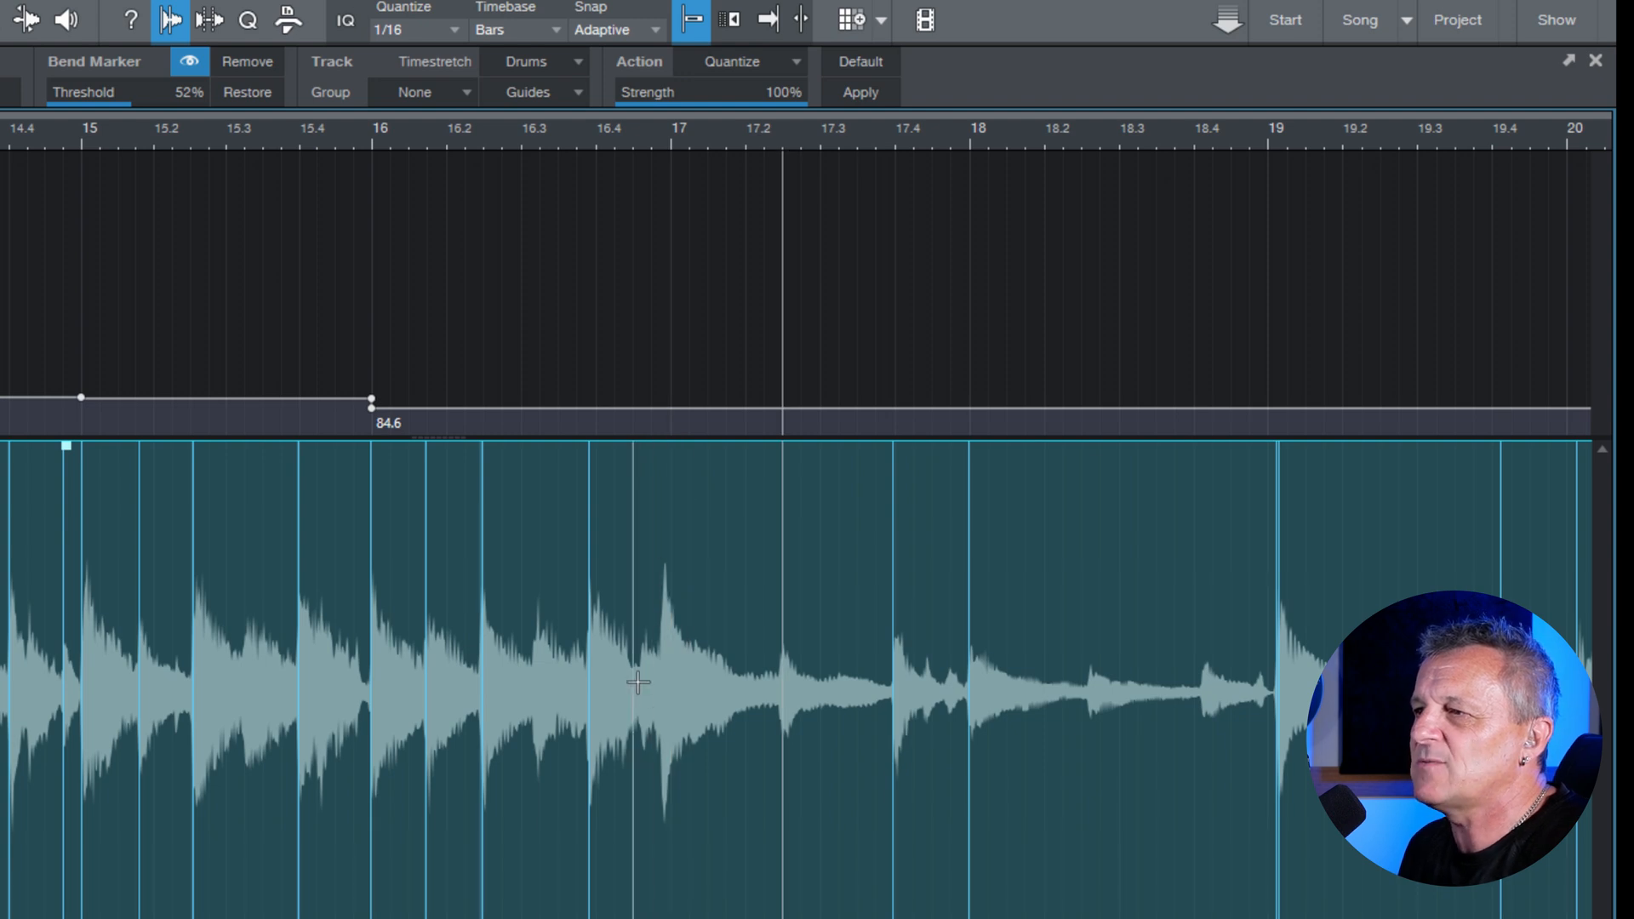
mouse_move(673, 369)
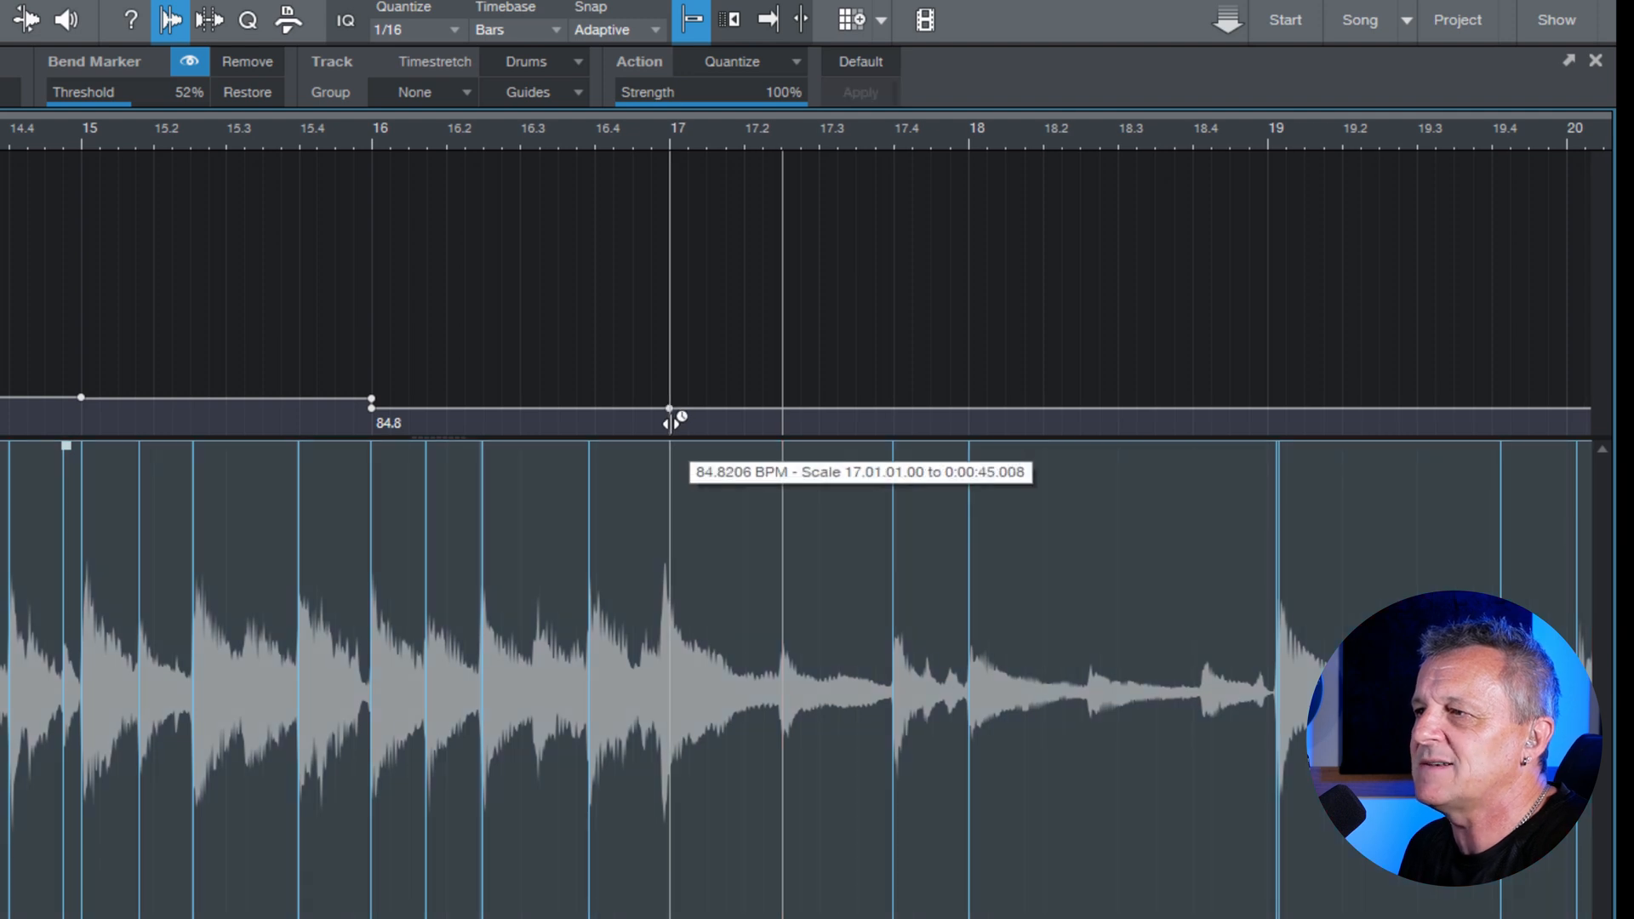
Step: Align bar 17 with its downbeat and add a tempo point at bar 22
left_click_drag(667, 422, 667, 406)
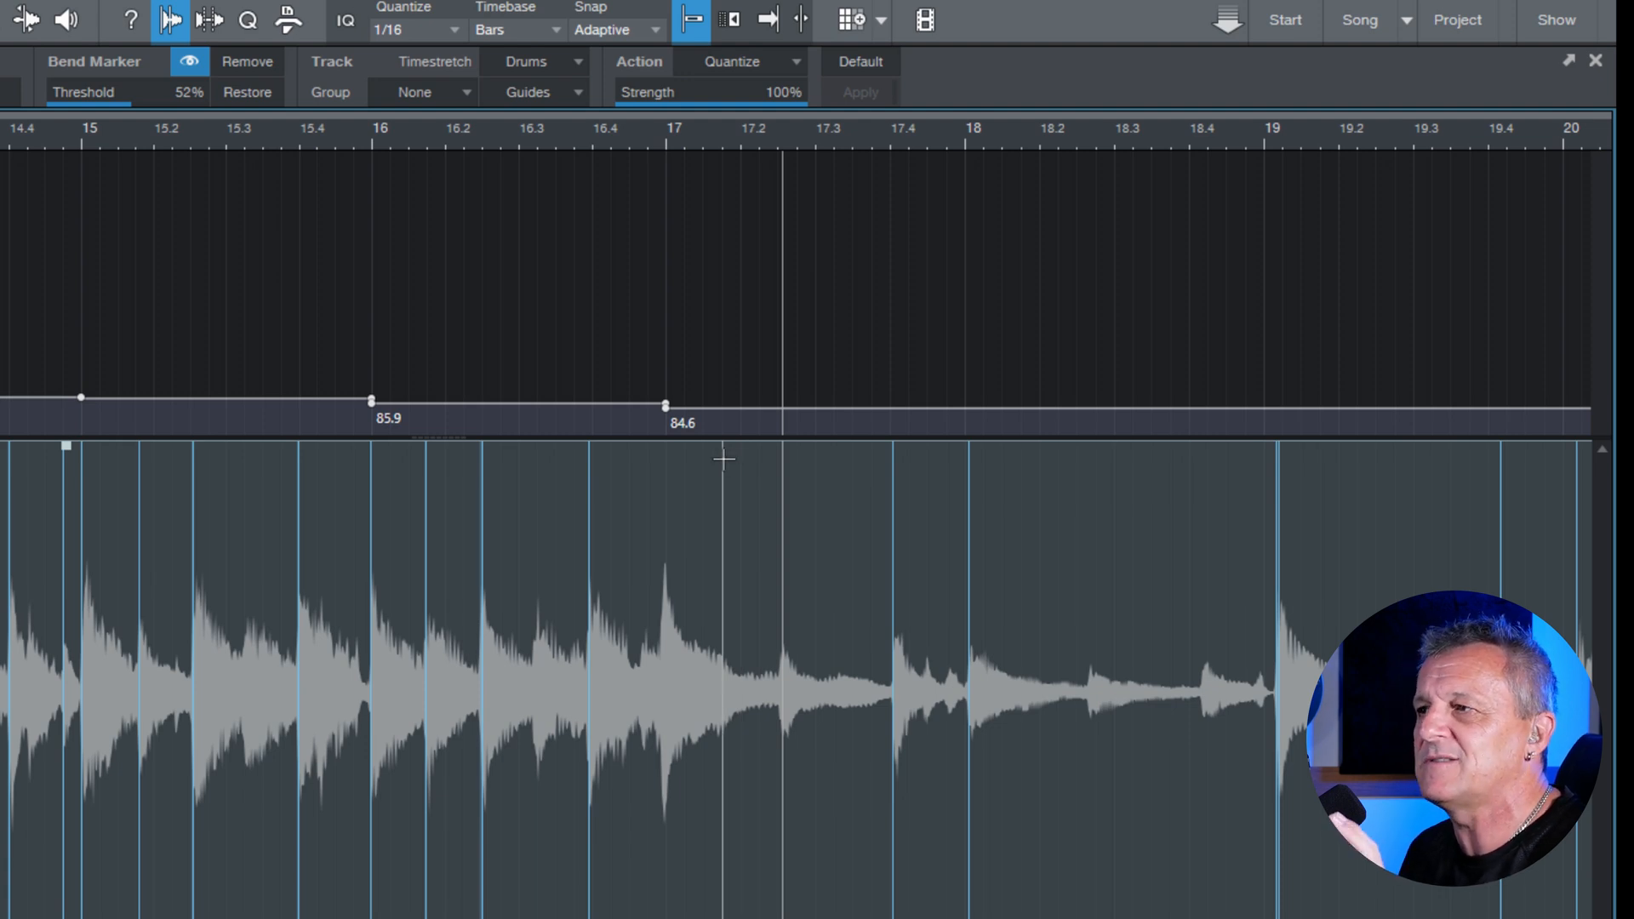
mouse_move(963, 318)
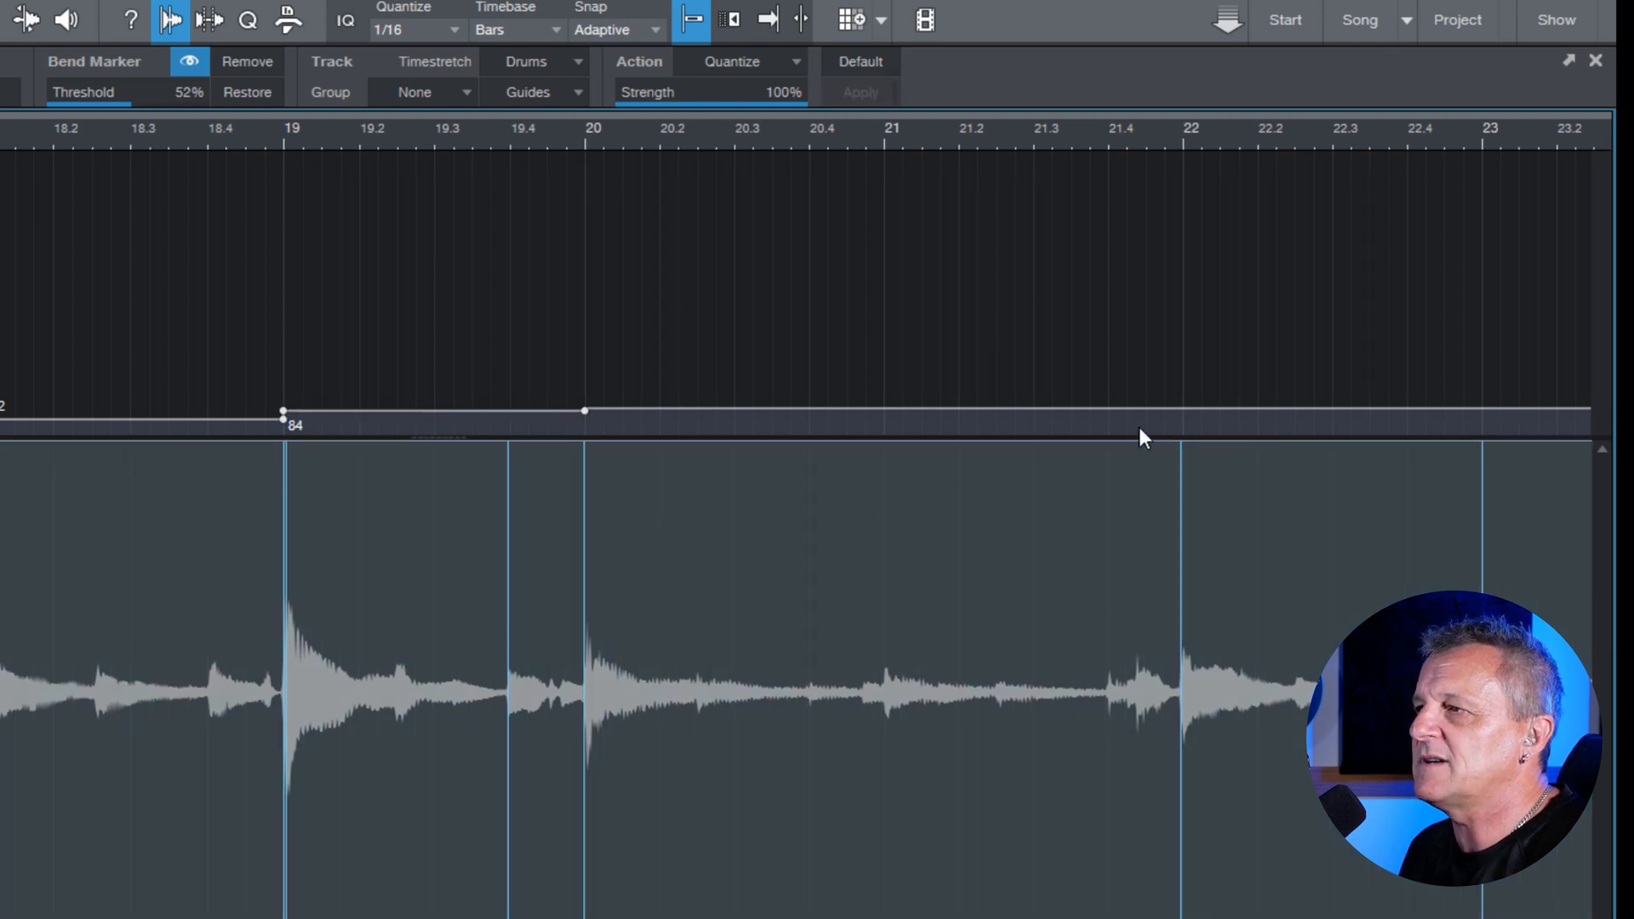
mouse_move(889, 439)
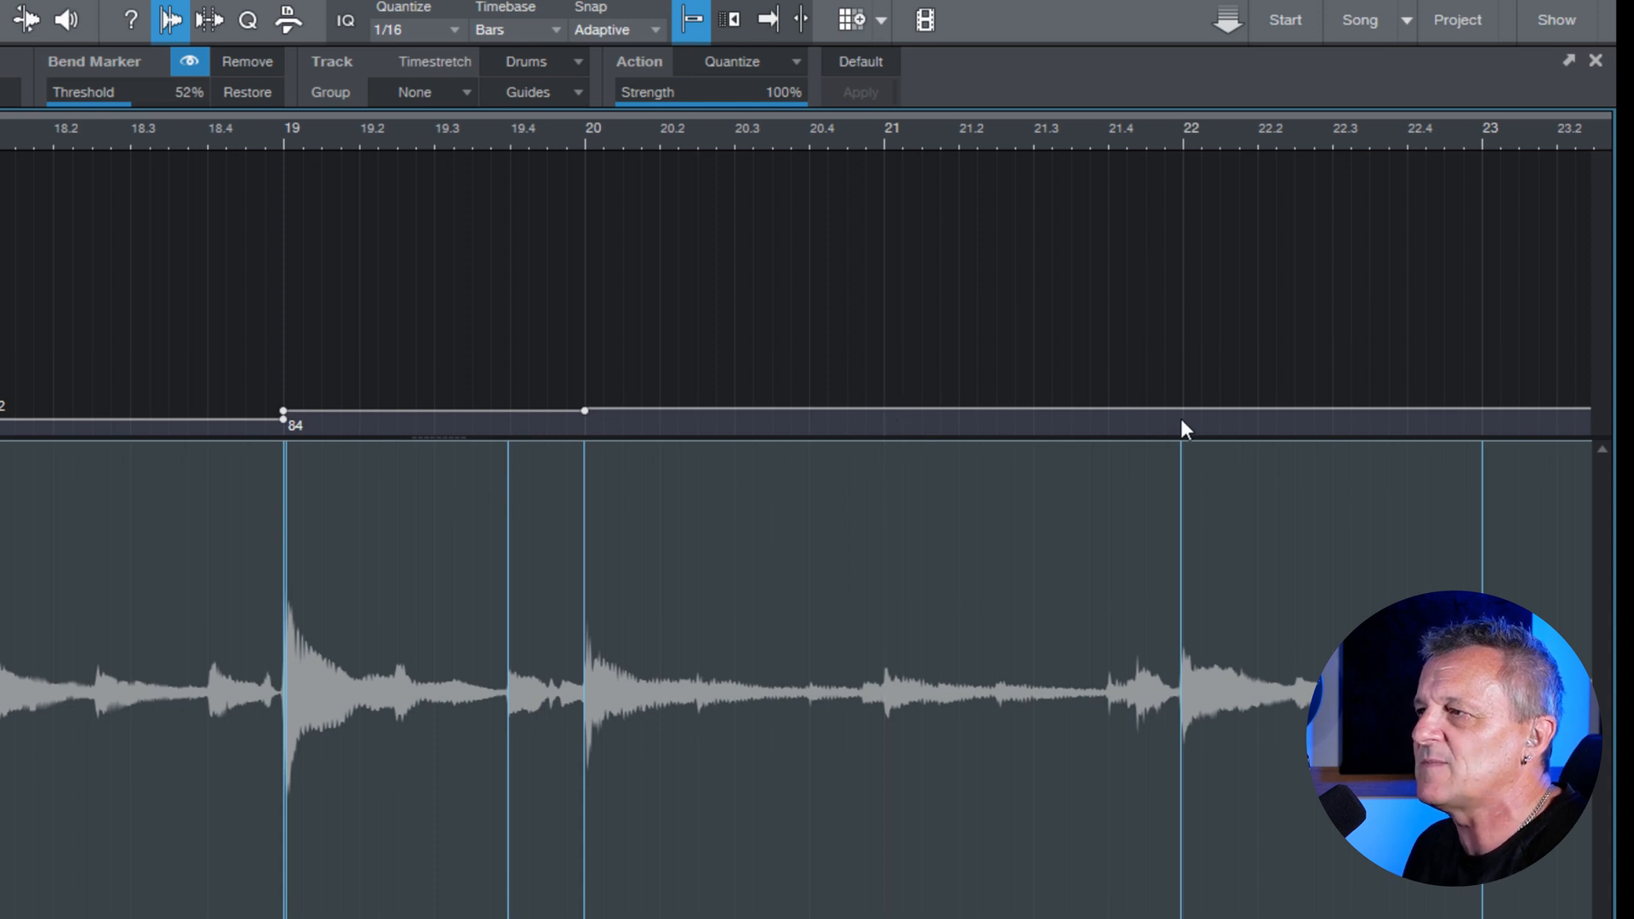
left_click(1181, 427)
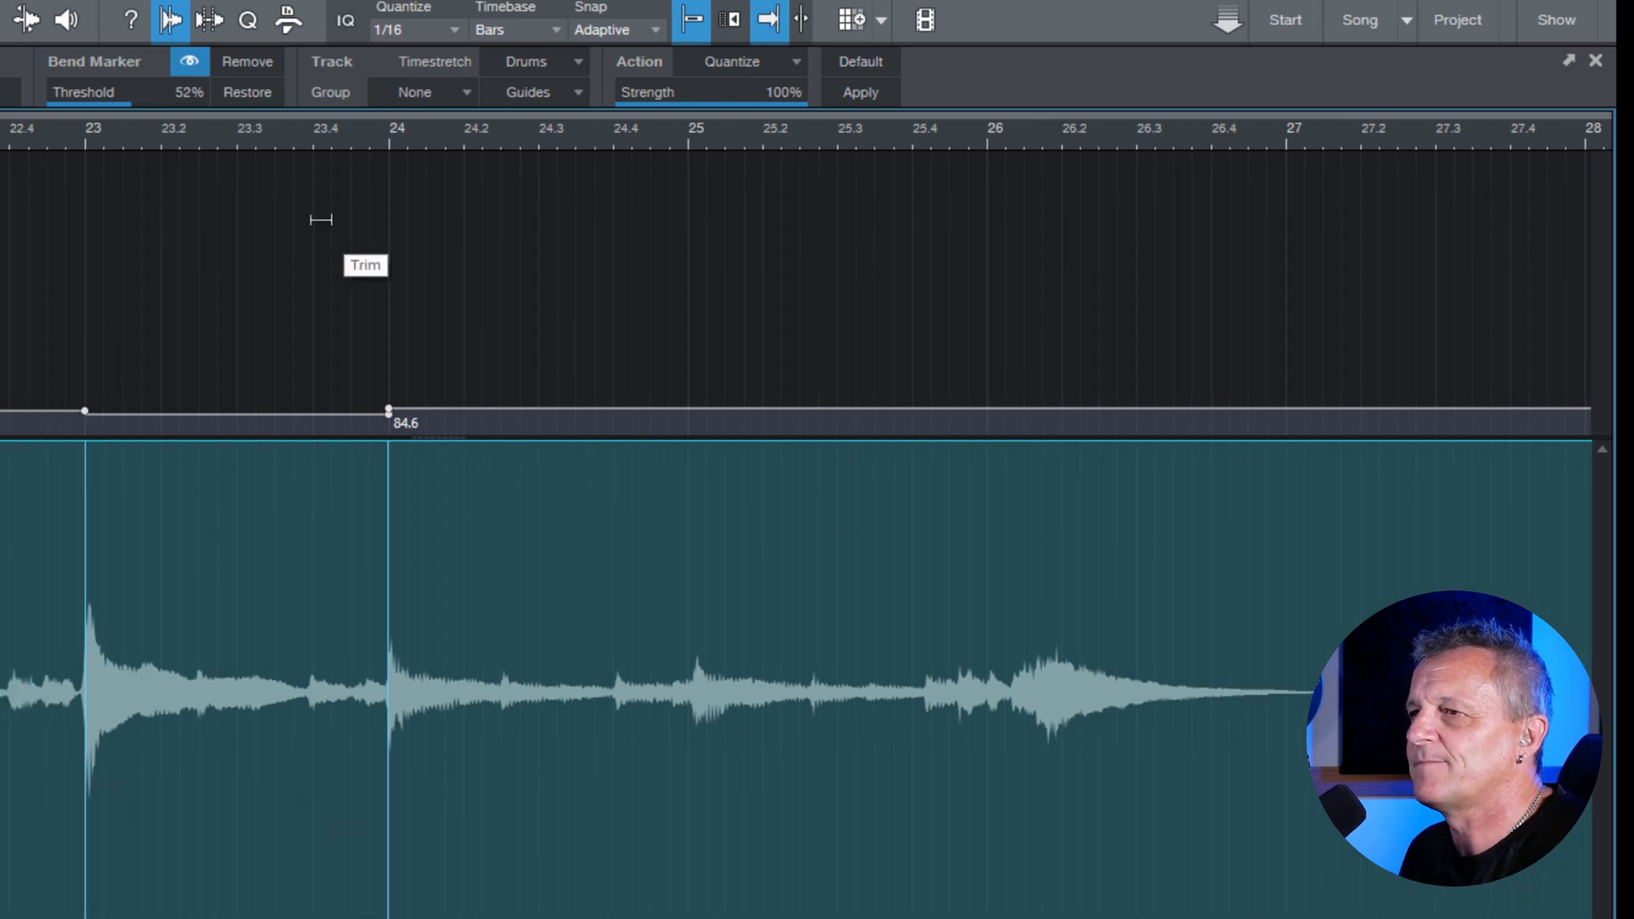
mouse_move(530, 276)
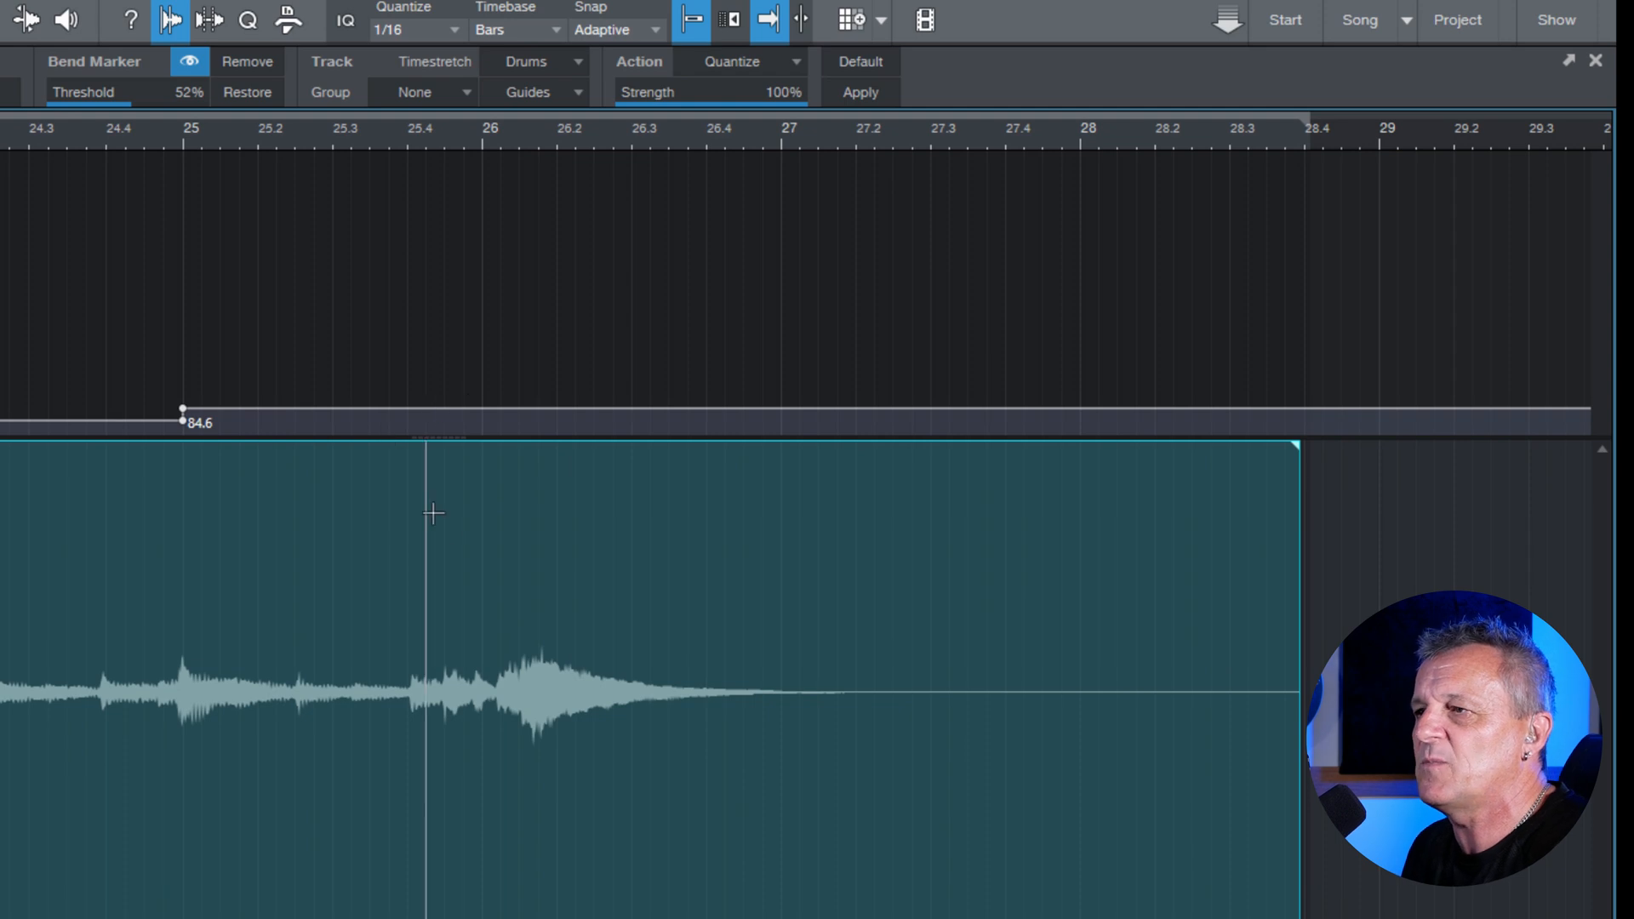
mouse_move(295, 334)
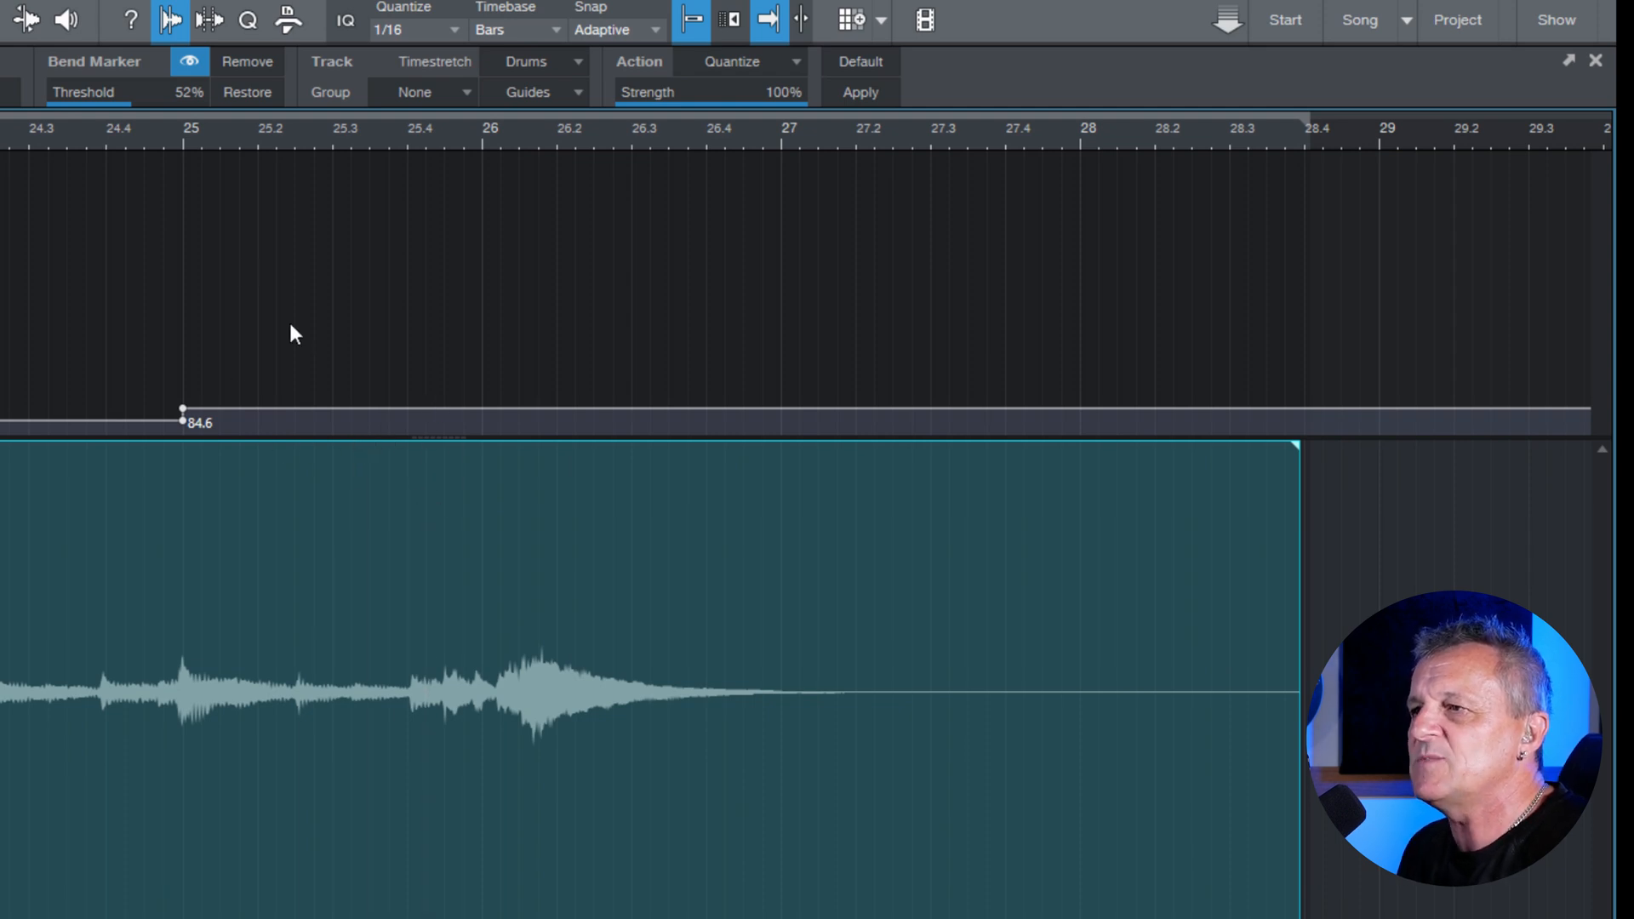
mouse_move(266, 274)
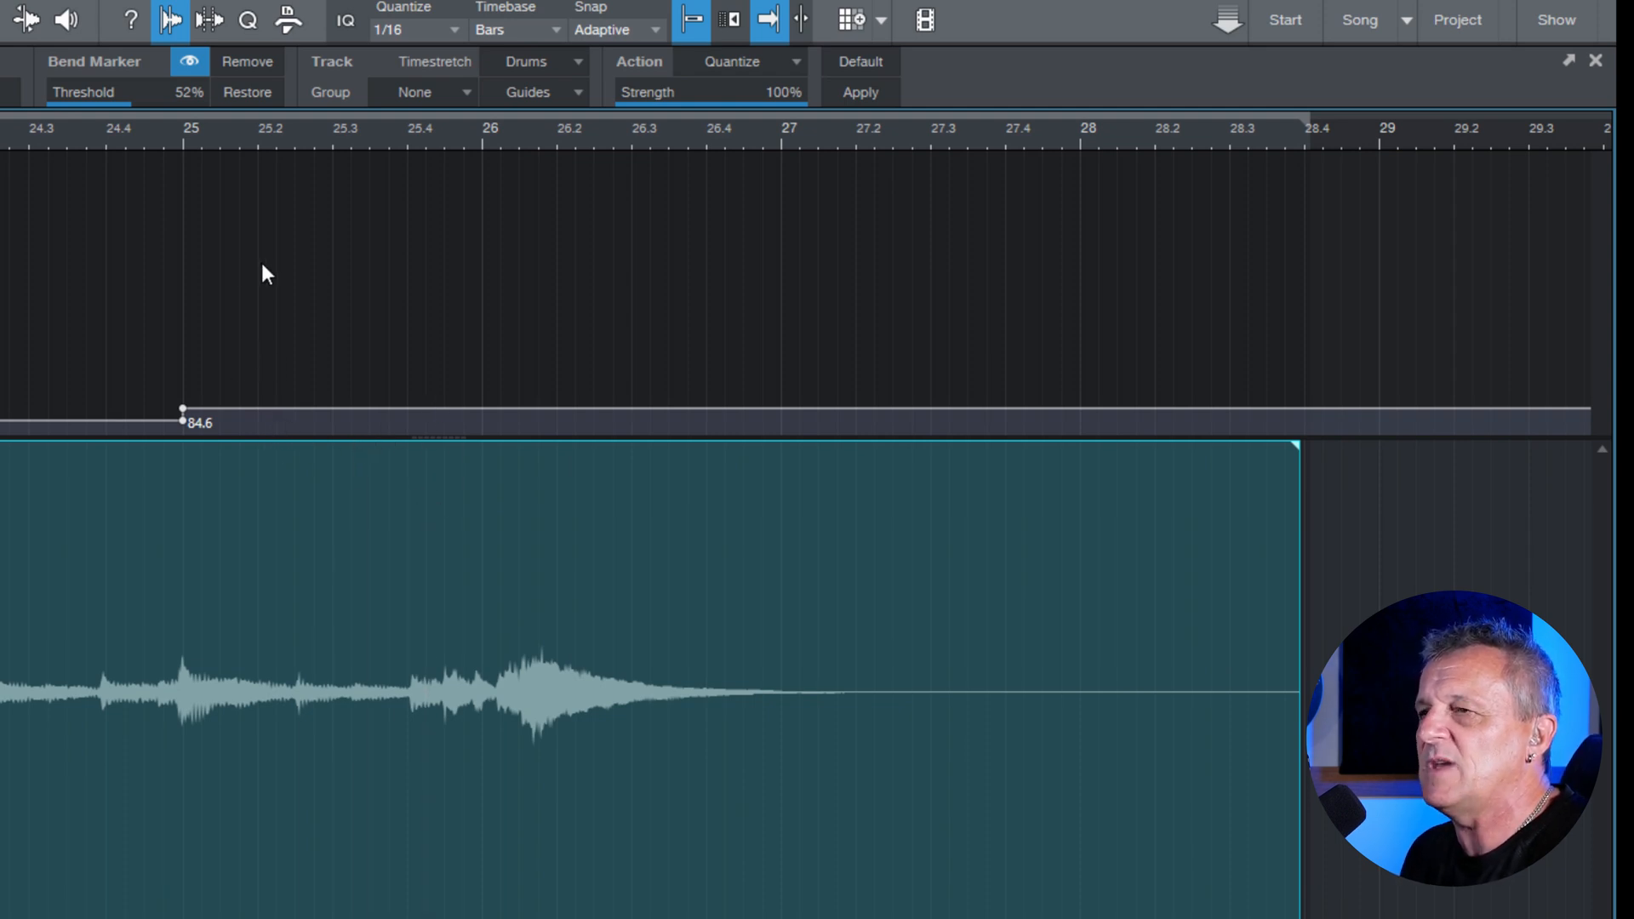
mouse_move(25, 21)
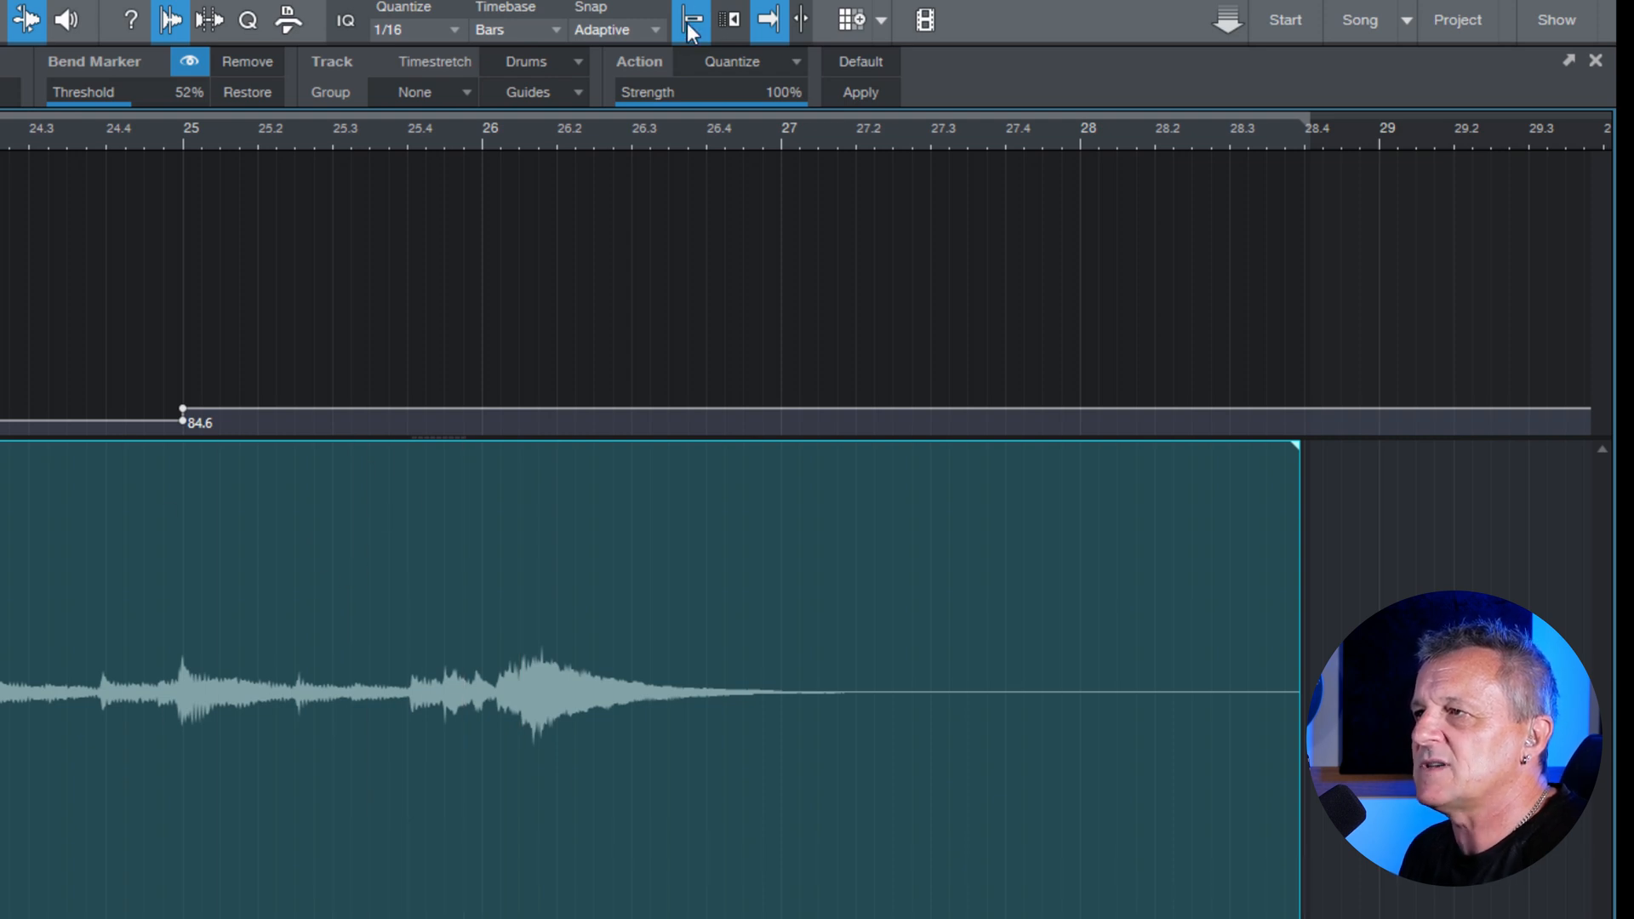
Step: Turn off Snap to Grid so the bar 26 note can move freely
left_click(692, 19)
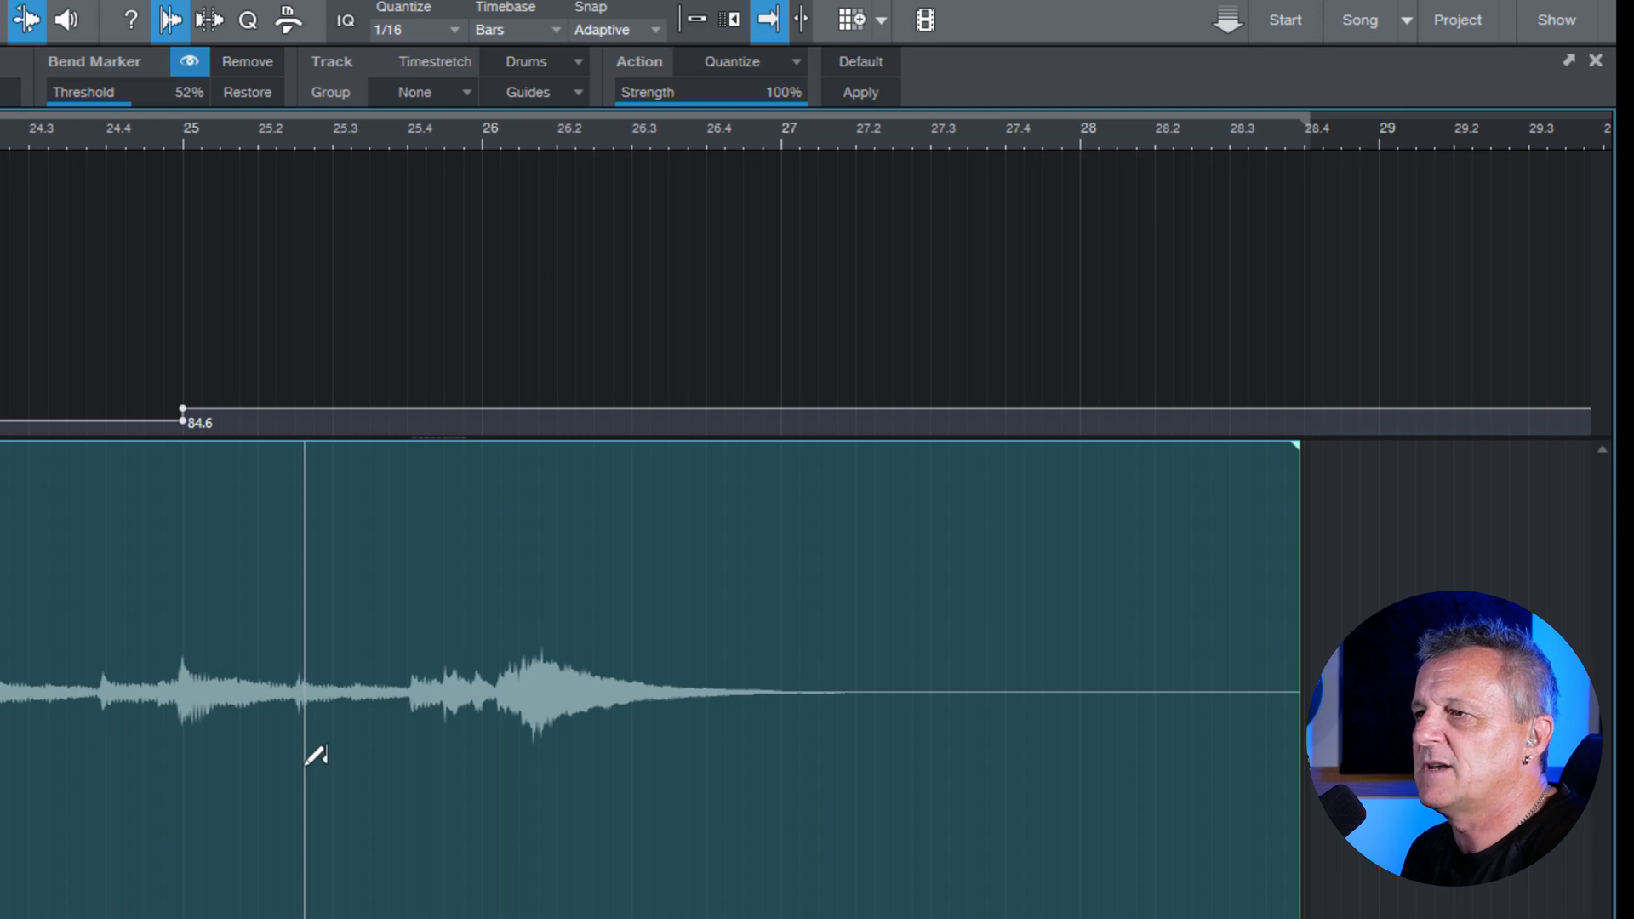
mouse_move(321, 757)
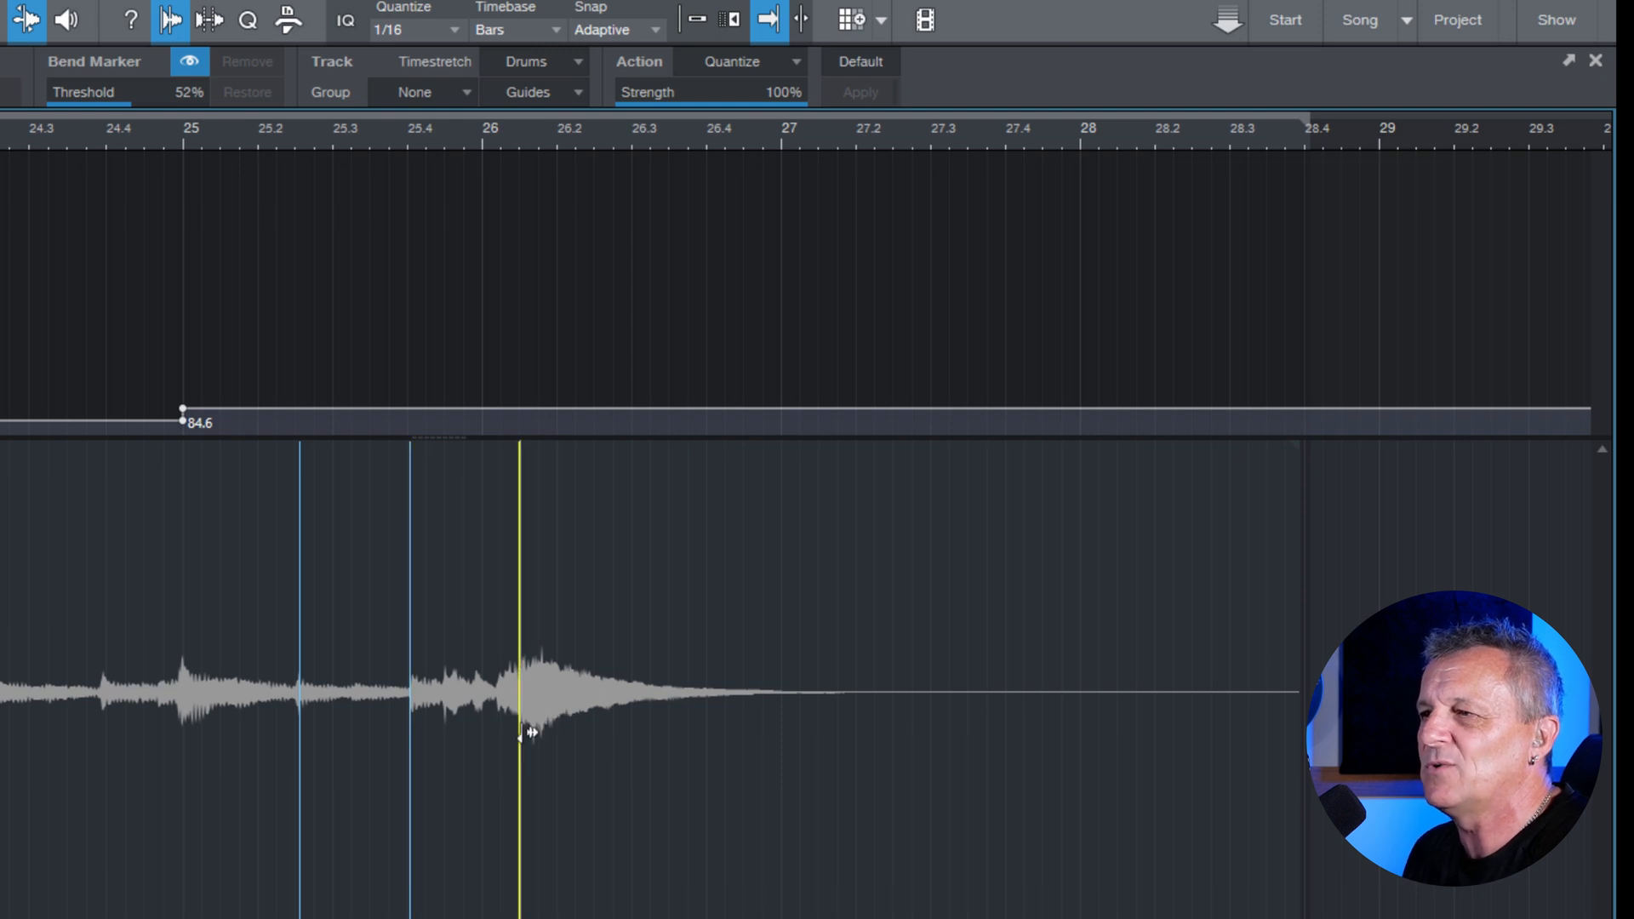
mouse_move(395, 335)
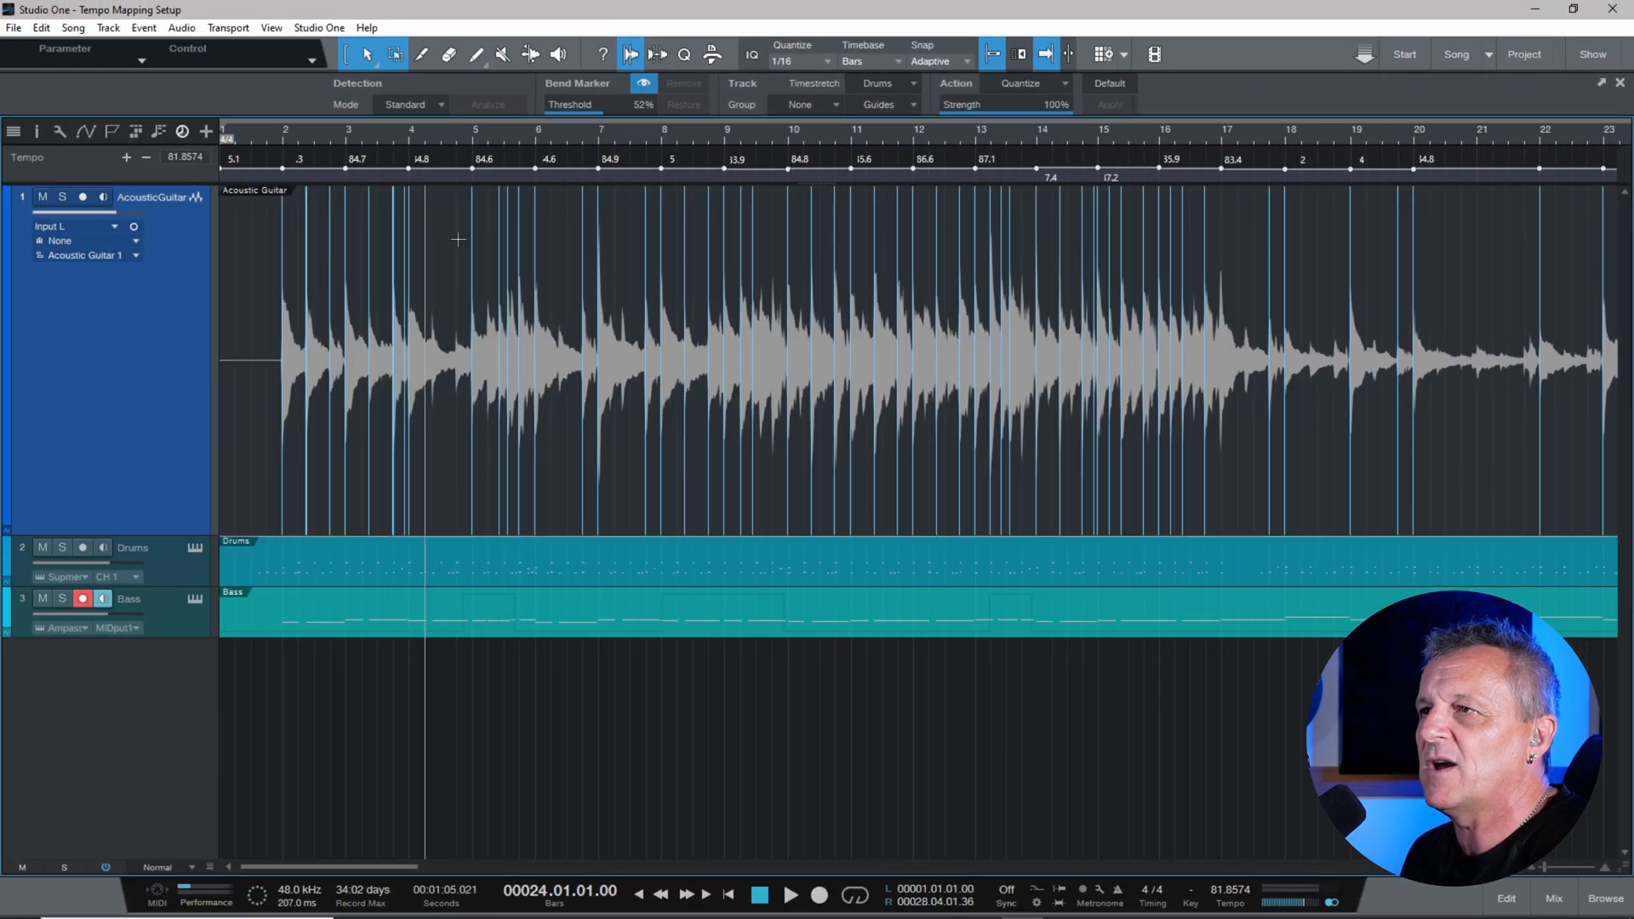
mouse_move(630, 55)
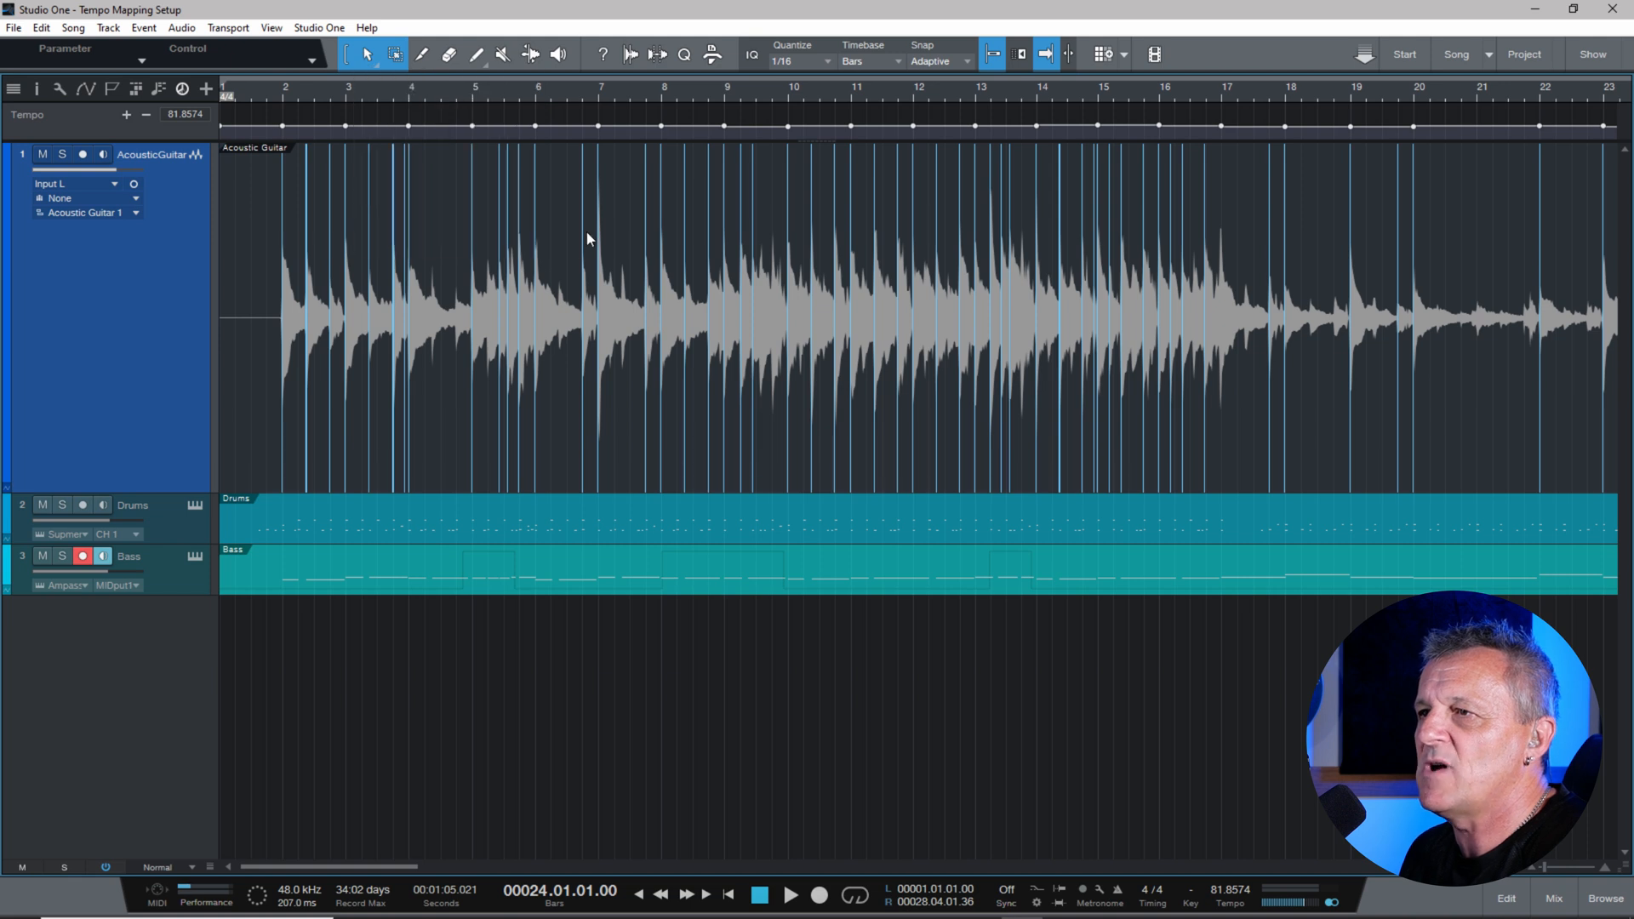
Step: Uncheck Bend Marker on the Acoustic Guitar event to hide its markers
right_click(587, 240)
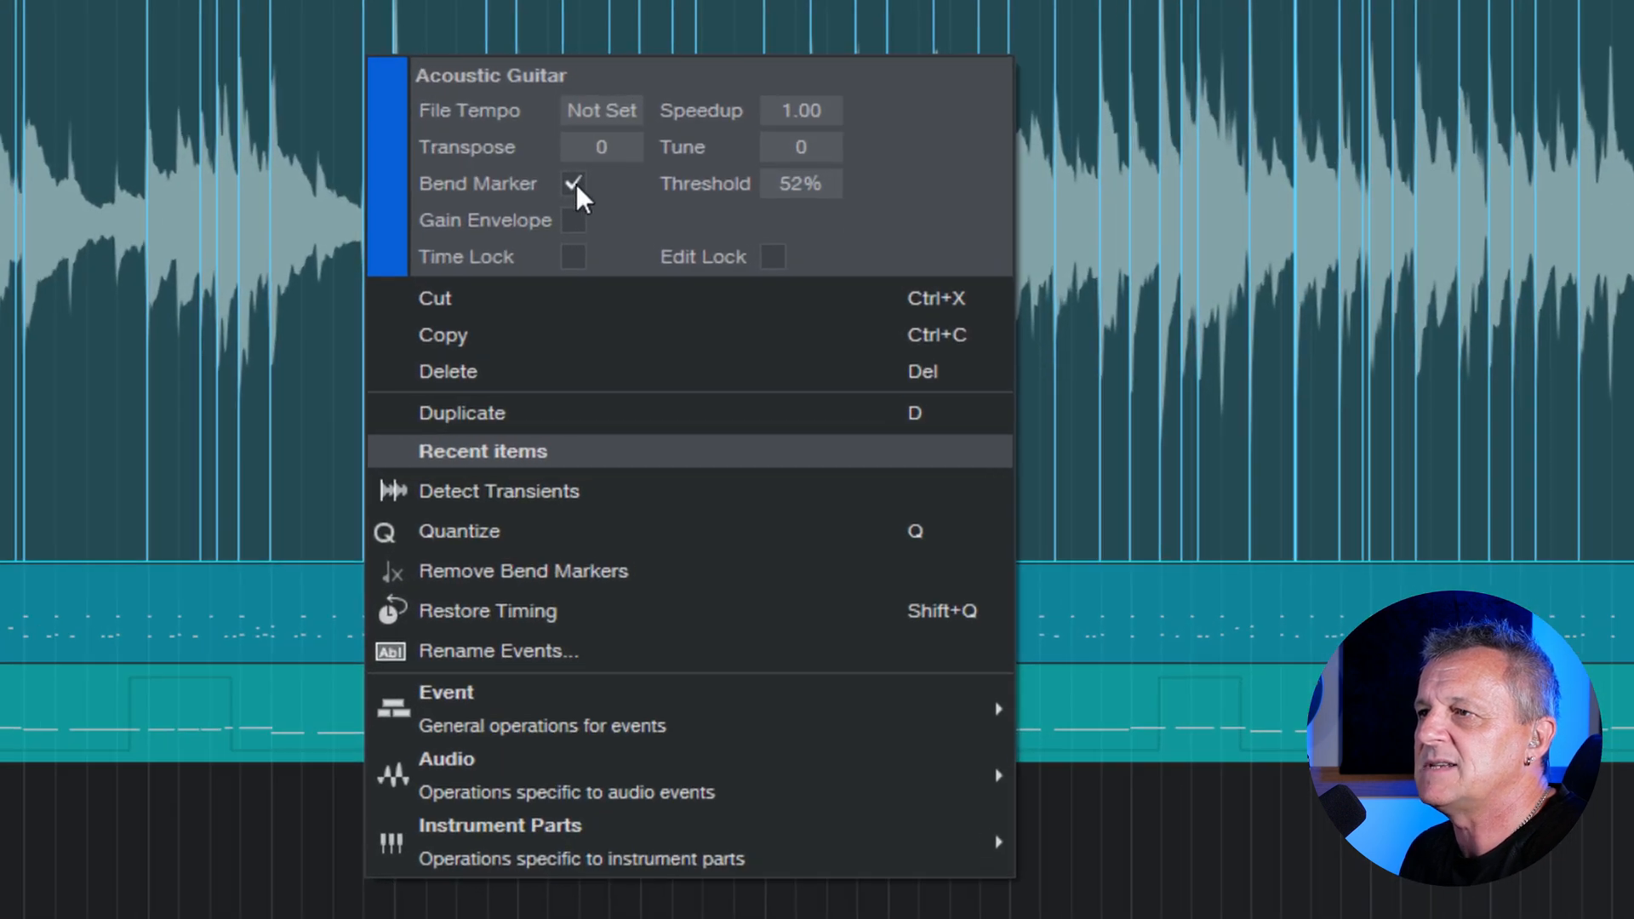
left_click(573, 184)
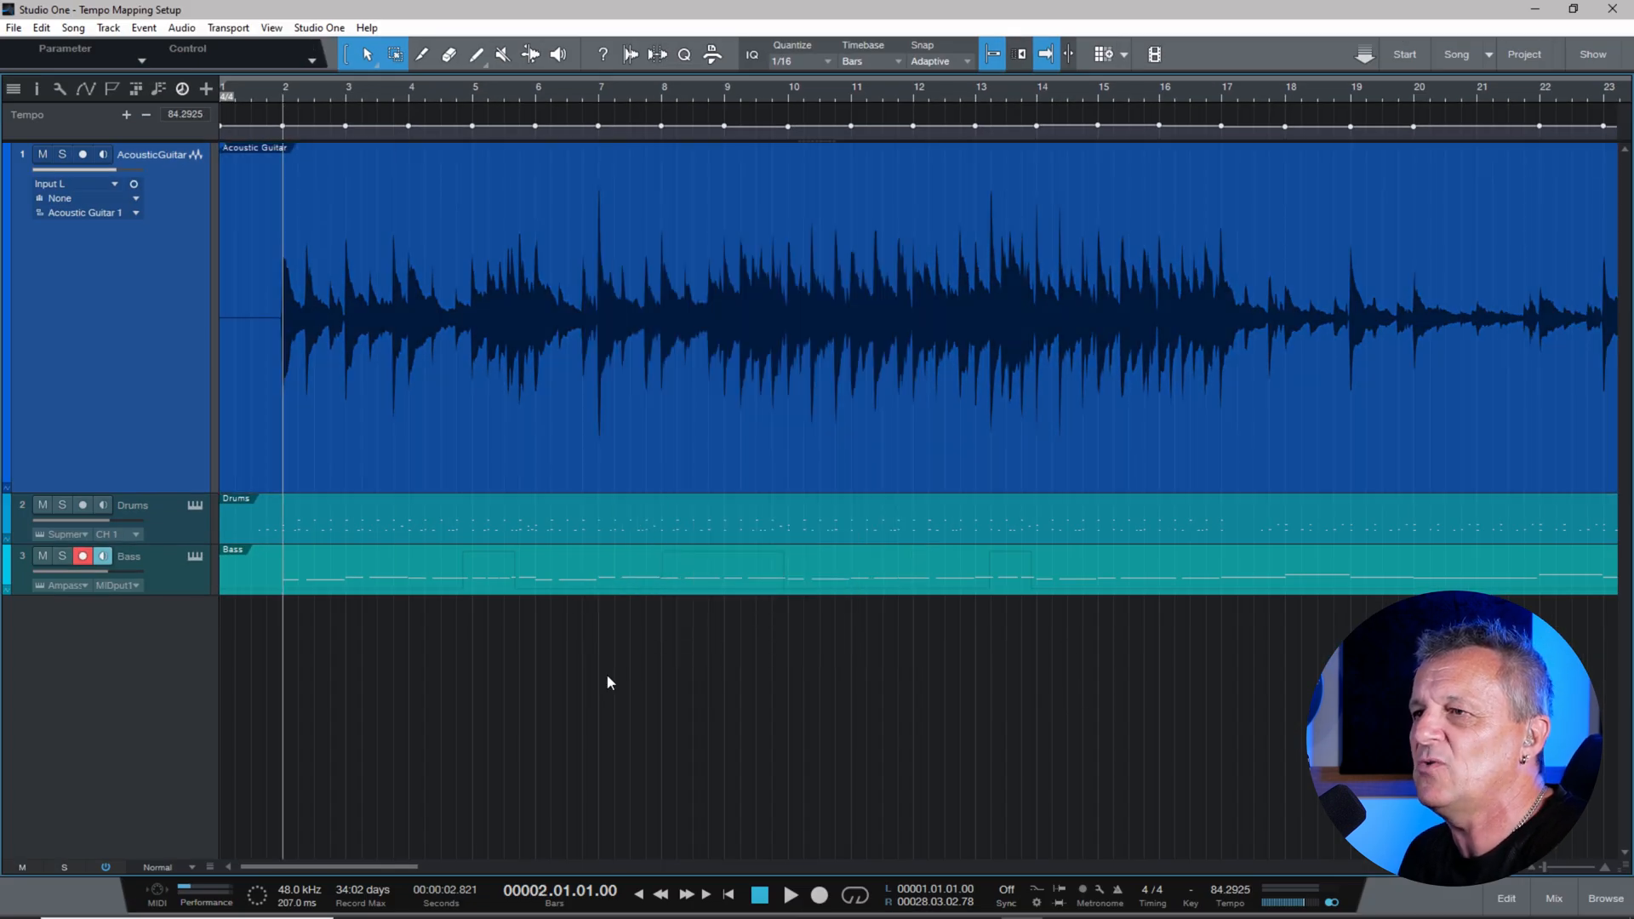
mouse_move(815, 716)
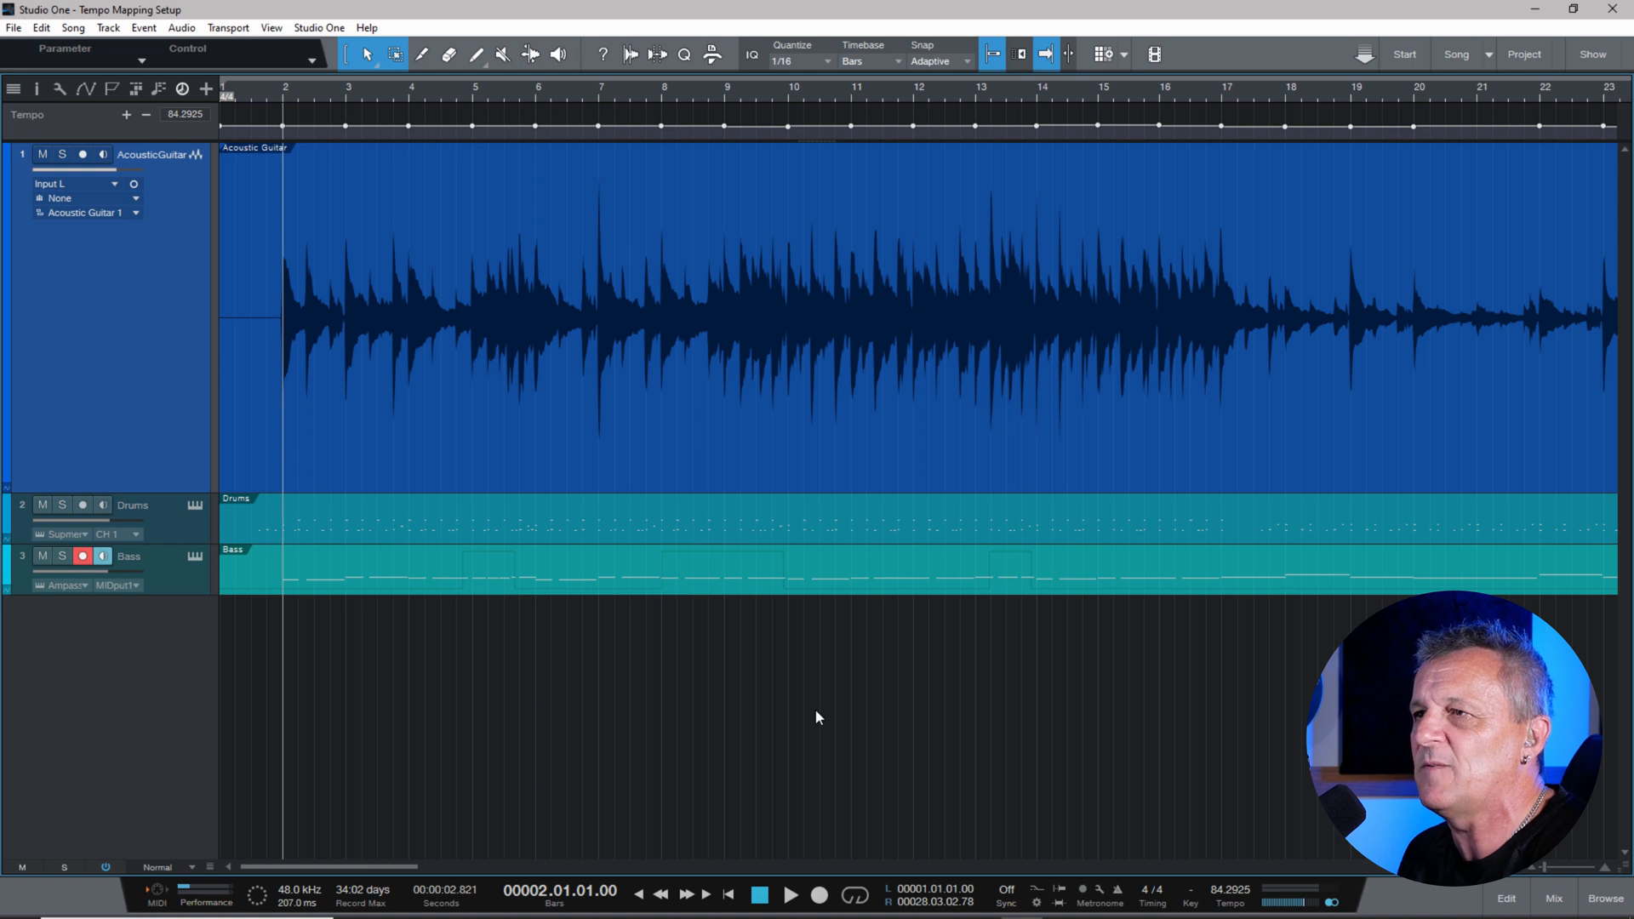
mouse_move(599, 99)
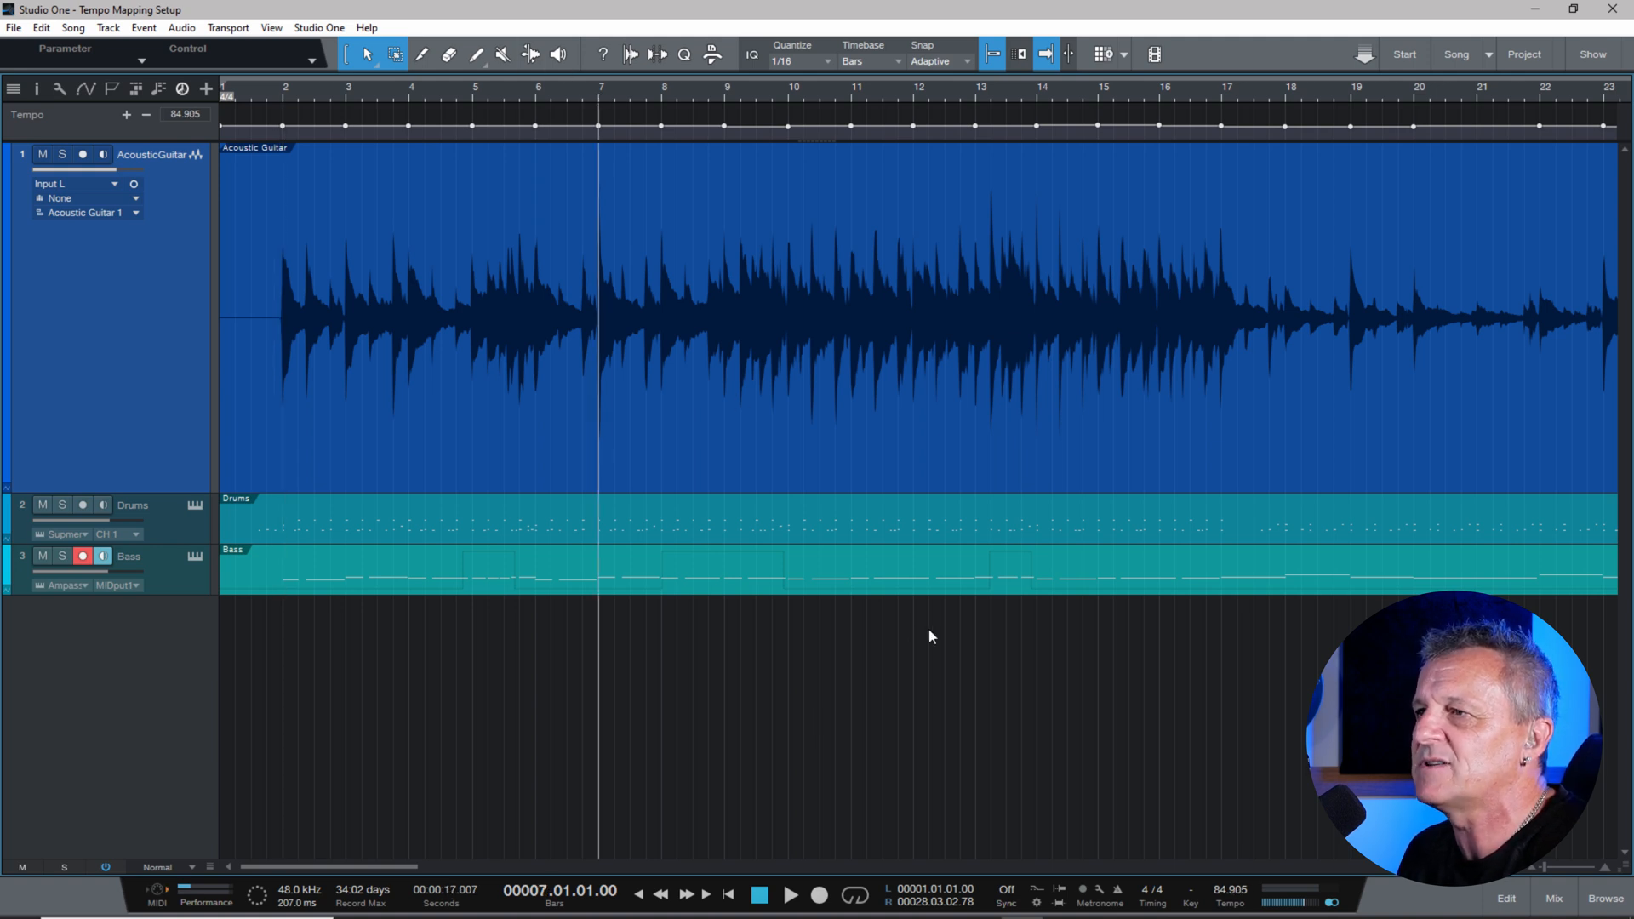
left_click(790, 893)
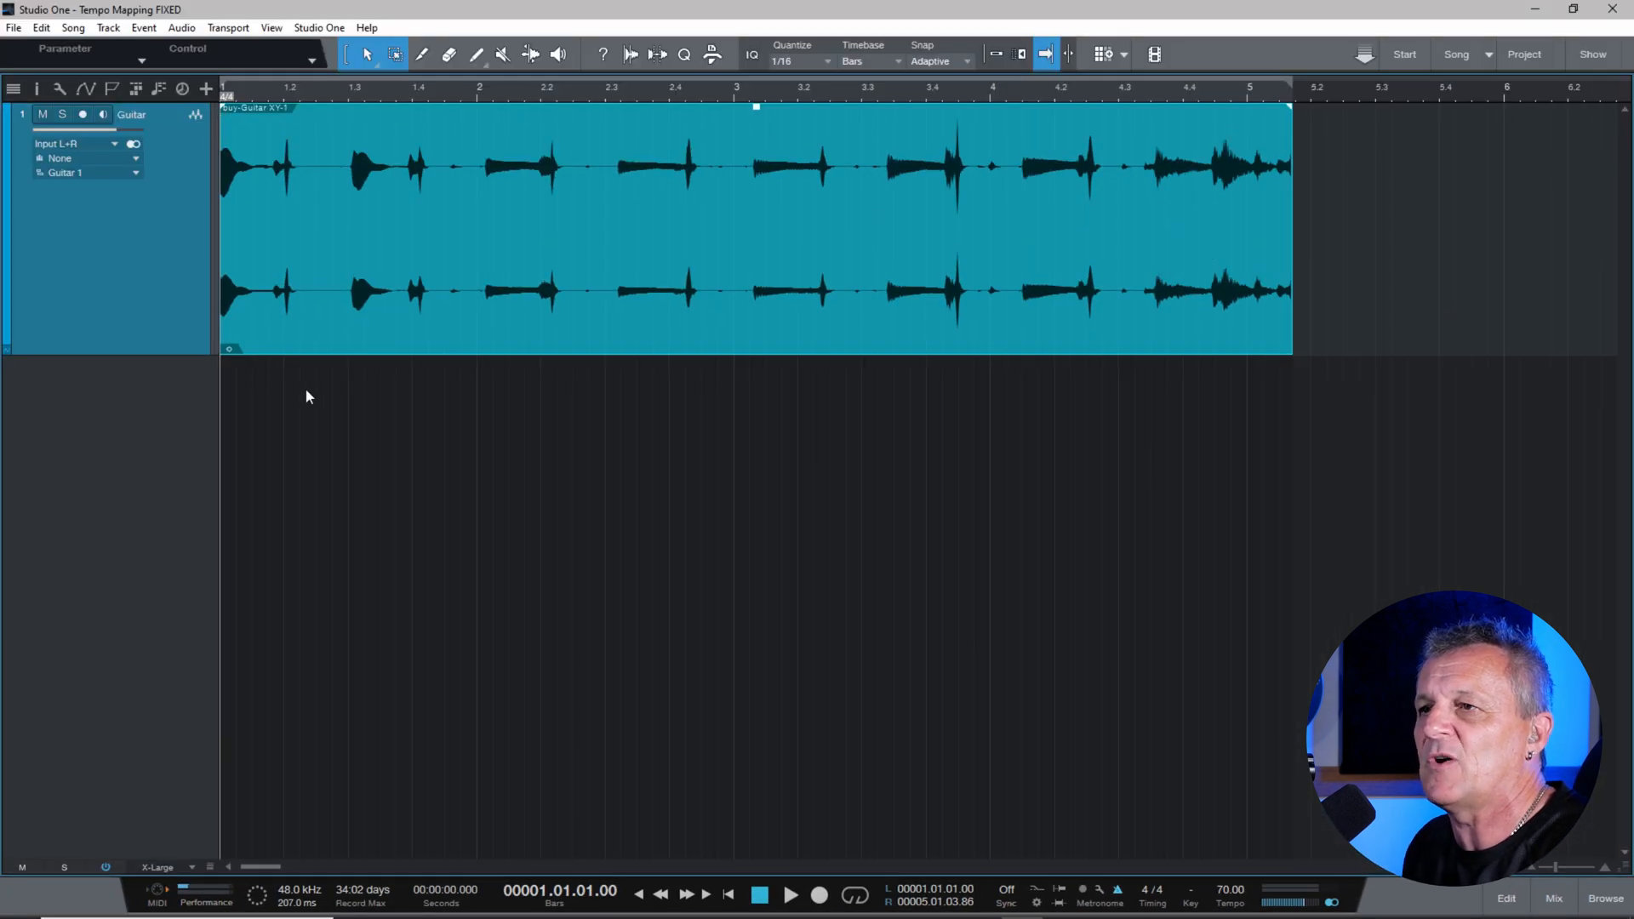
Step: Play the four-bar guitar clip at 70 BPM, then stop and return to bar 1
left_click(789, 894)
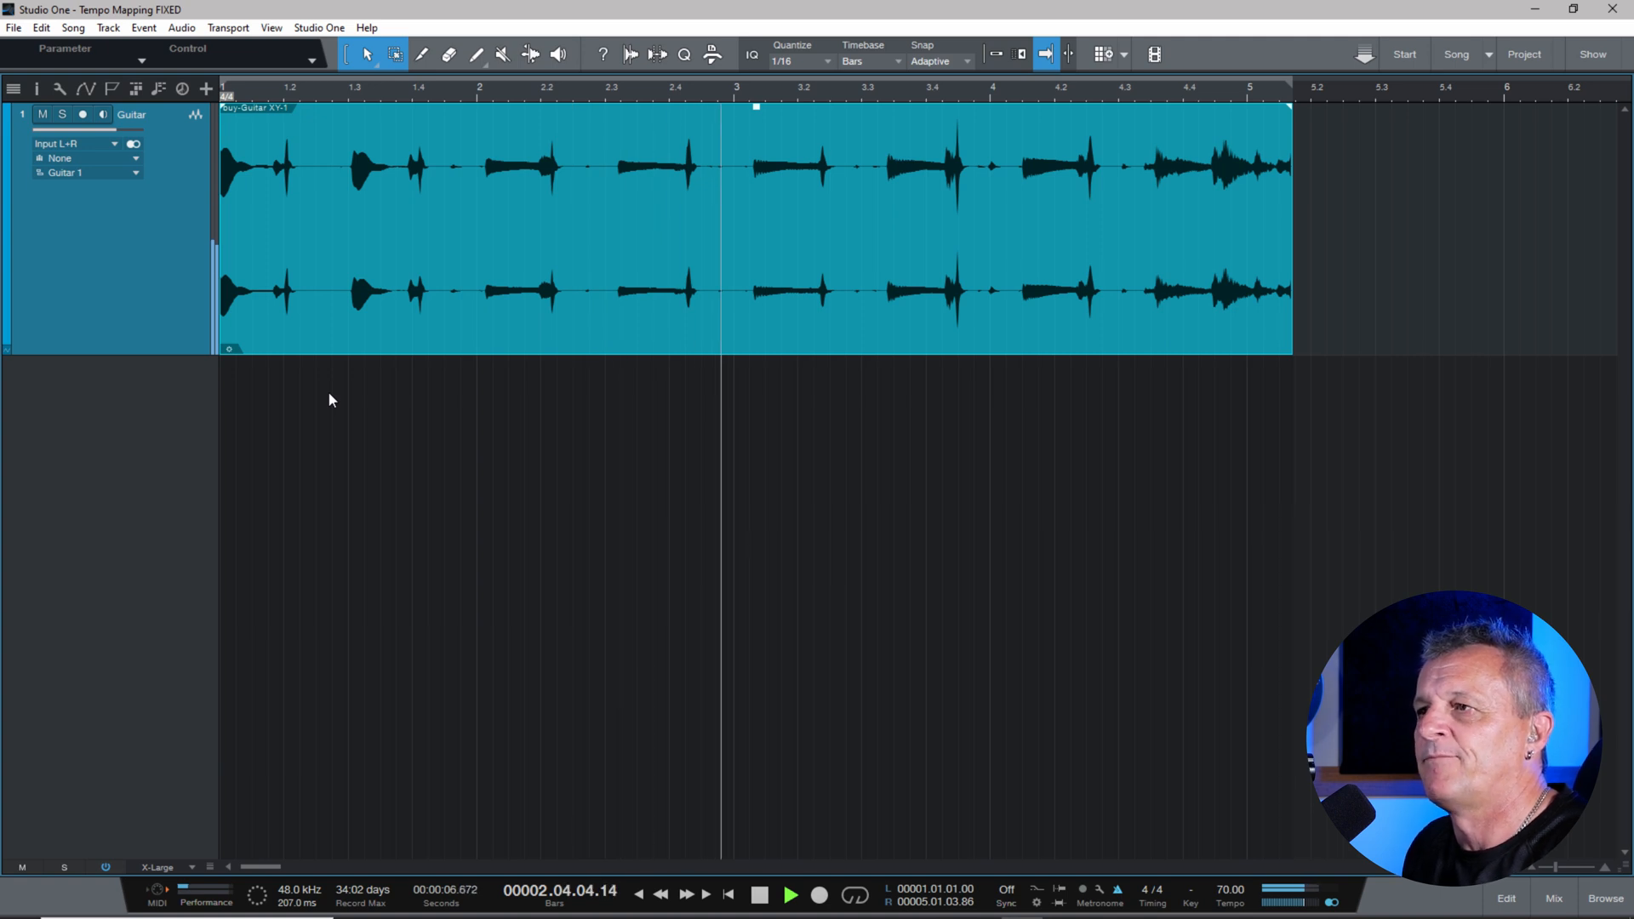
left_click(759, 893)
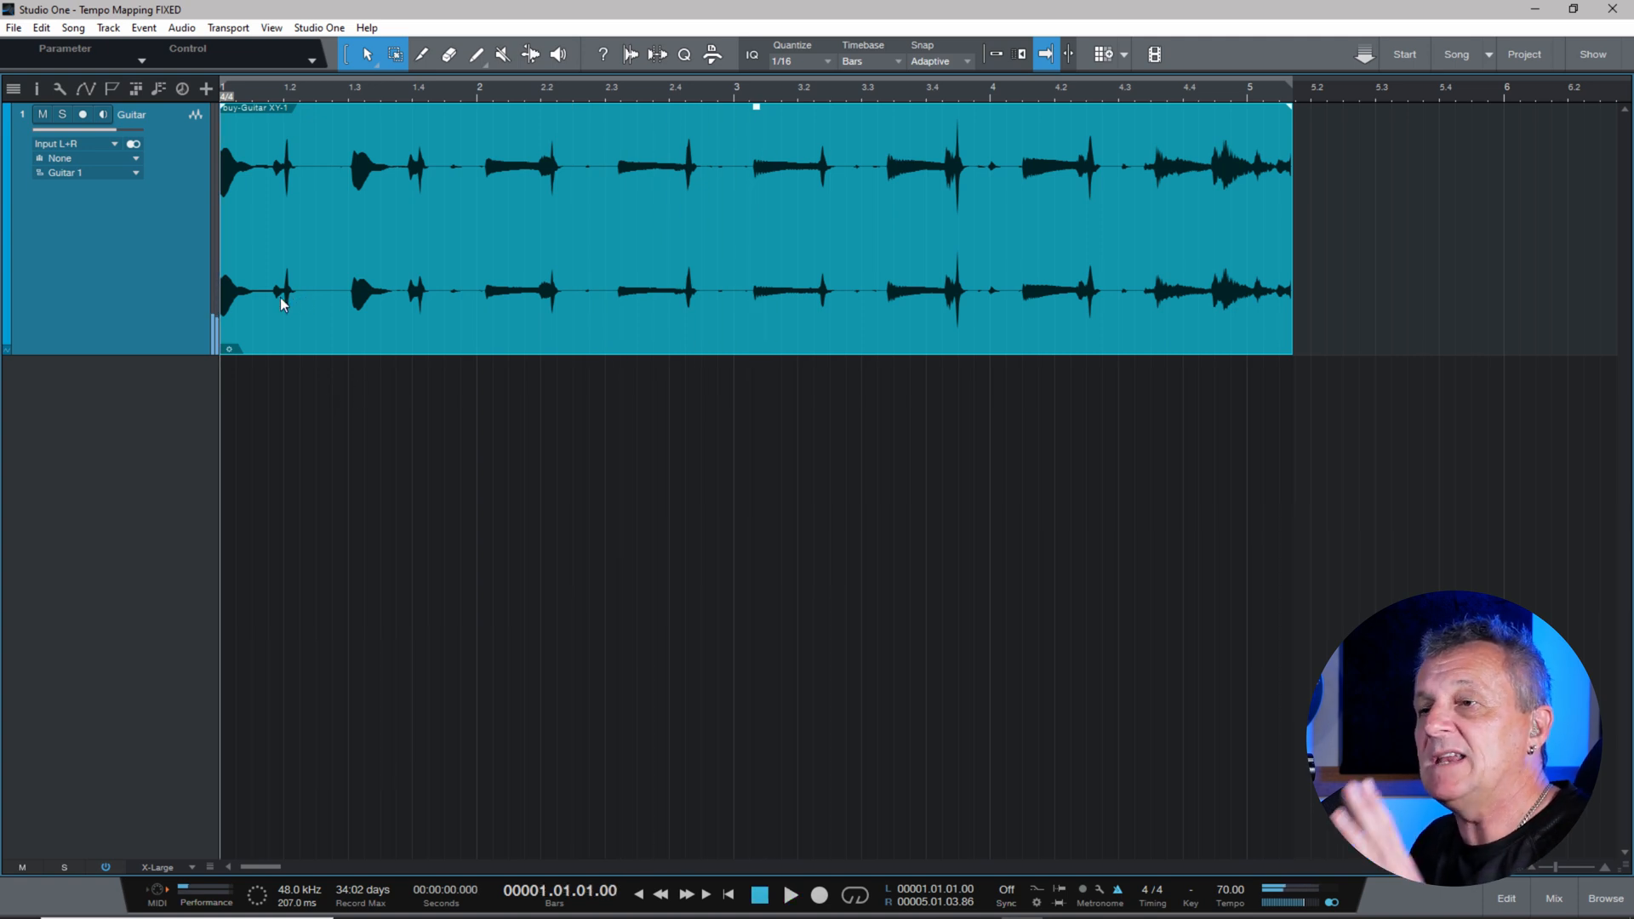
mouse_move(344, 313)
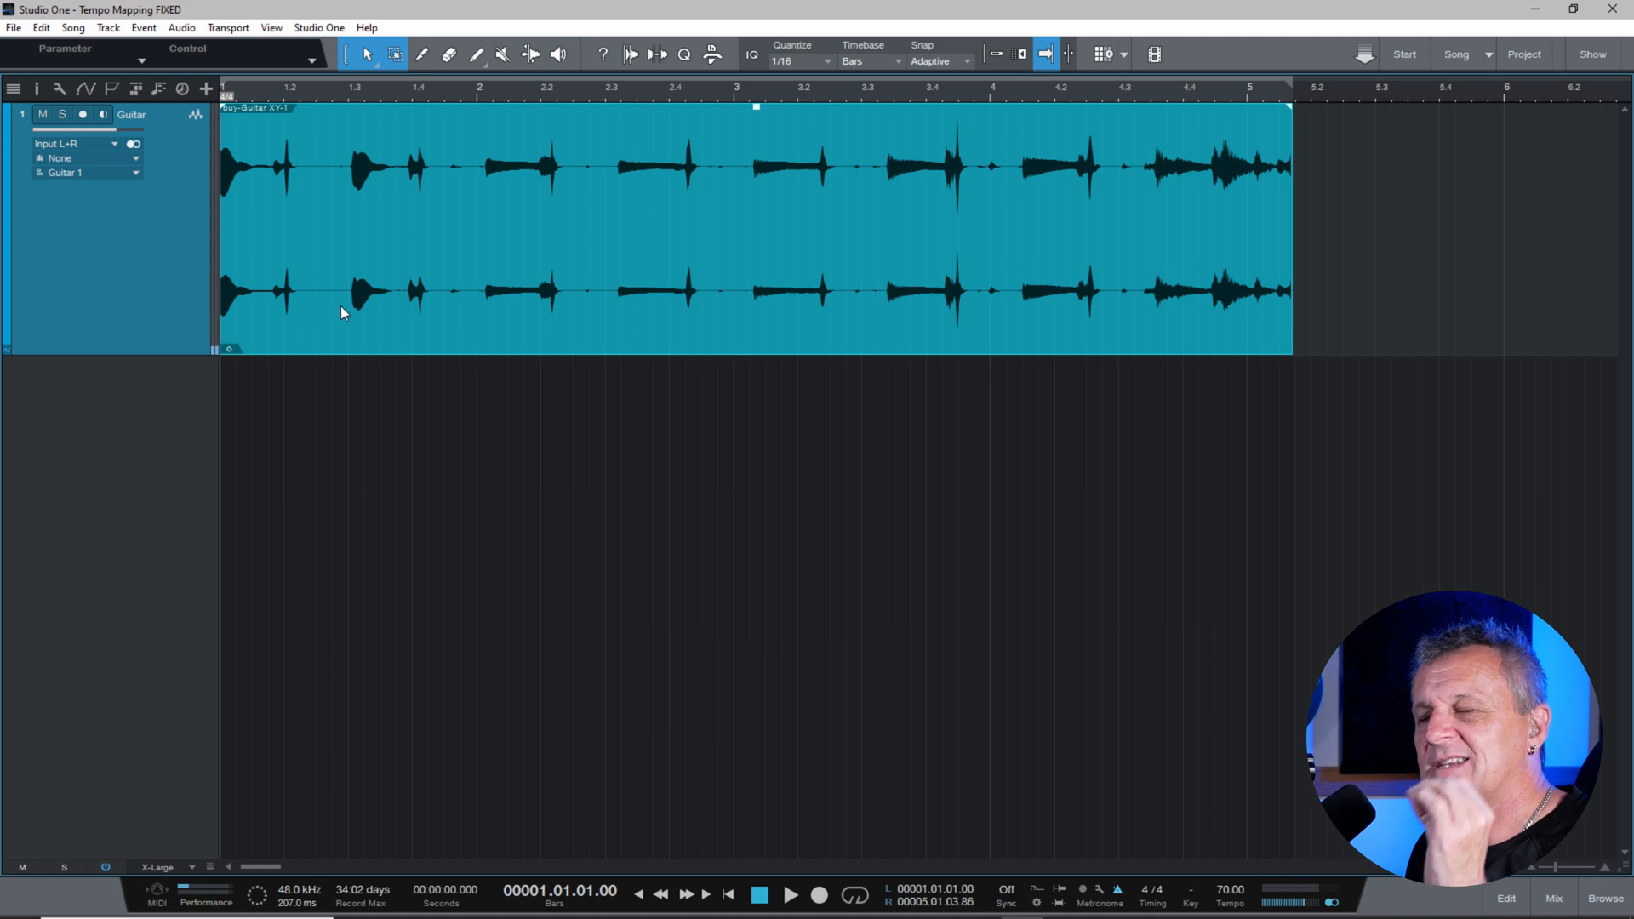
mouse_move(137, 323)
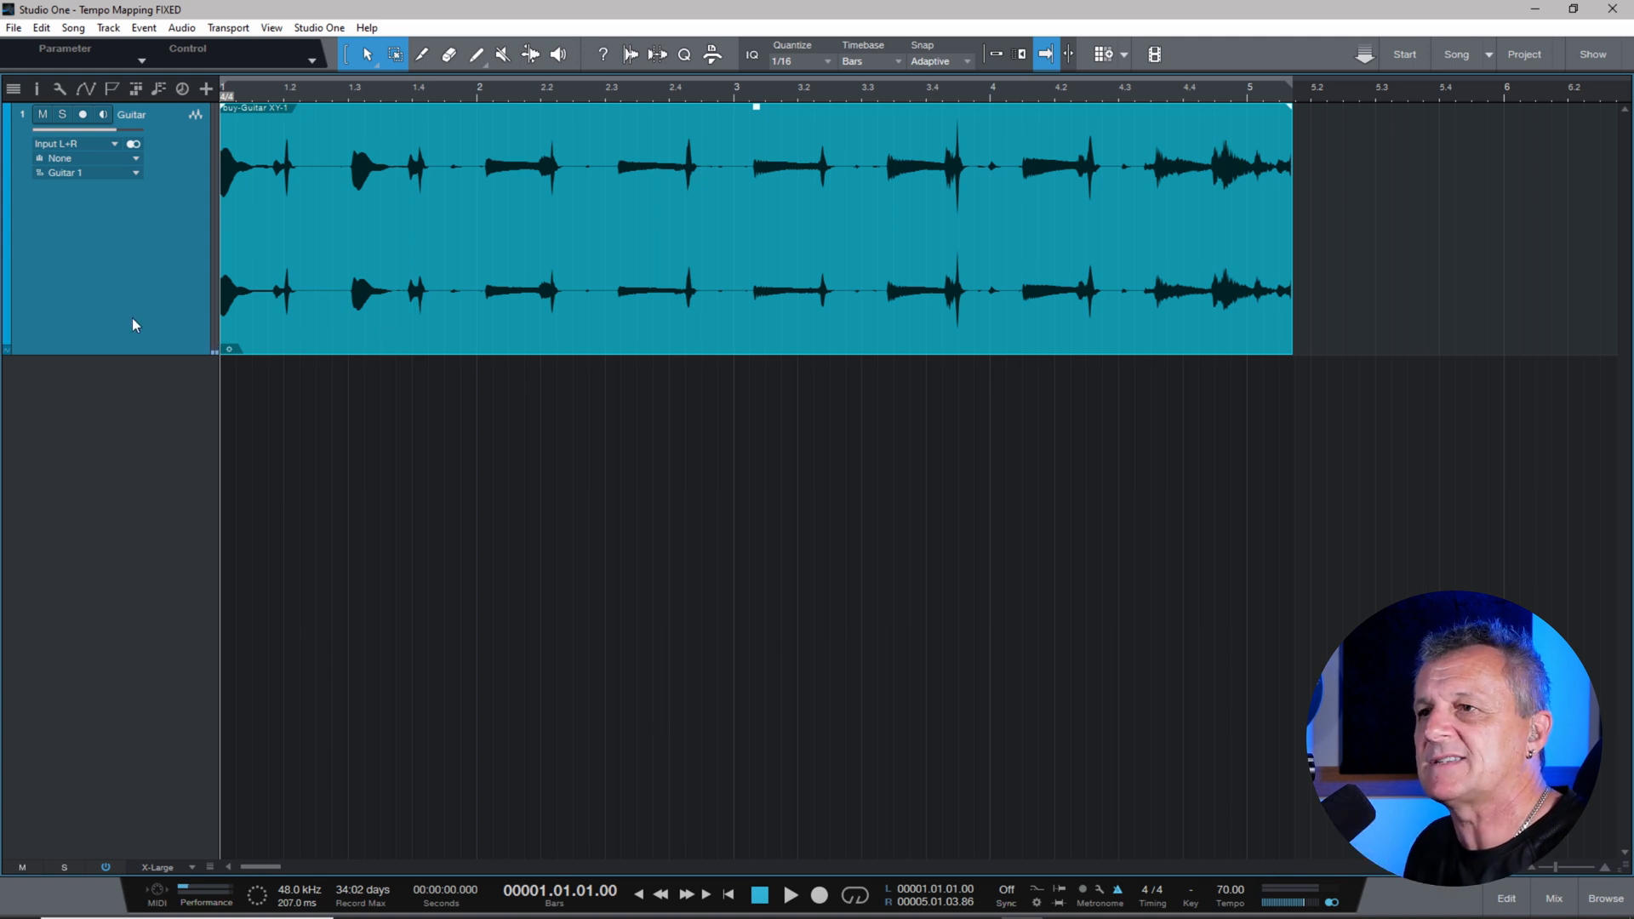
mouse_move(34, 91)
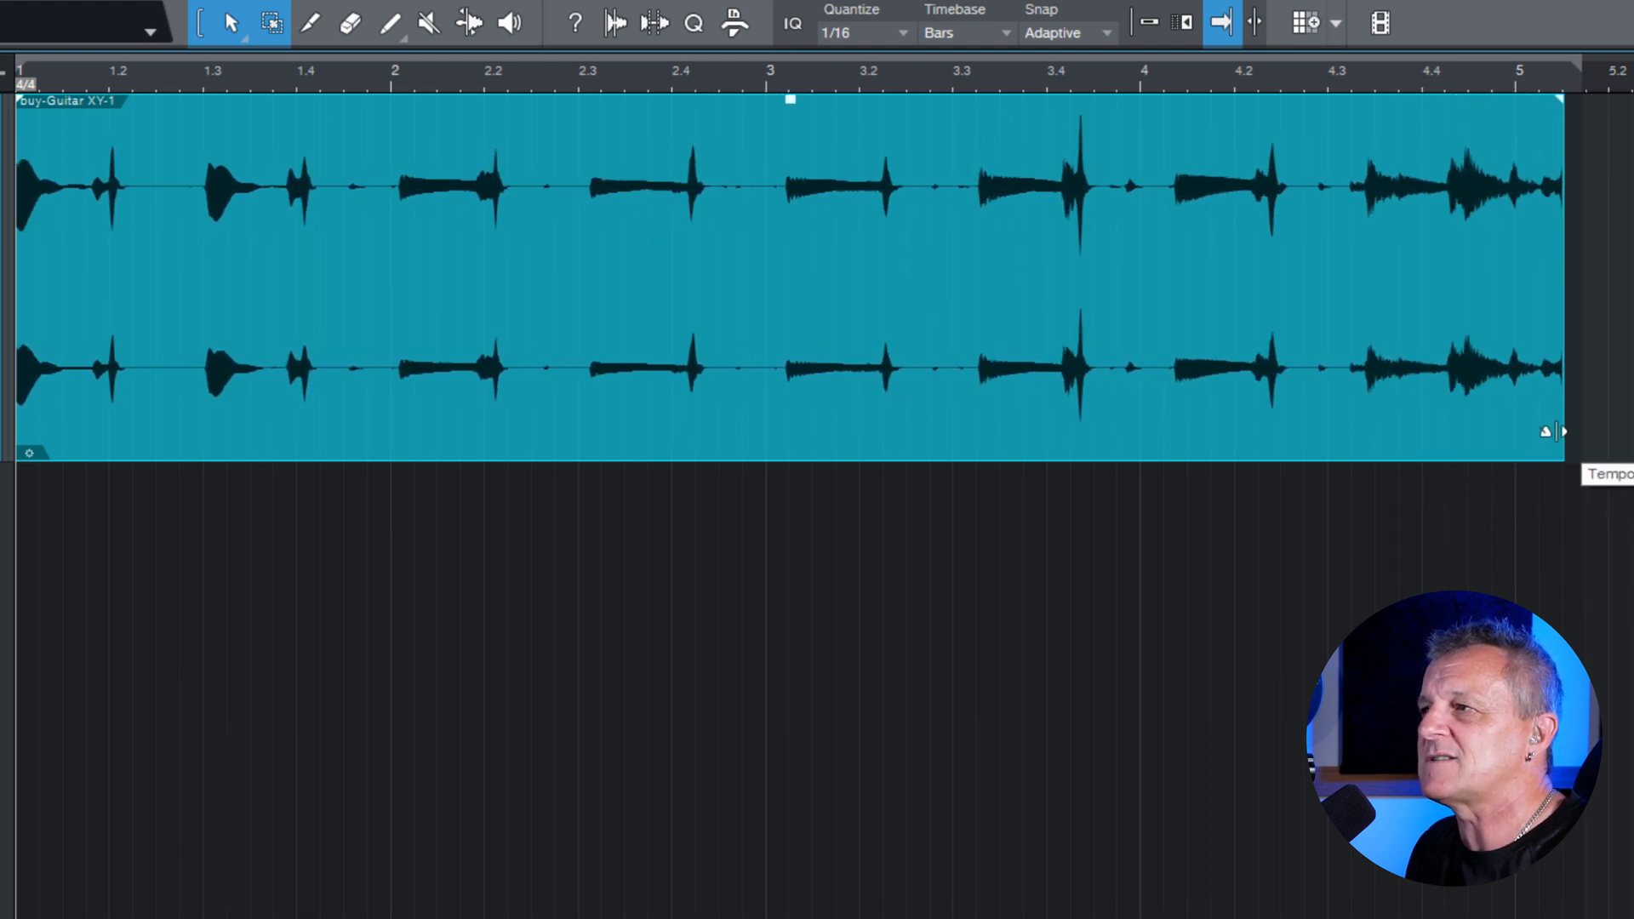
Step: Tempo-stretch the guitar clip's right edge so it ends exactly on bar 5
left_click_drag(1551, 431, 1458, 425)
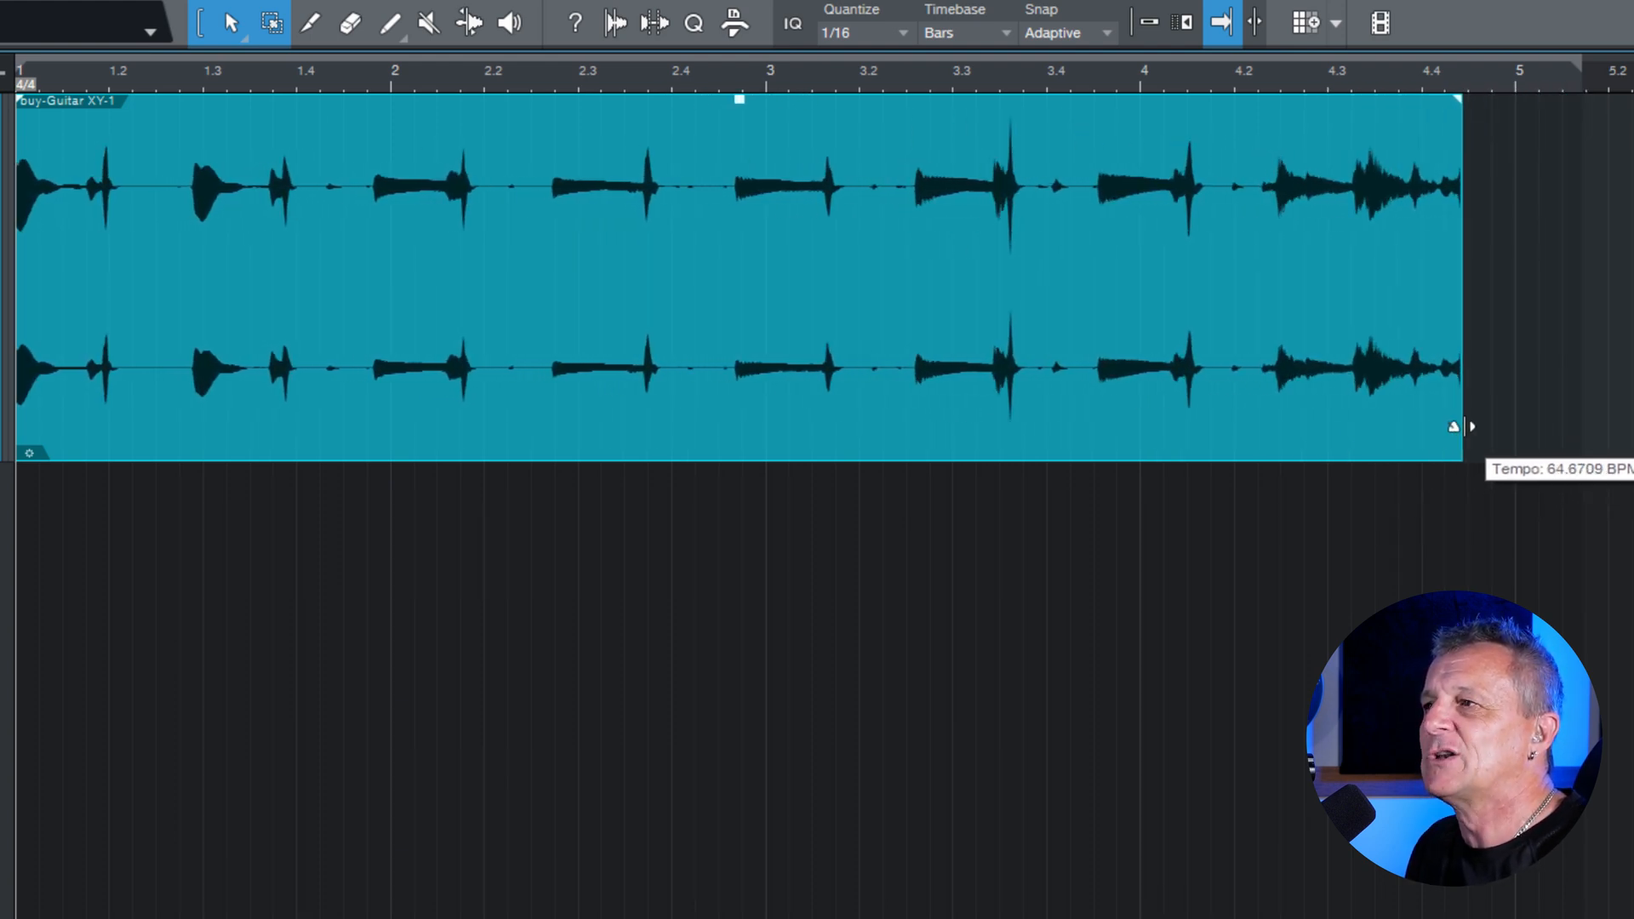
left_click_drag(1468, 426, 1511, 454)
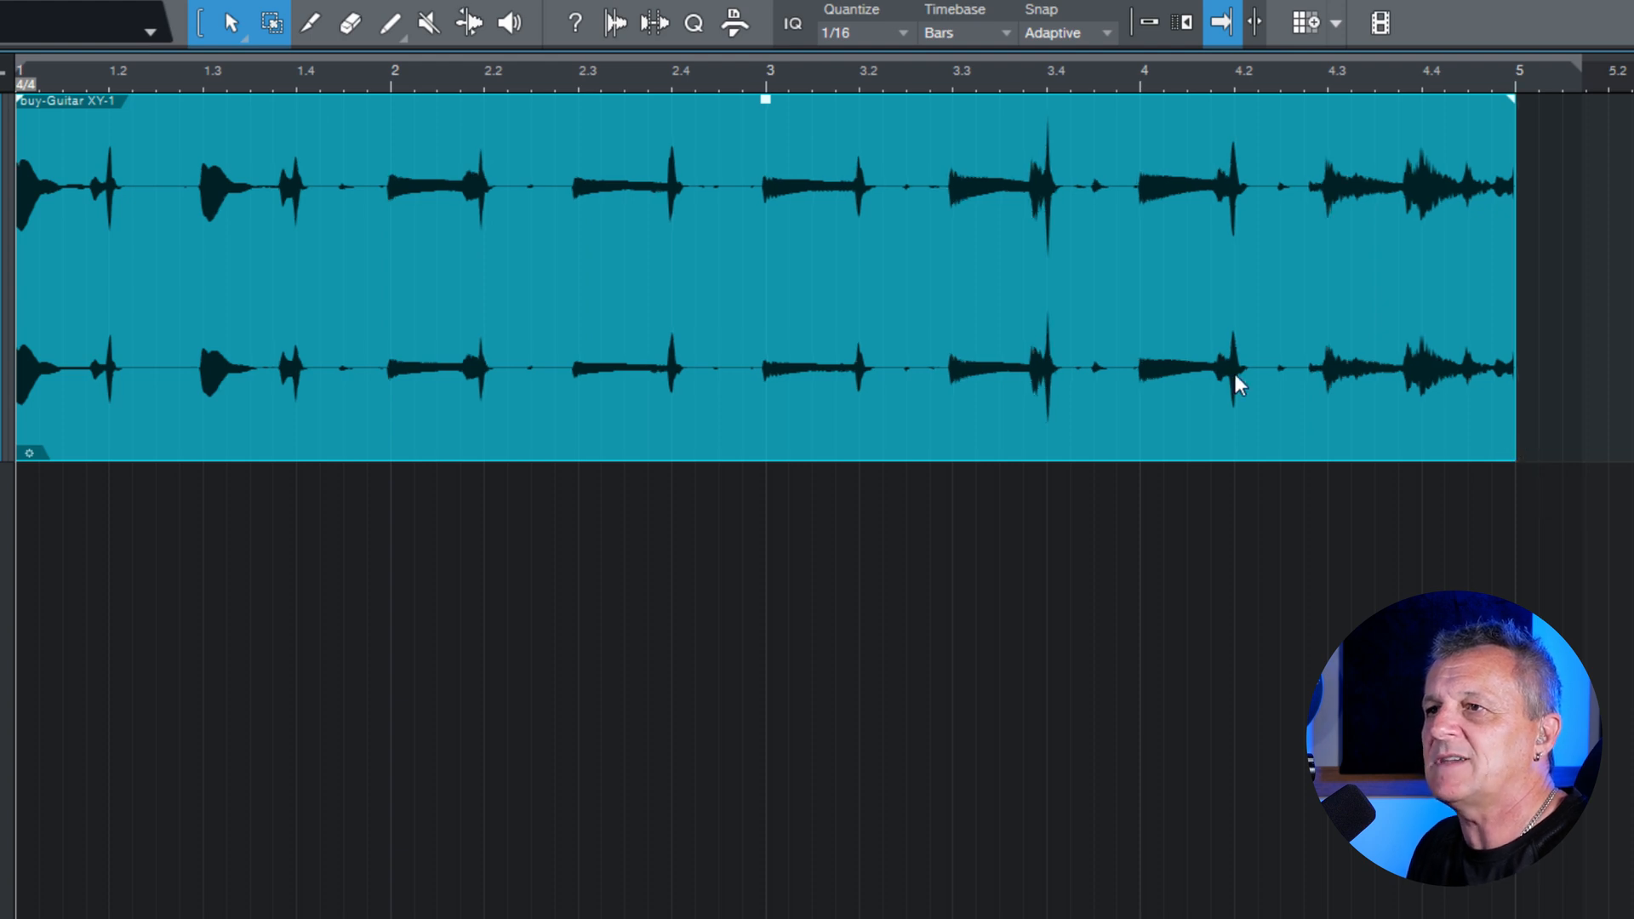
mouse_move(20, 85)
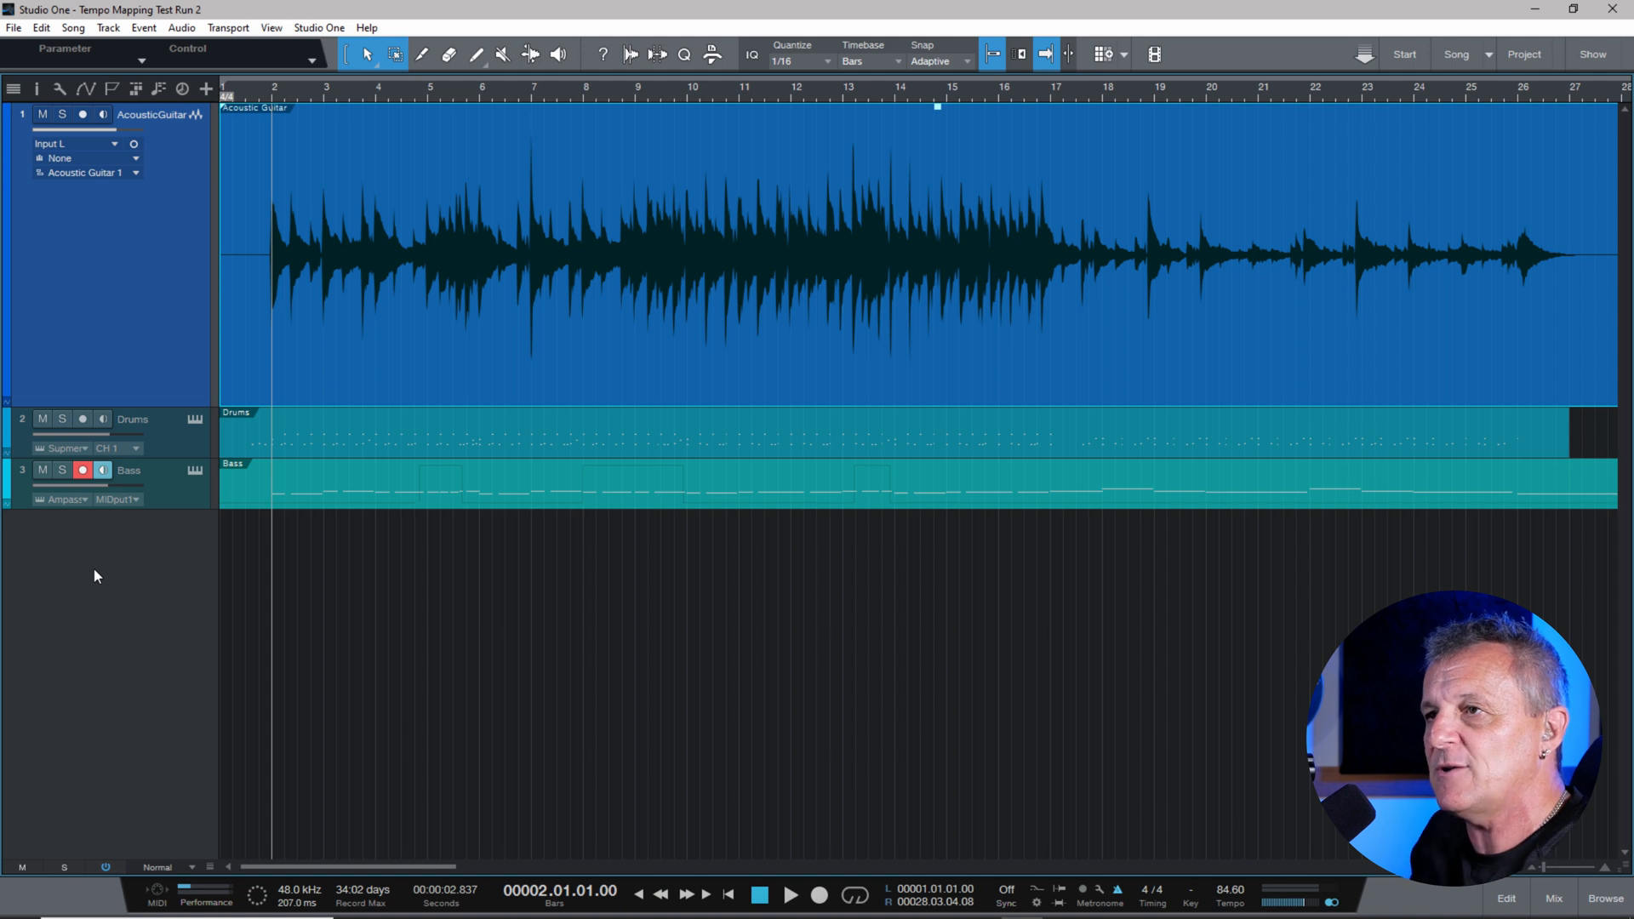
mouse_move(354, 357)
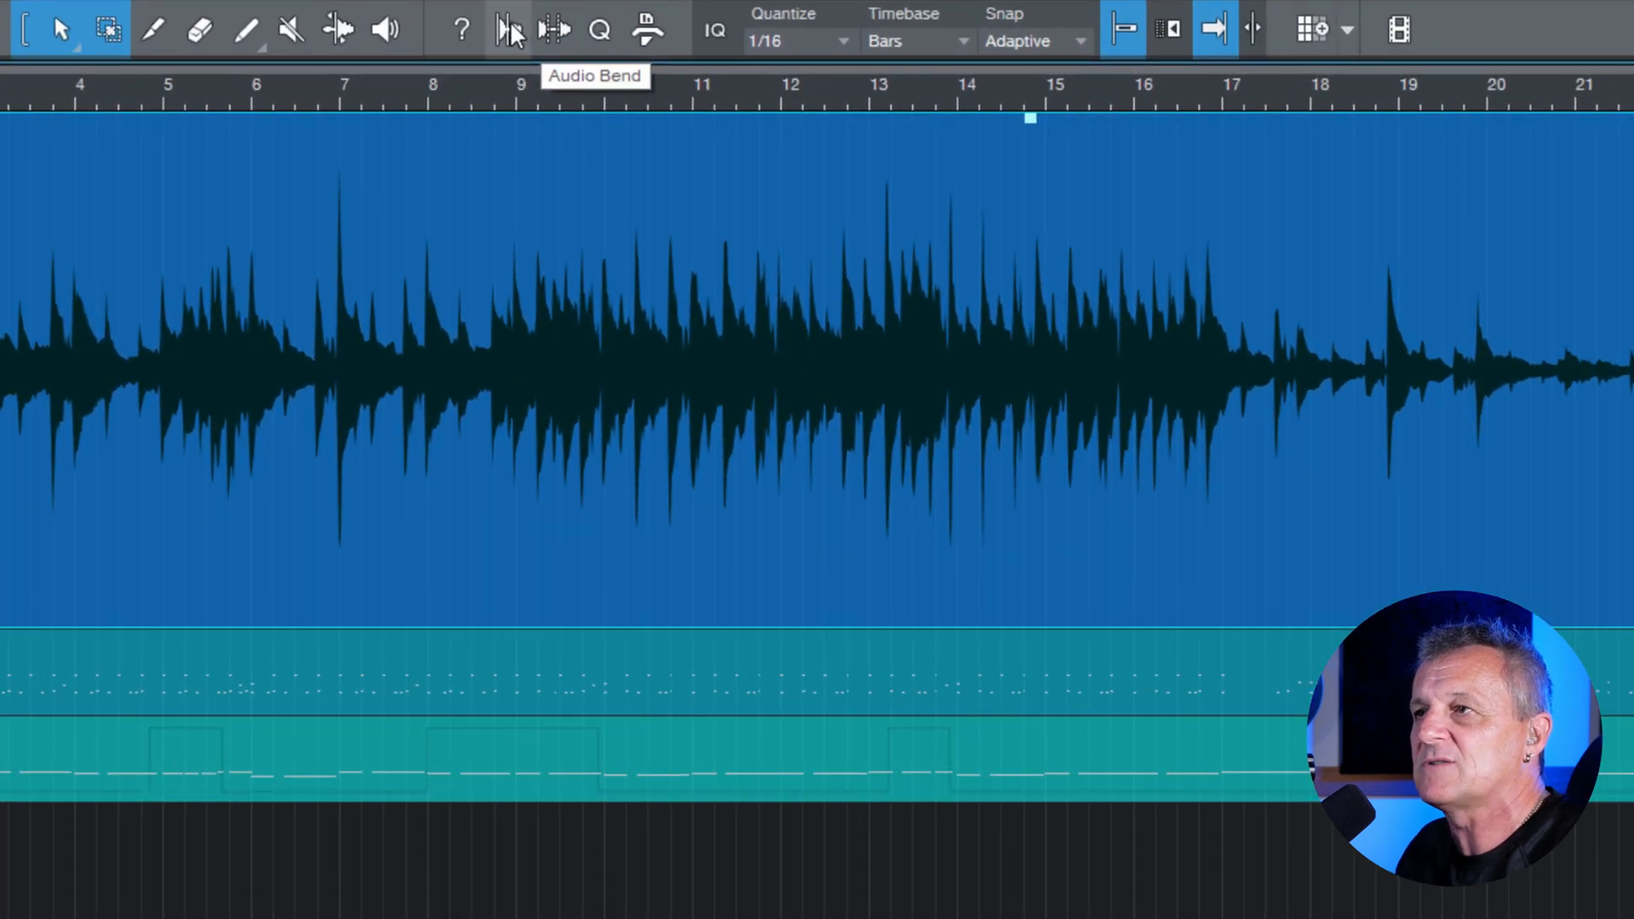
Step: Analyze the acoustic guitar transients and lower the threshold to about 48%
left_click(509, 29)
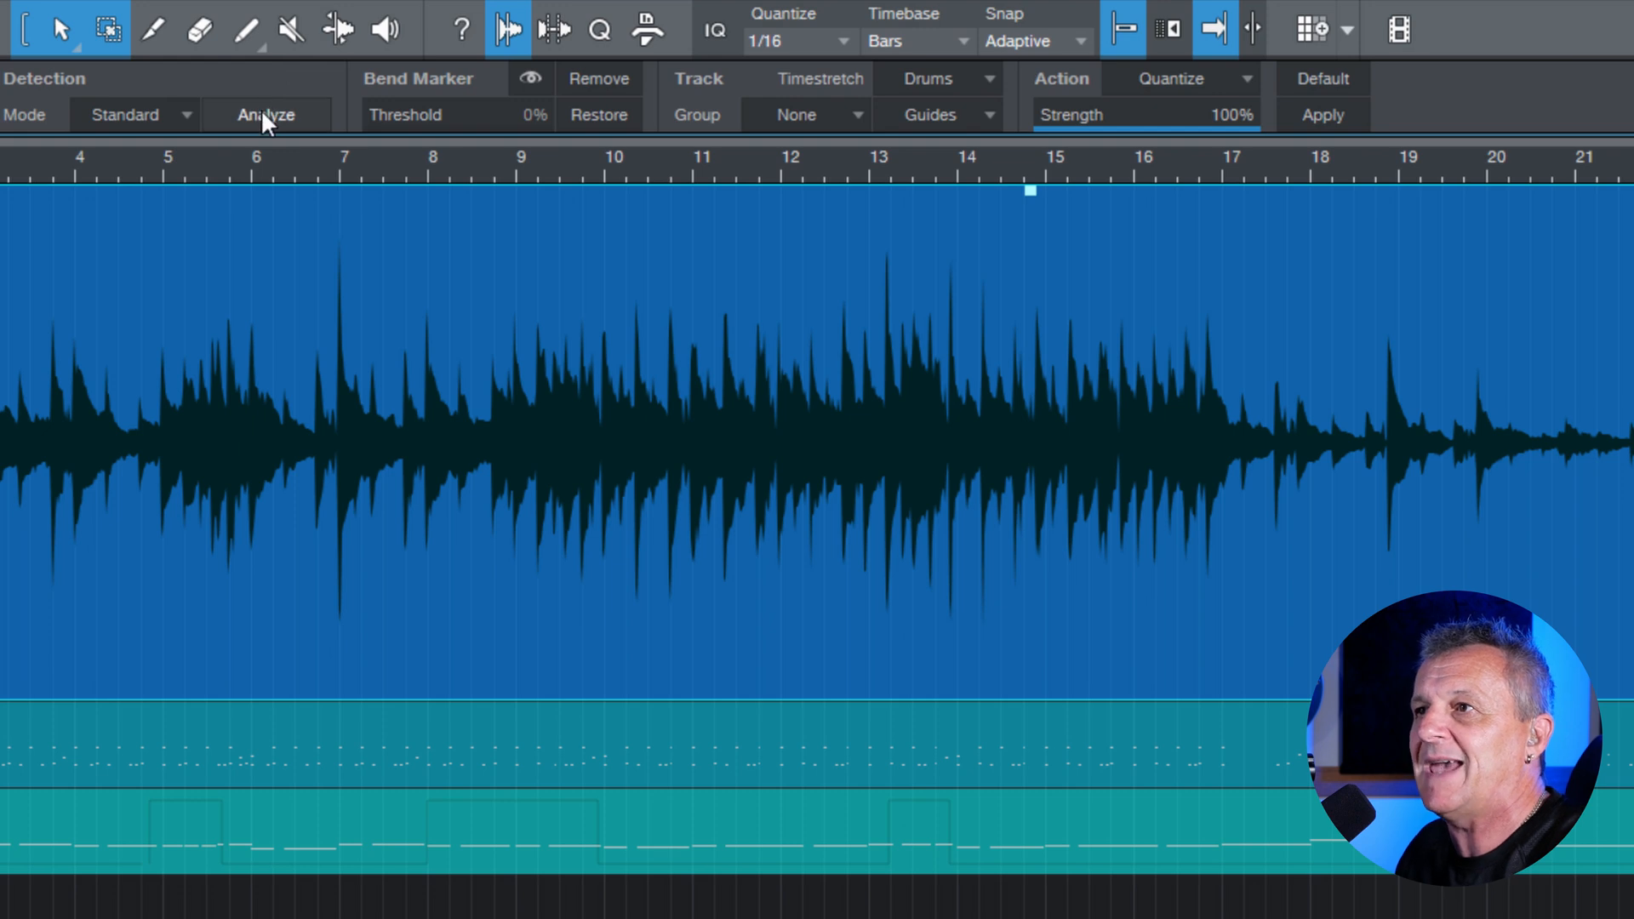
left_click(265, 114)
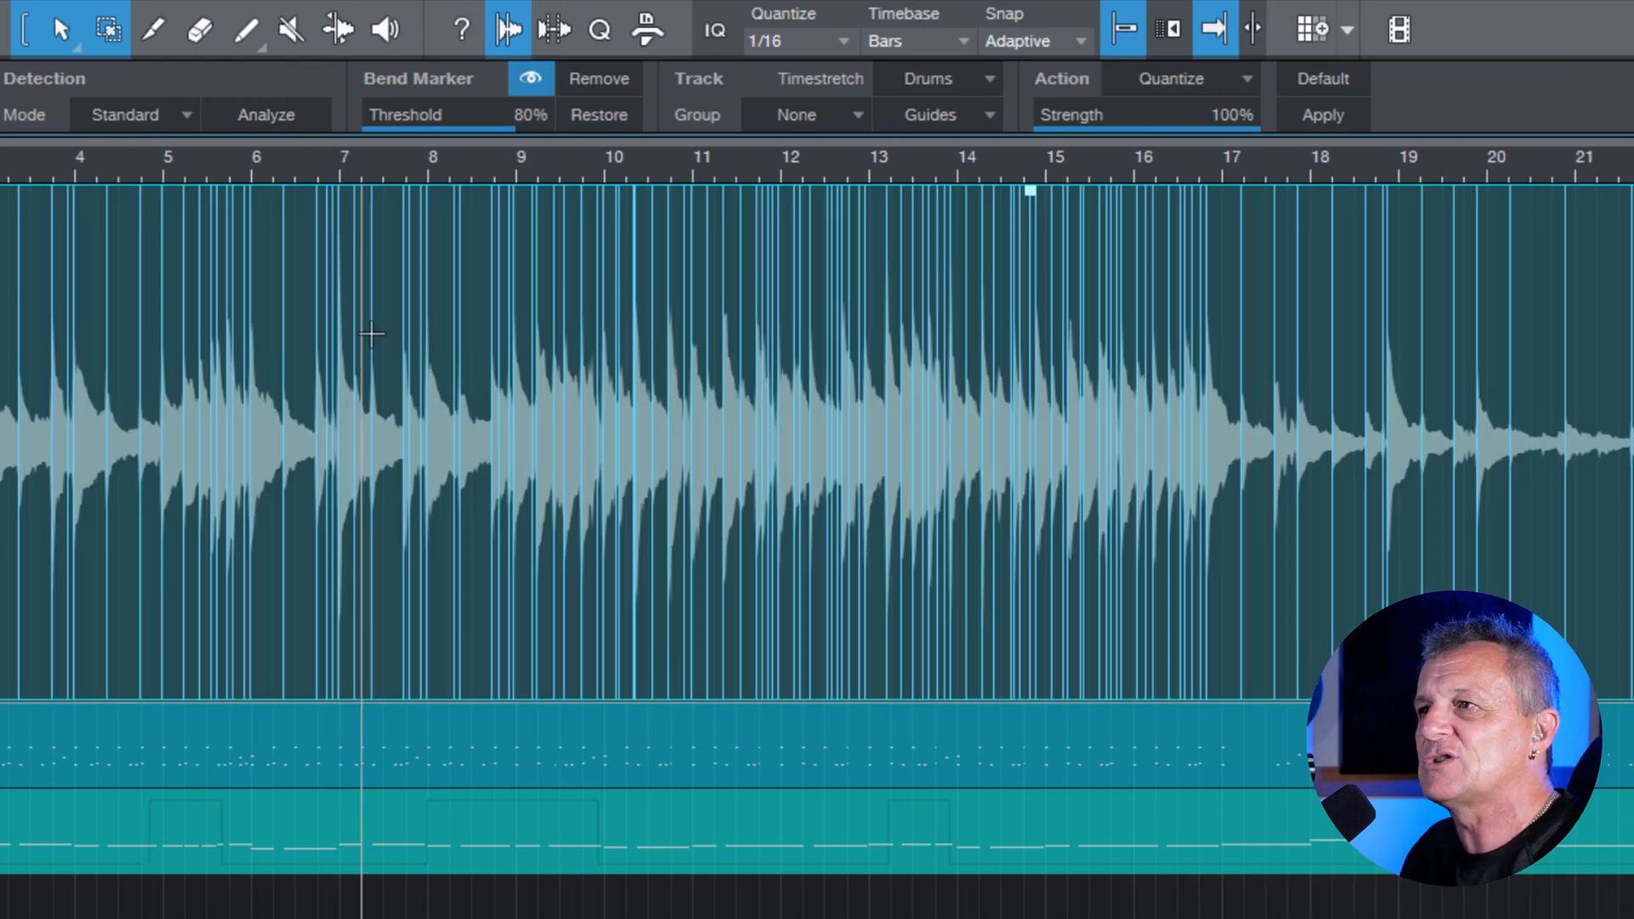
left_click_drag(520, 114, 496, 114)
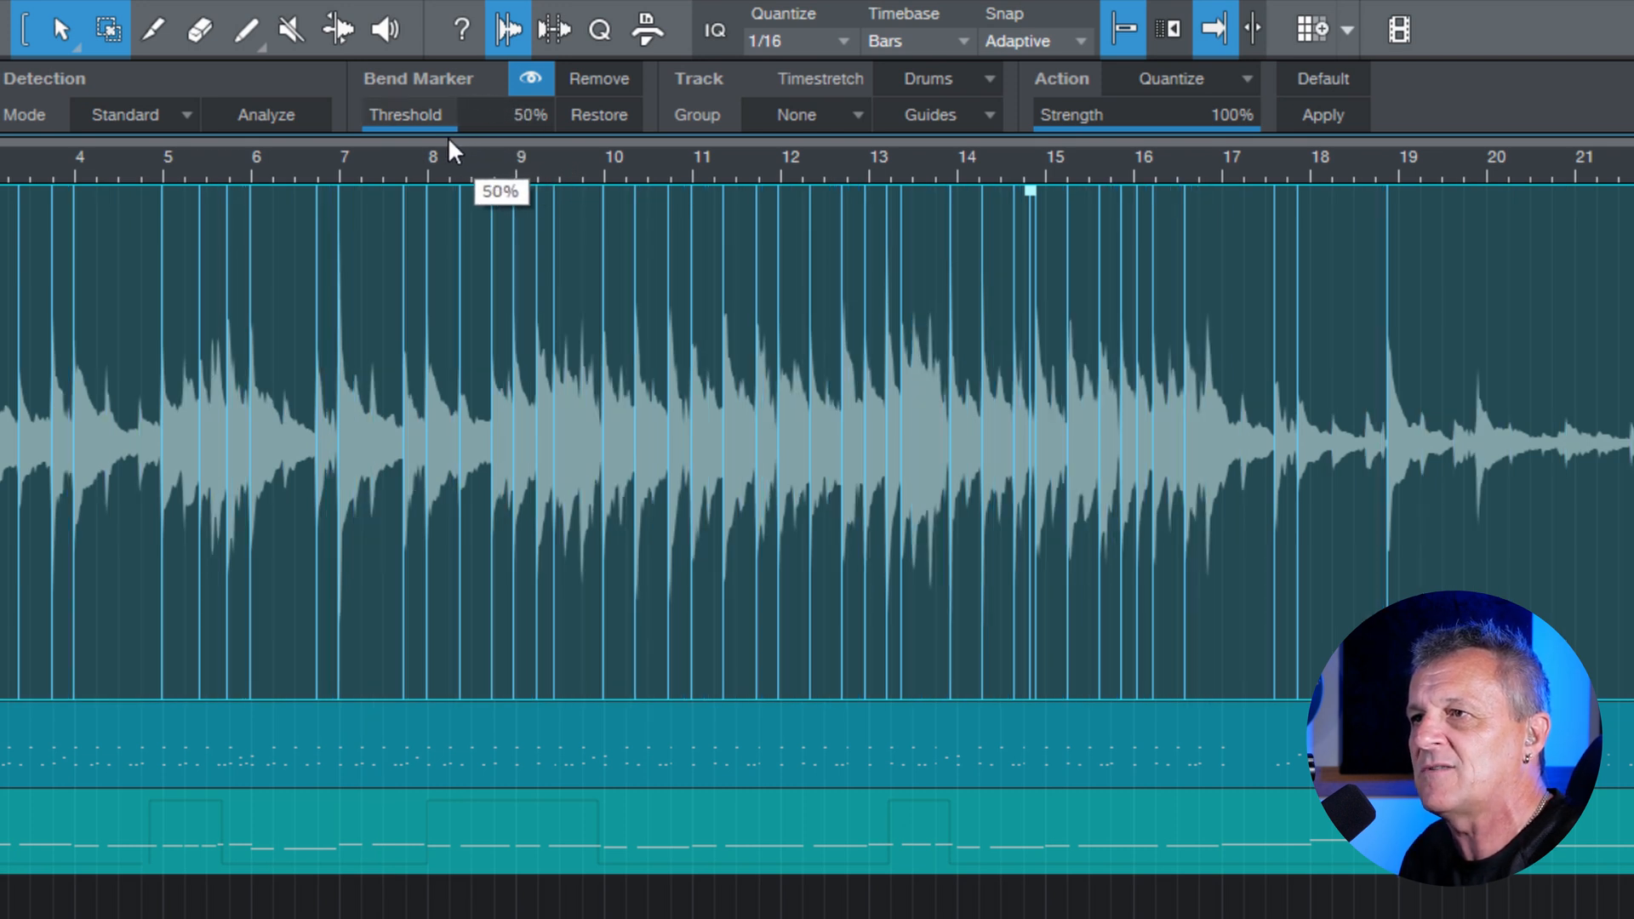
left_click_drag(530, 114, 510, 114)
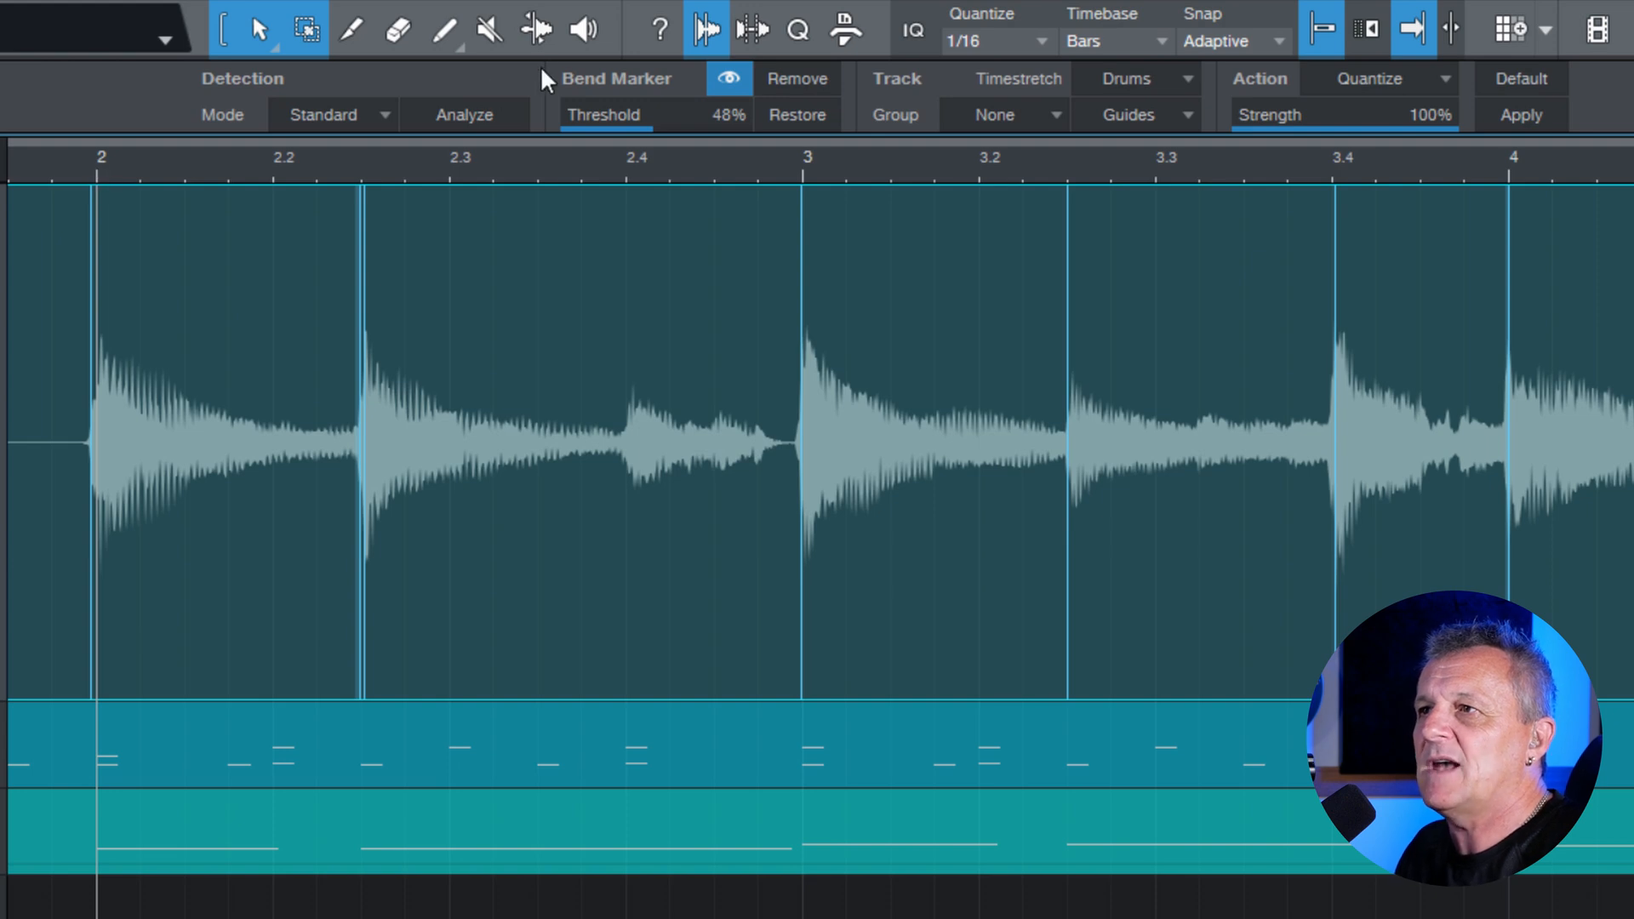
mouse_move(536, 29)
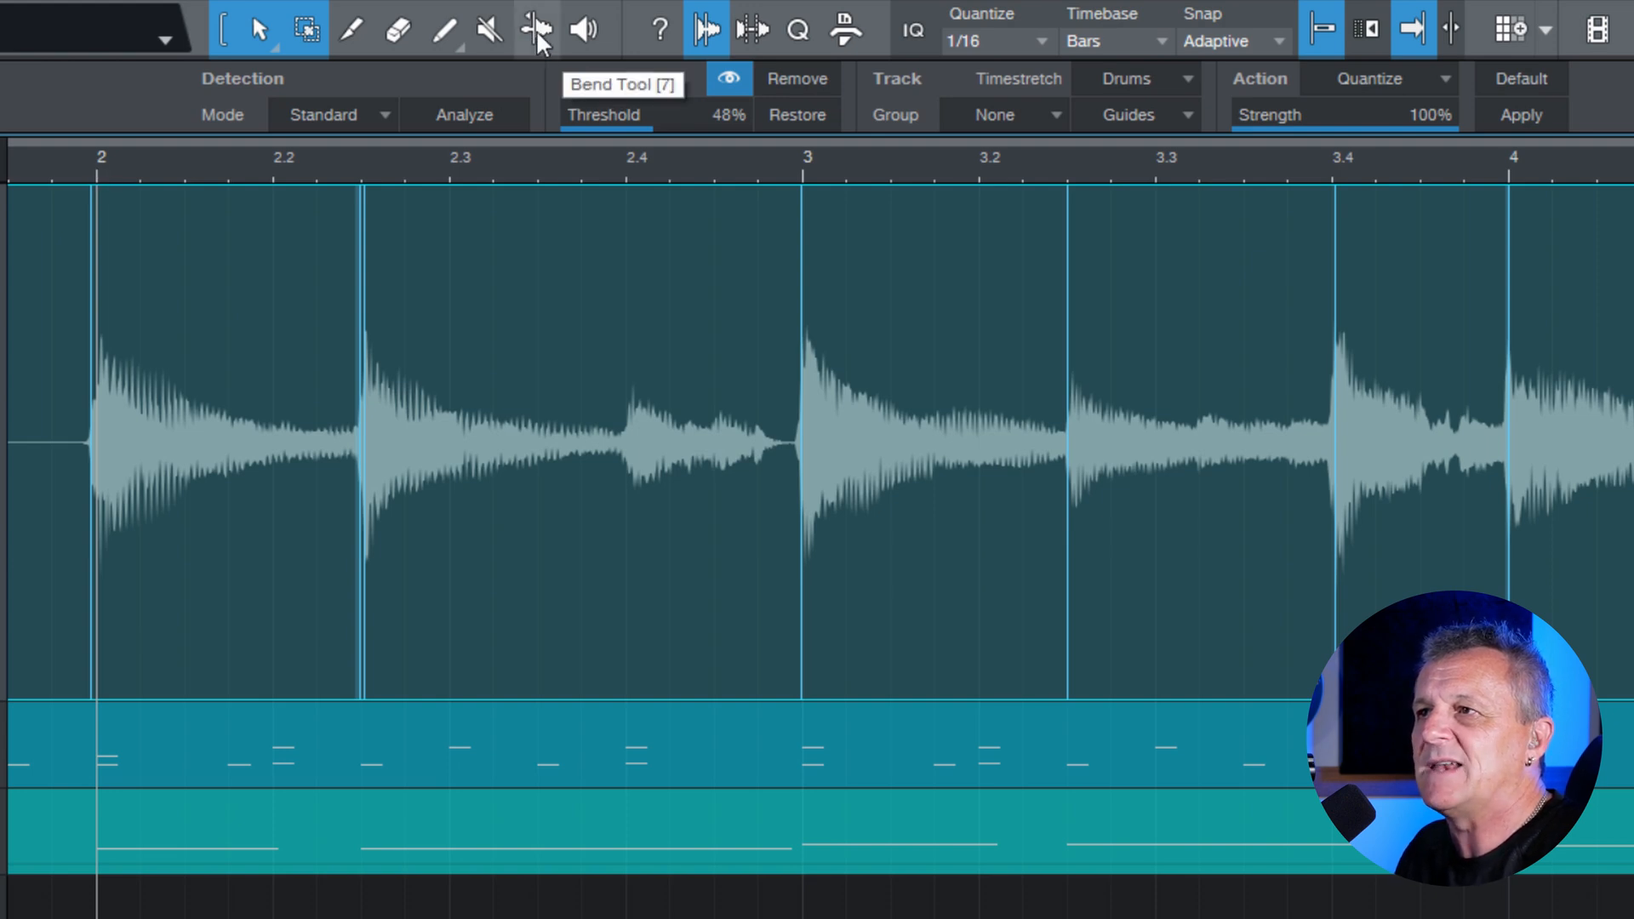
Step: Select the Bend tool to move the acoustic guitar's markers by hand
left_click(536, 29)
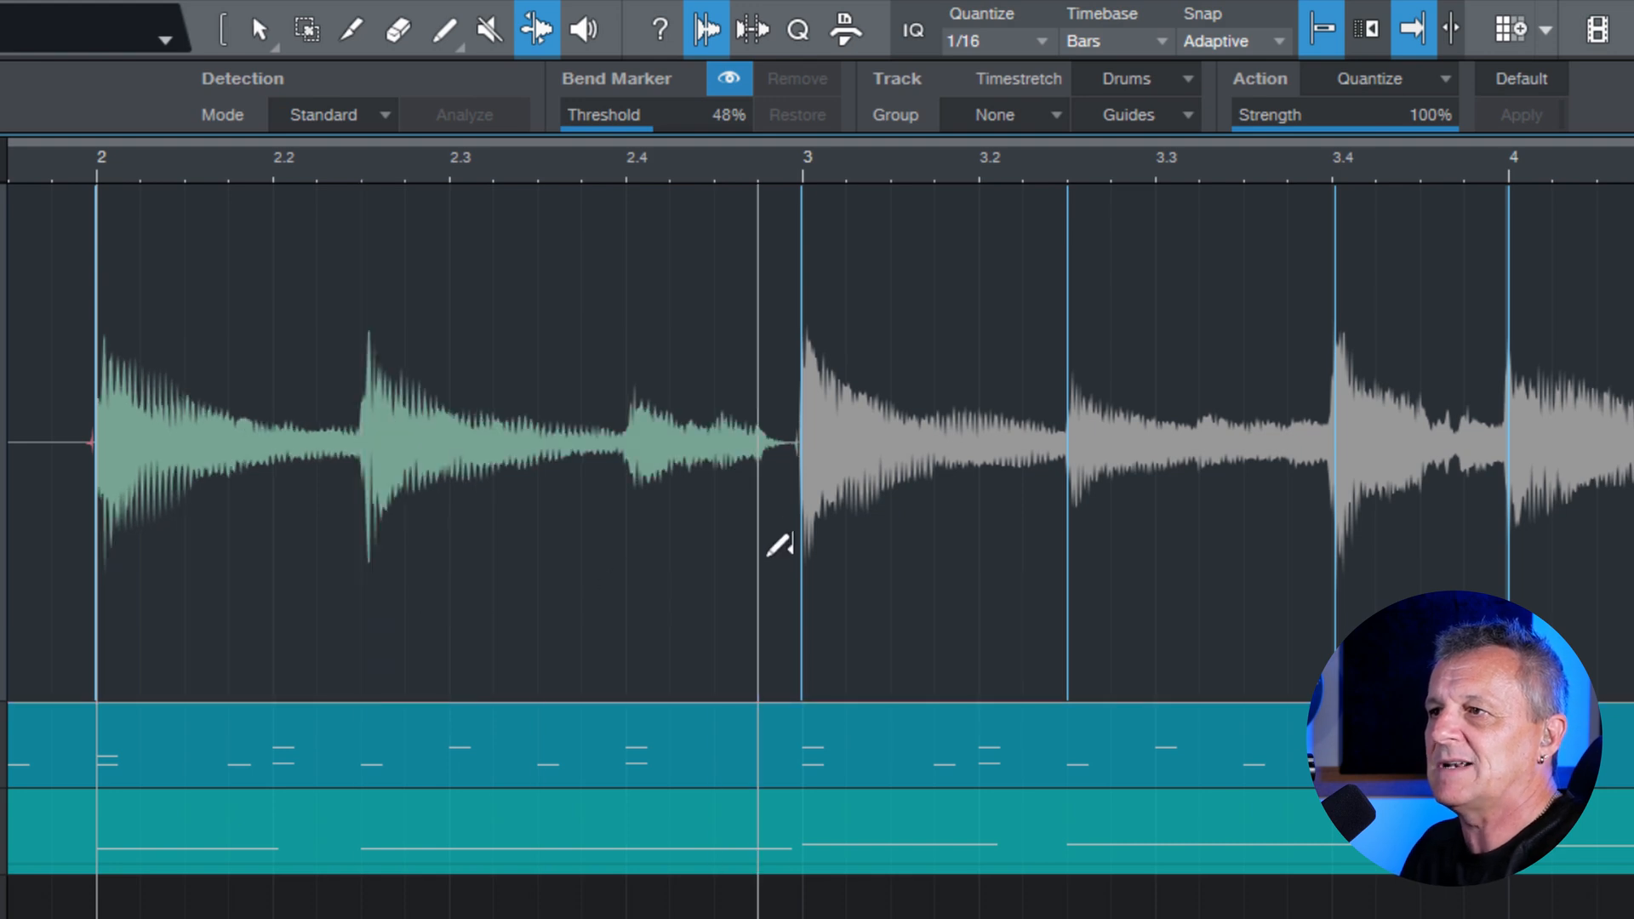
mouse_move(823, 208)
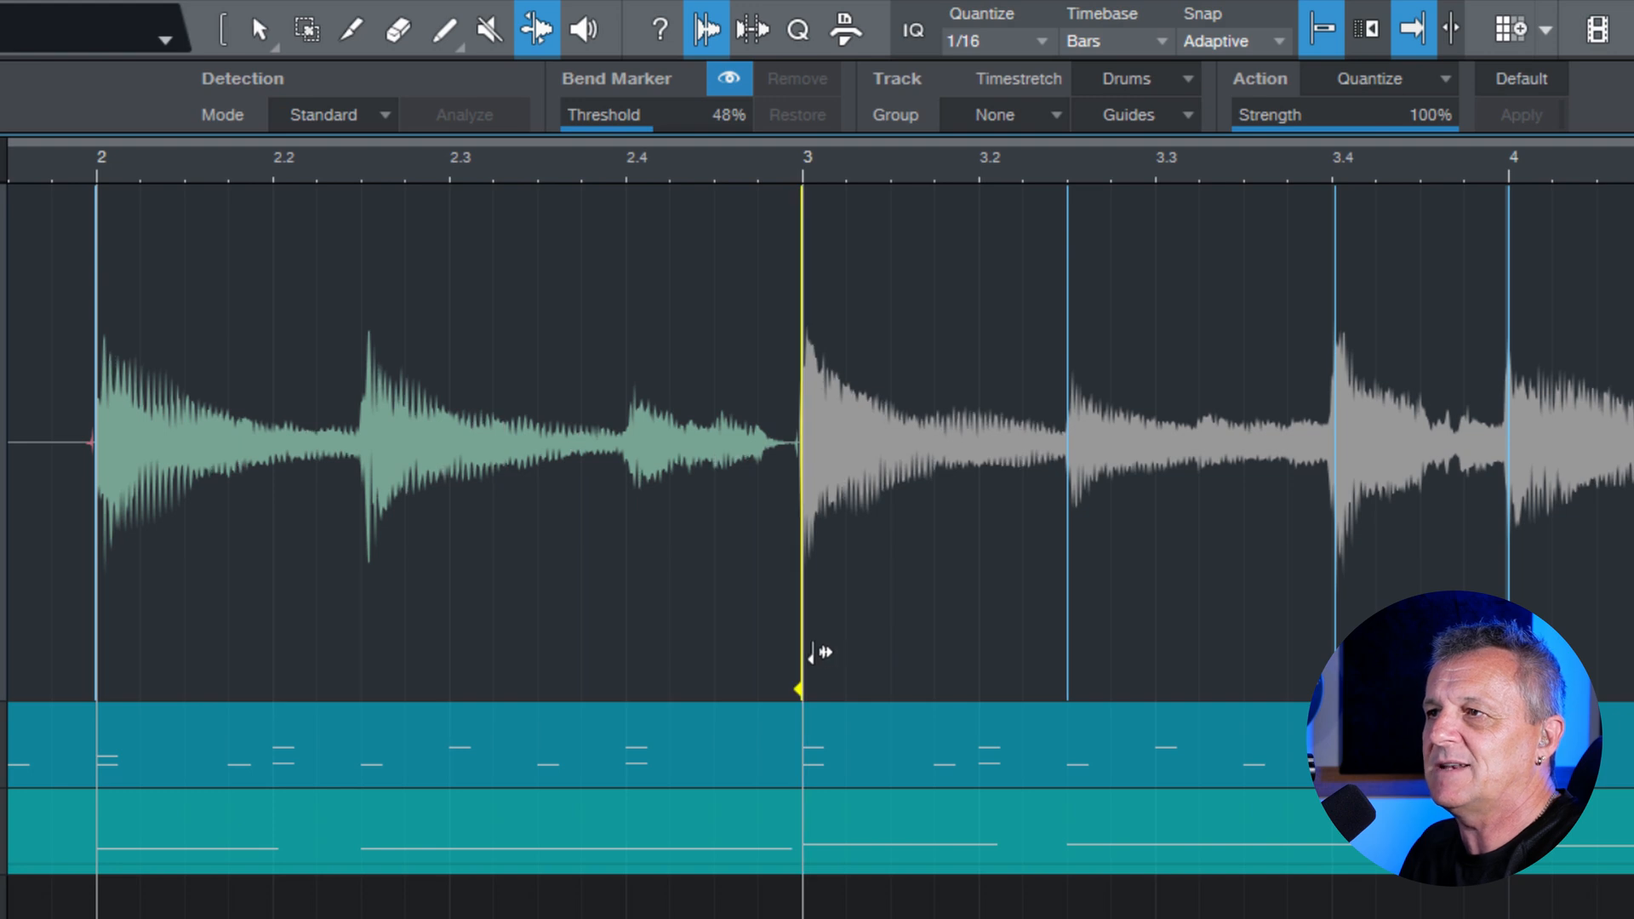
mouse_move(1089, 565)
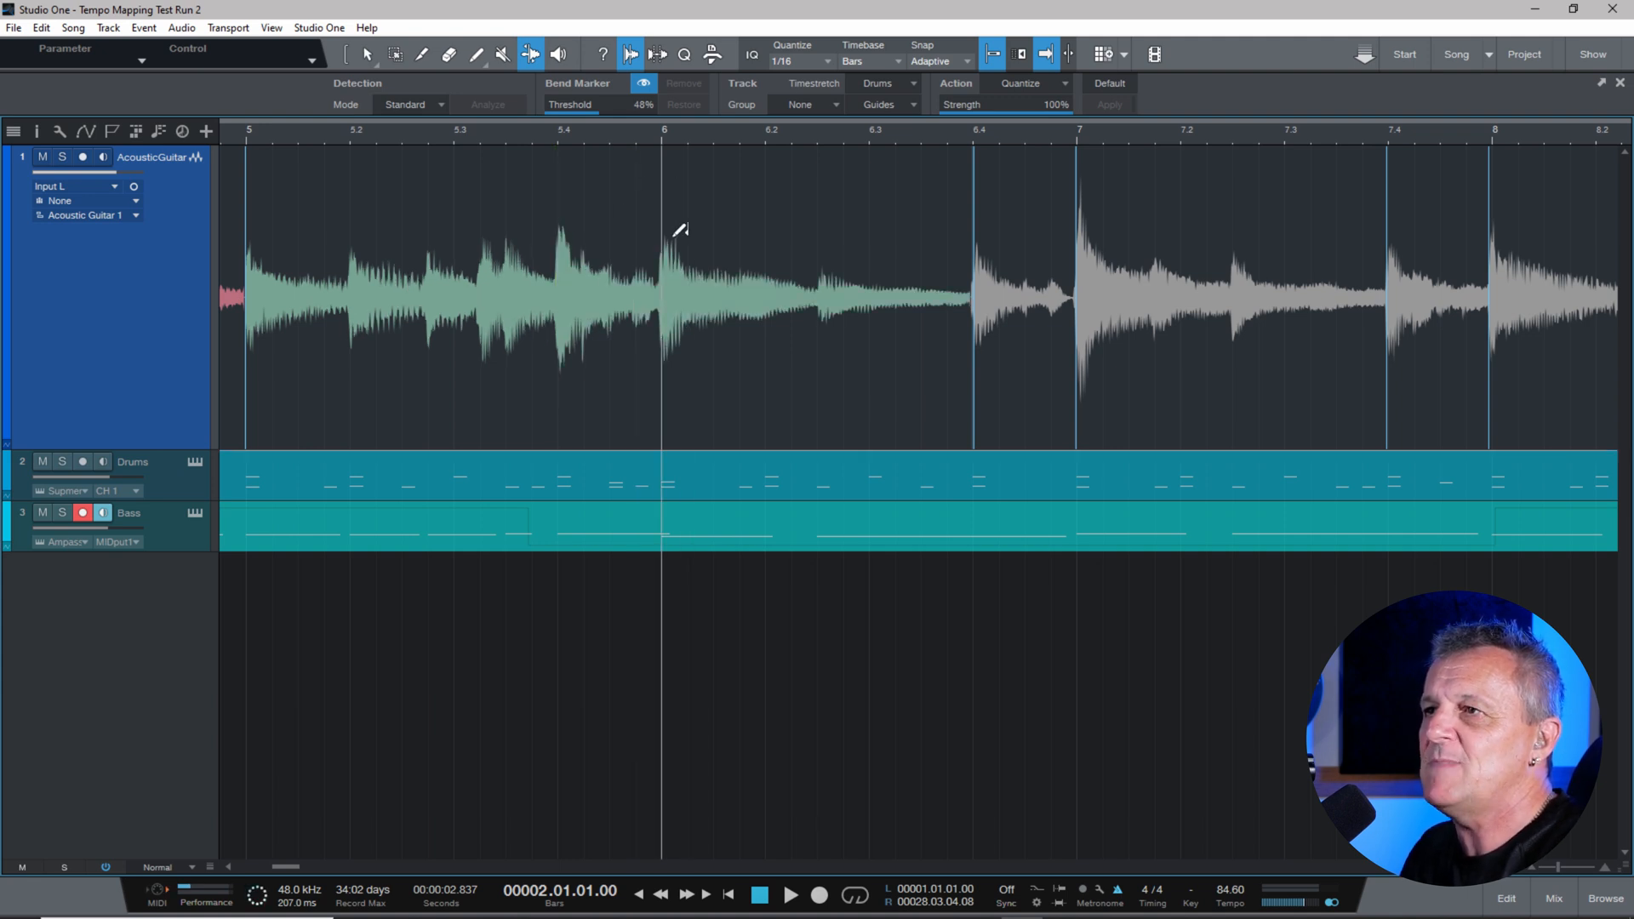
mouse_move(990, 55)
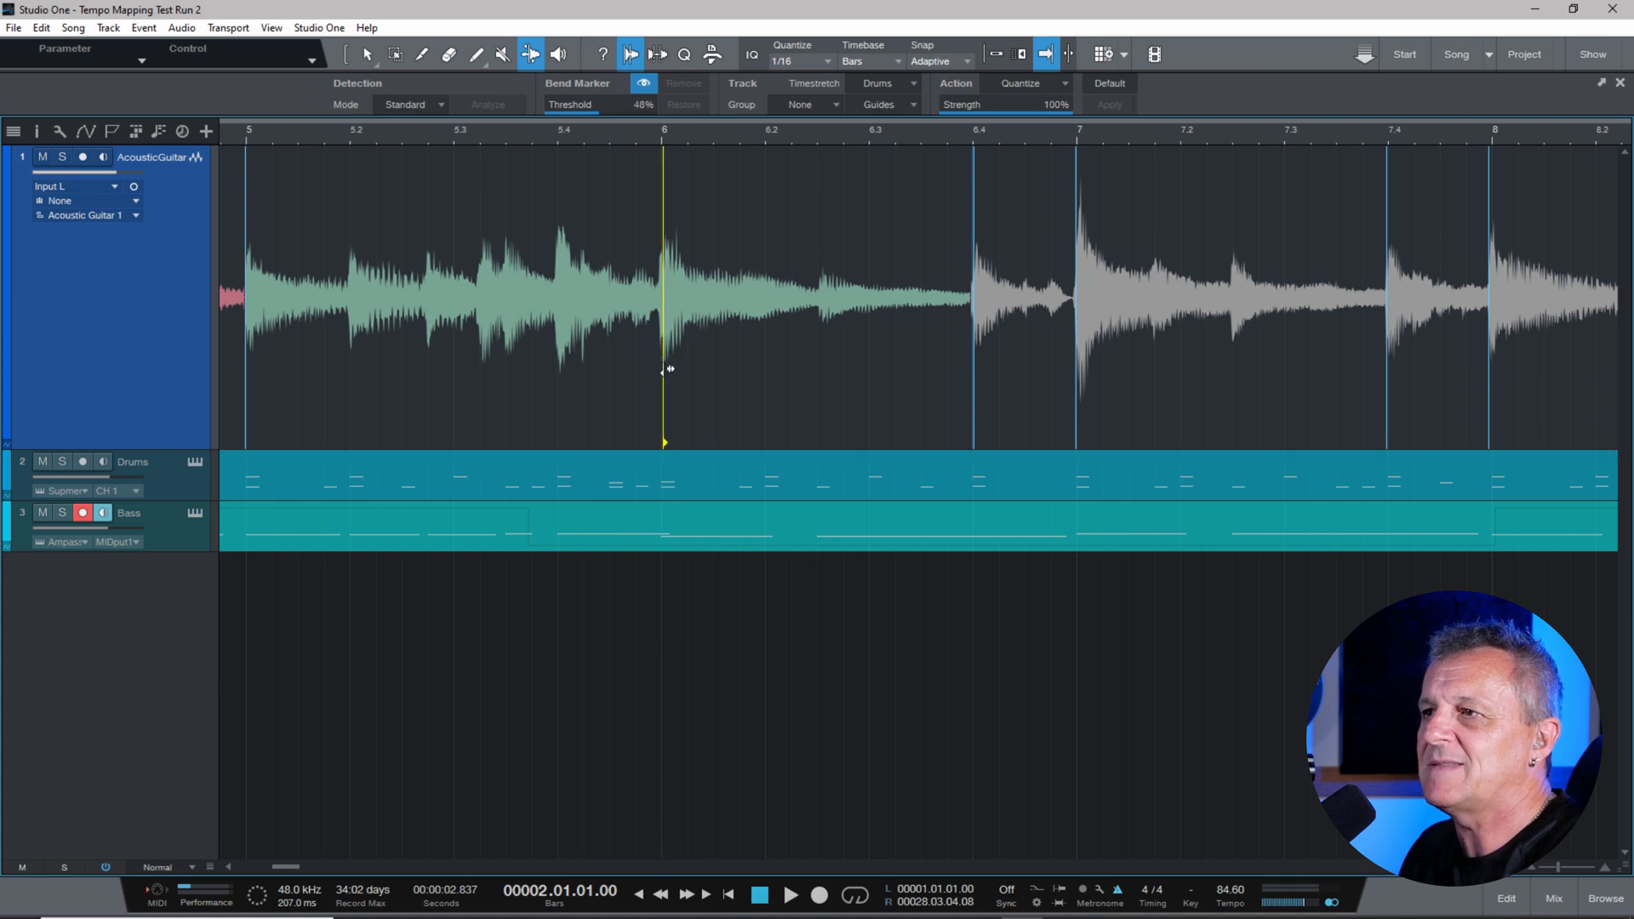
mouse_move(966, 68)
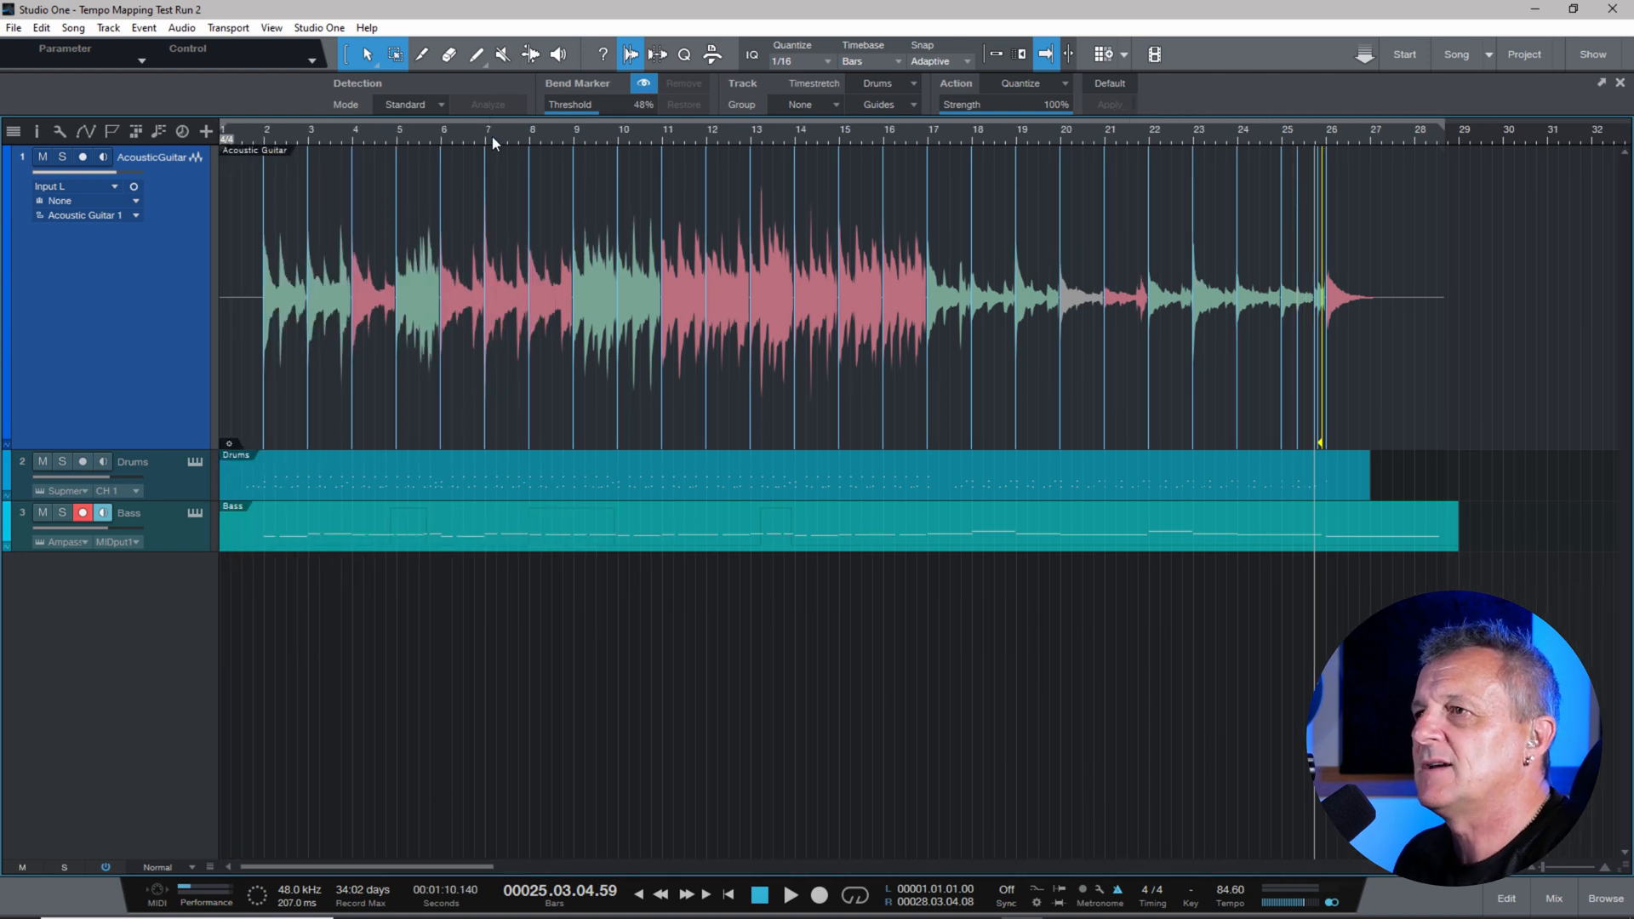
mouse_move(487, 143)
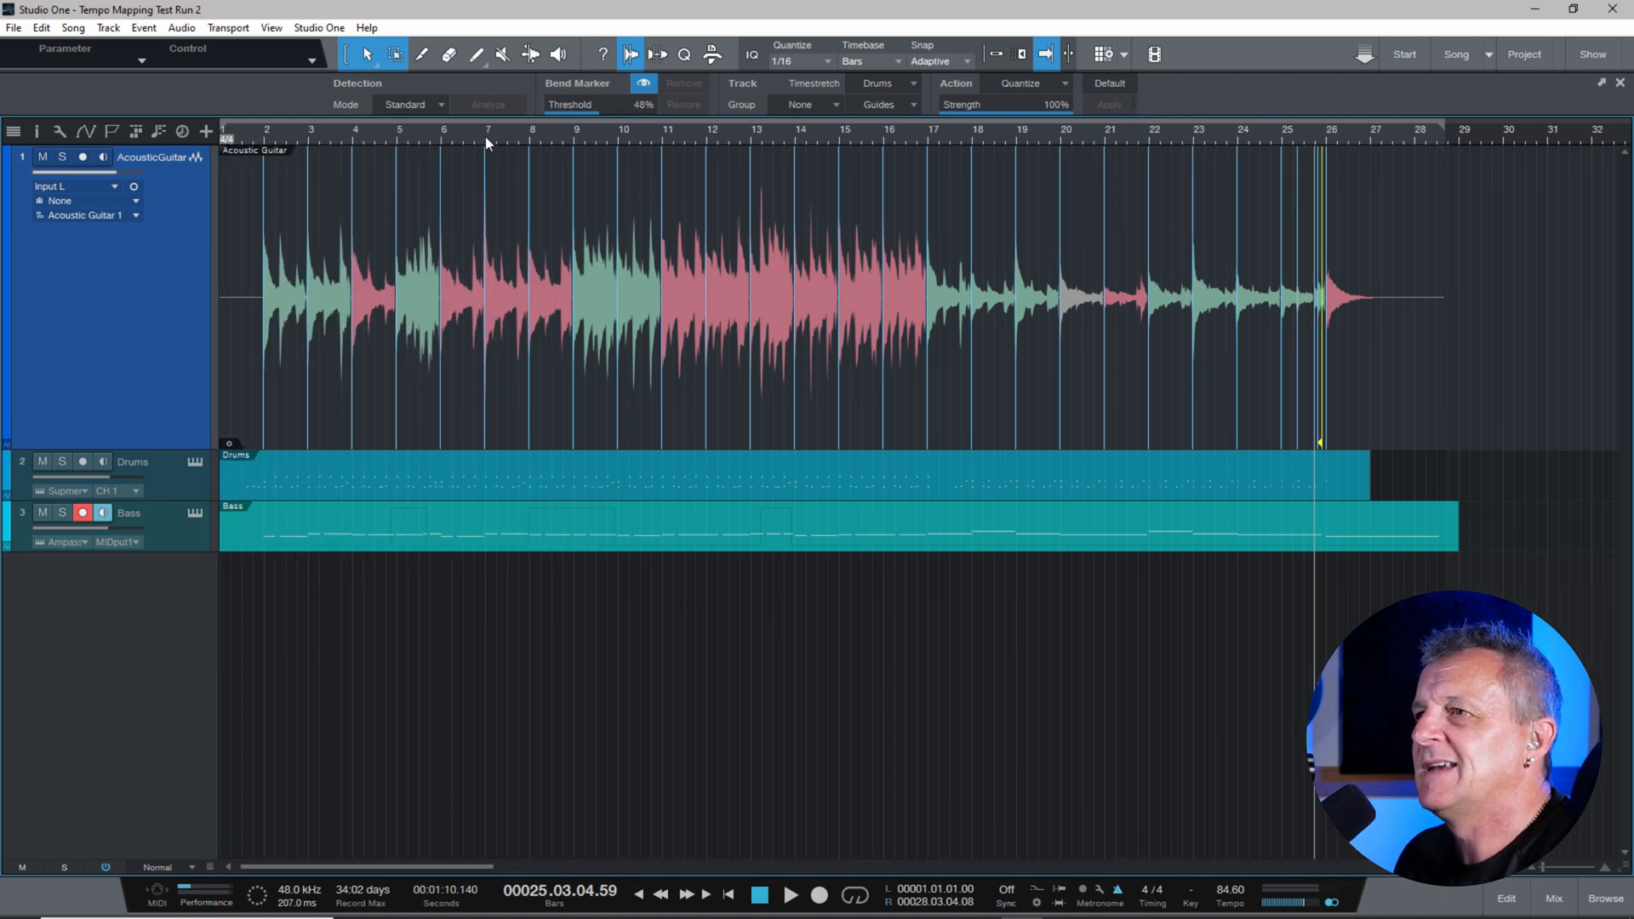